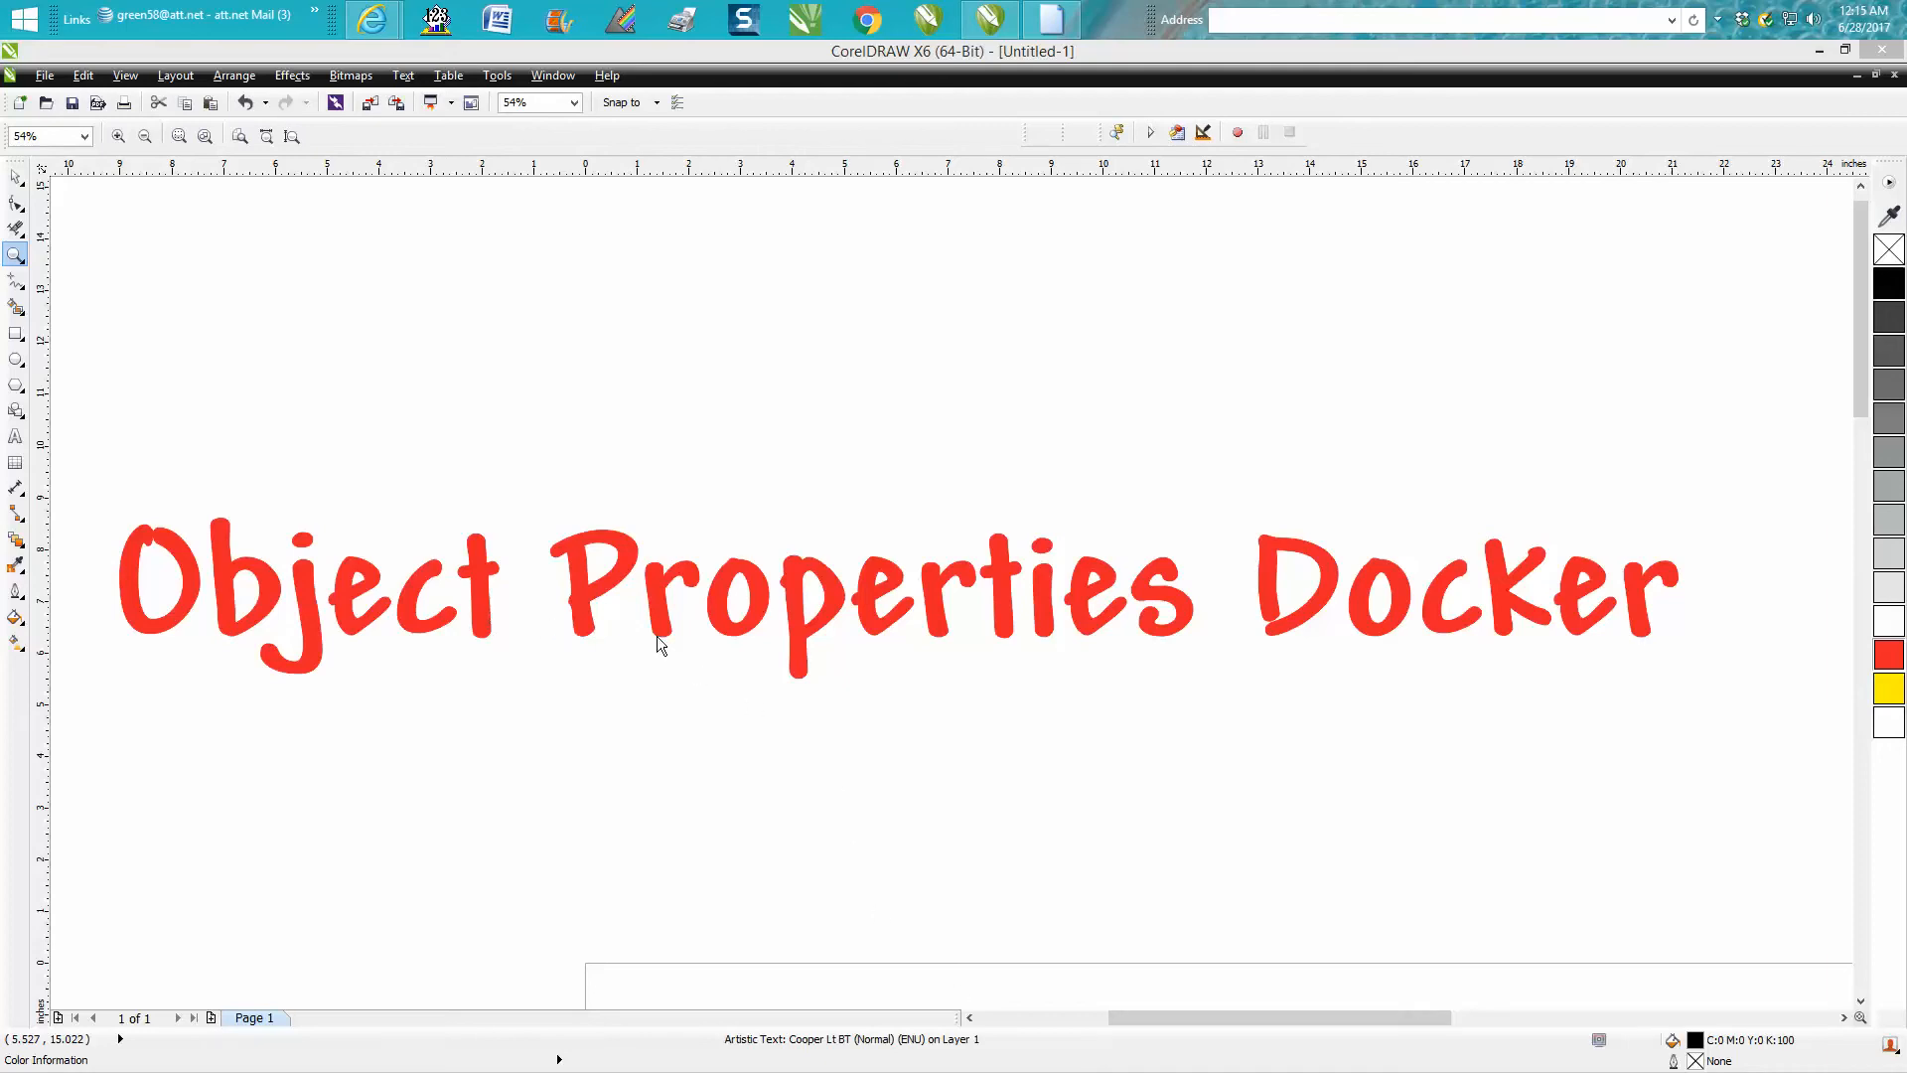
{"action": "mouse_move", "coordinate": [1005, 610]}
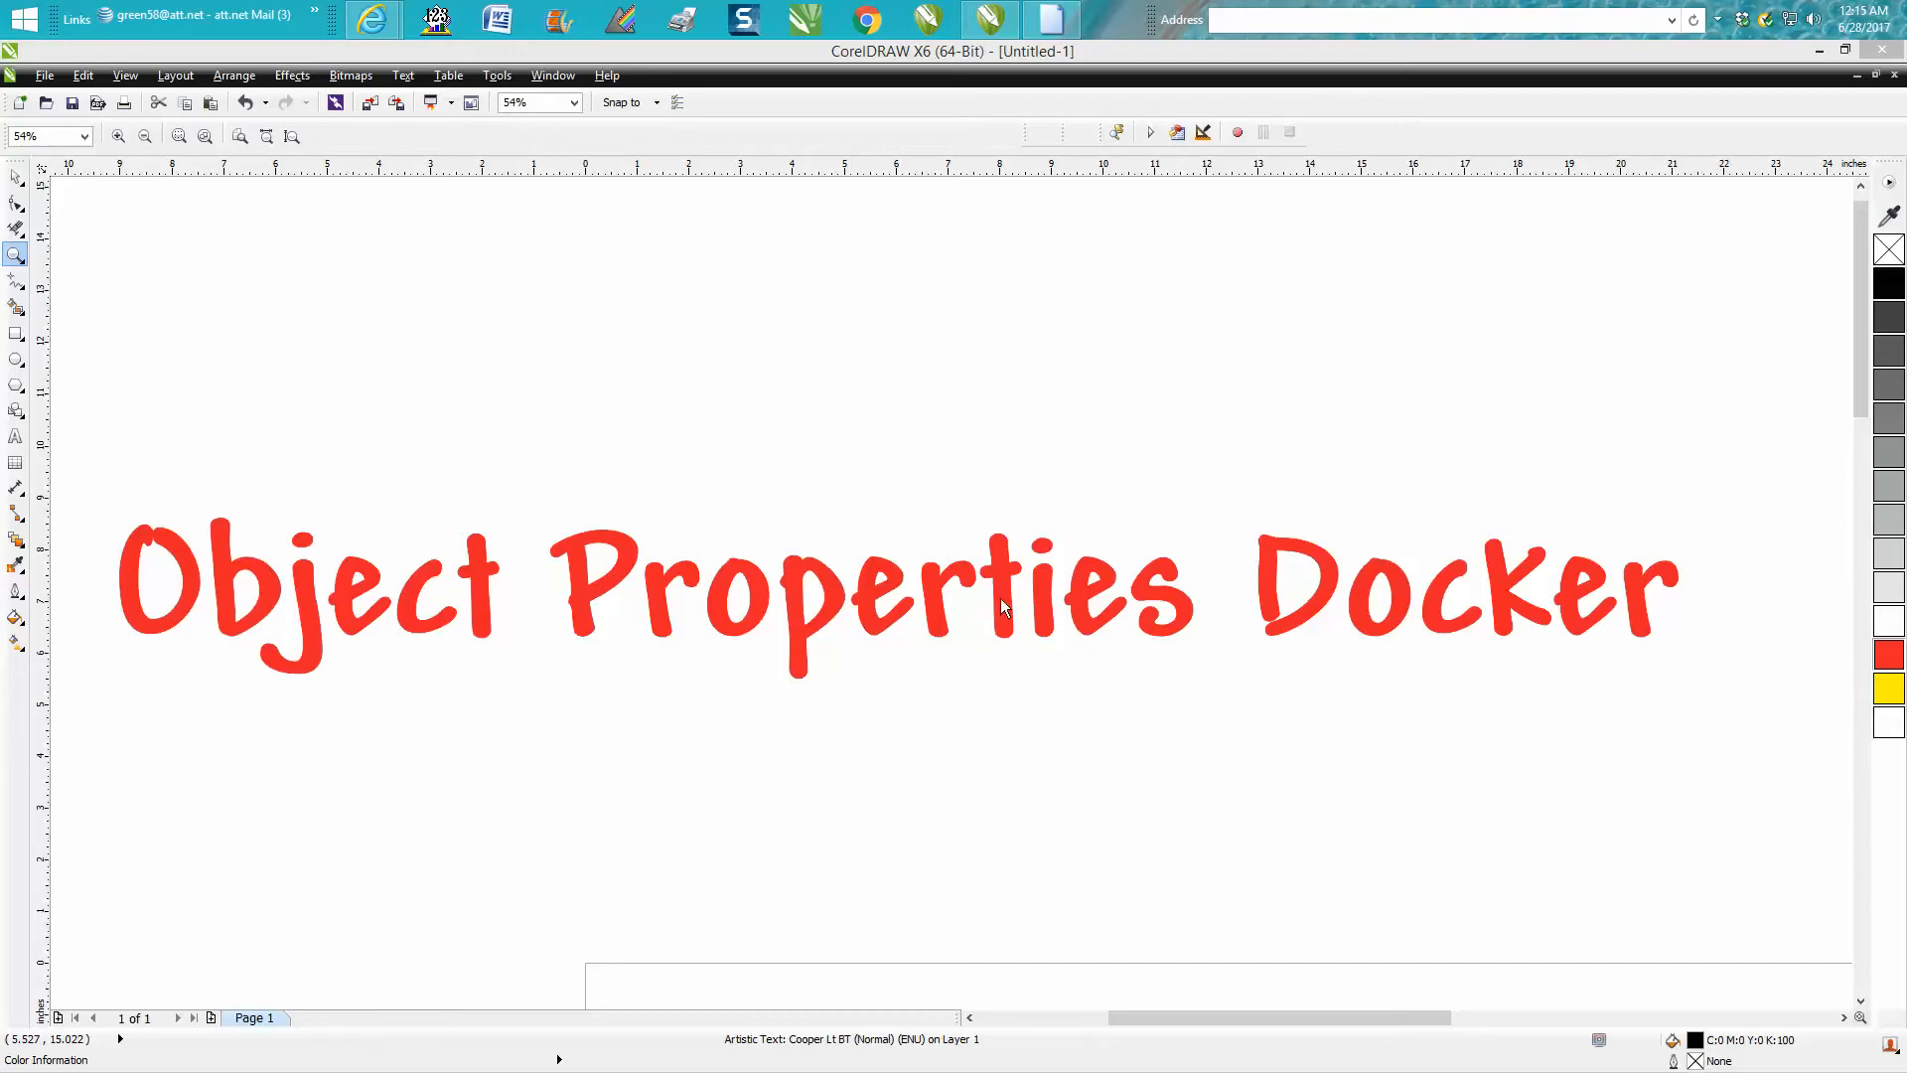
{"action": "mouse_move", "coordinate": [1226, 651]}
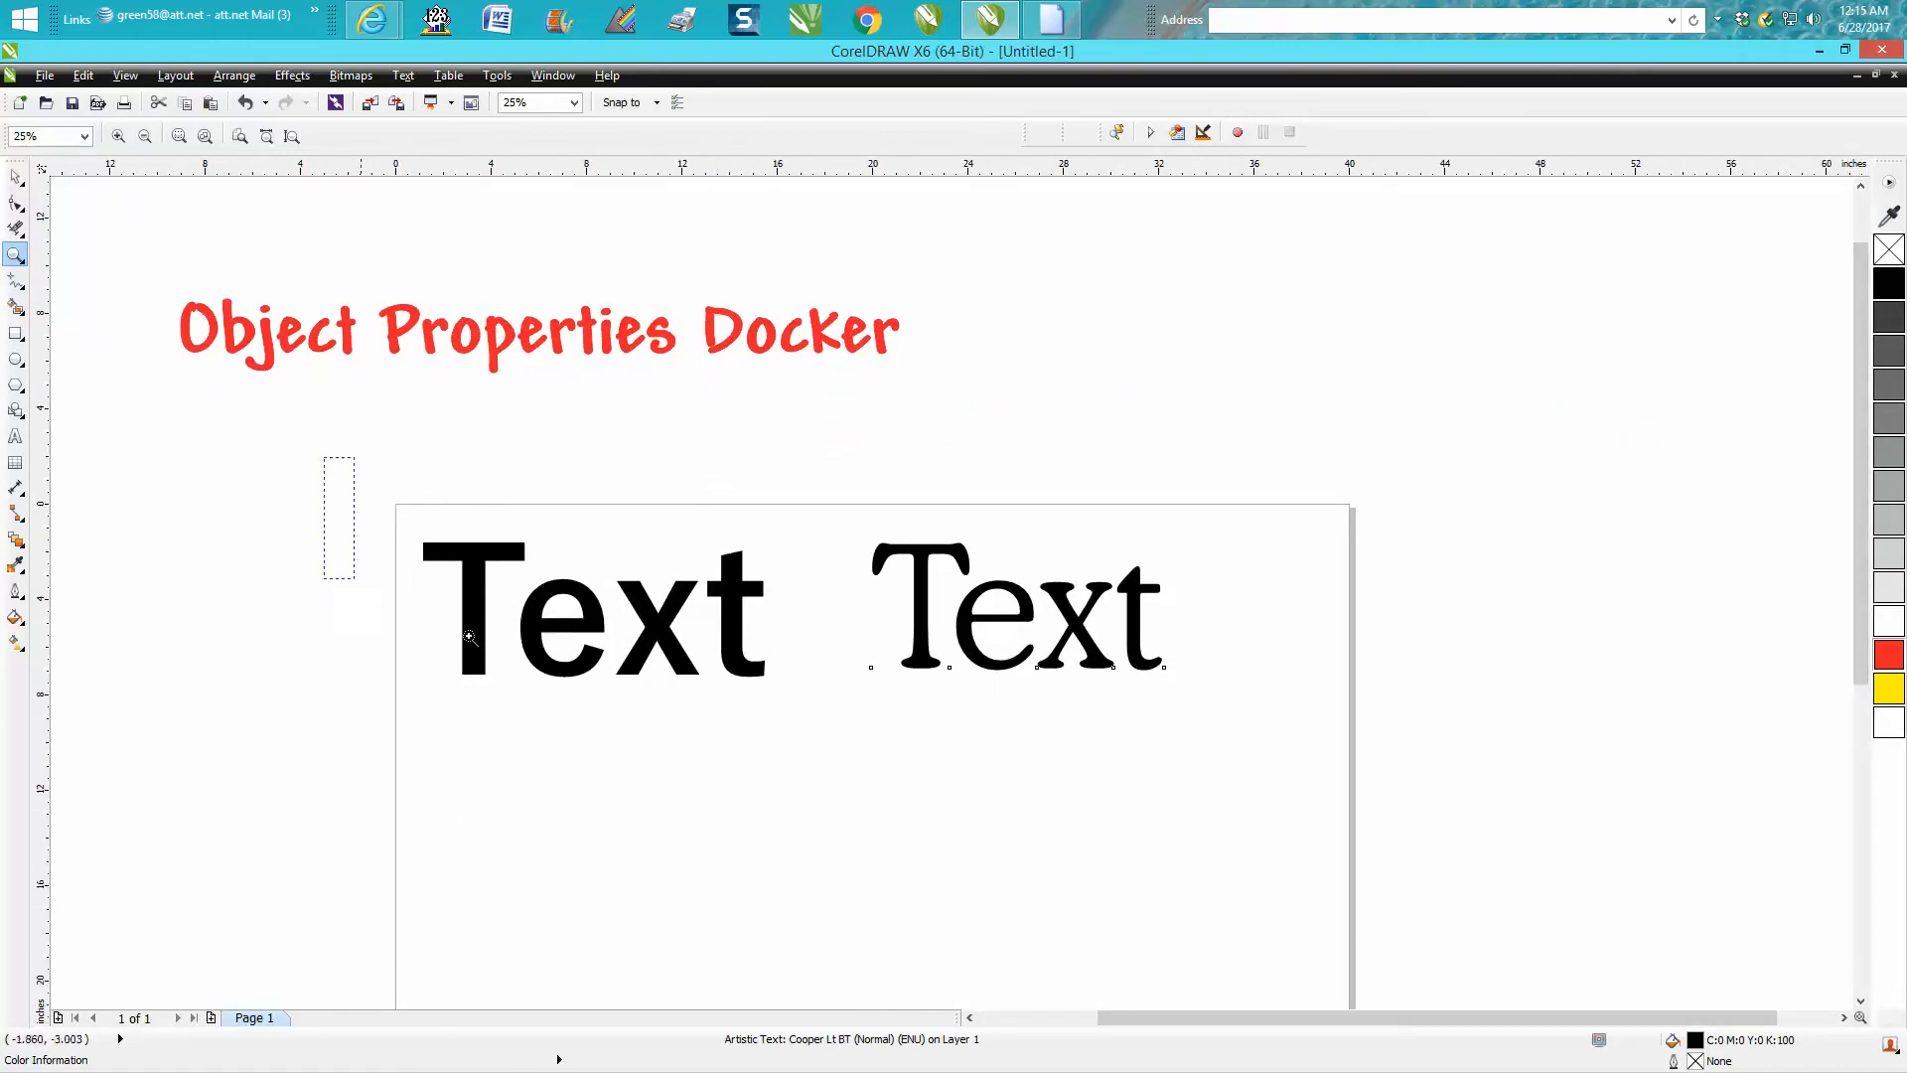
Zoom in on both Text samples and select the serif Cooper Lt BT one
{"action": "left_click", "coordinate": [470, 639]}
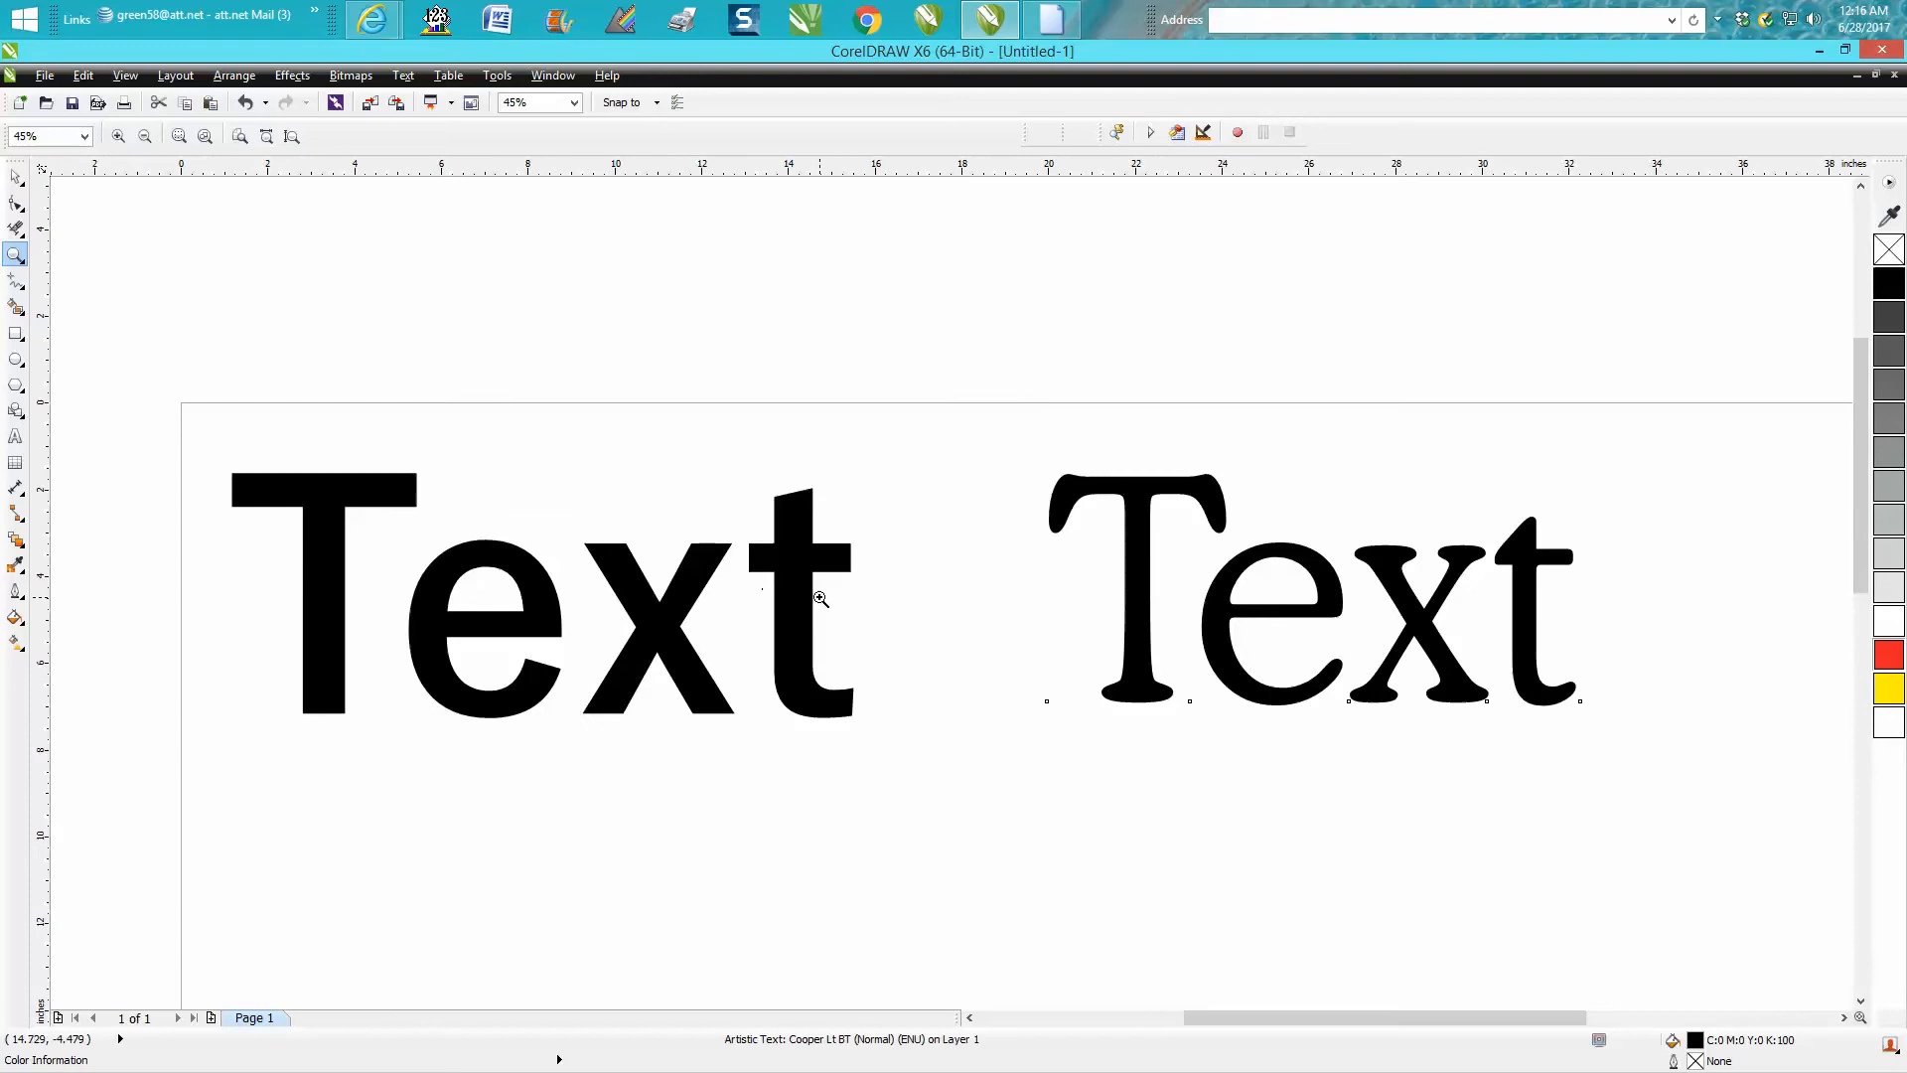
{"action": "left_click", "coordinate": [1312, 617]}
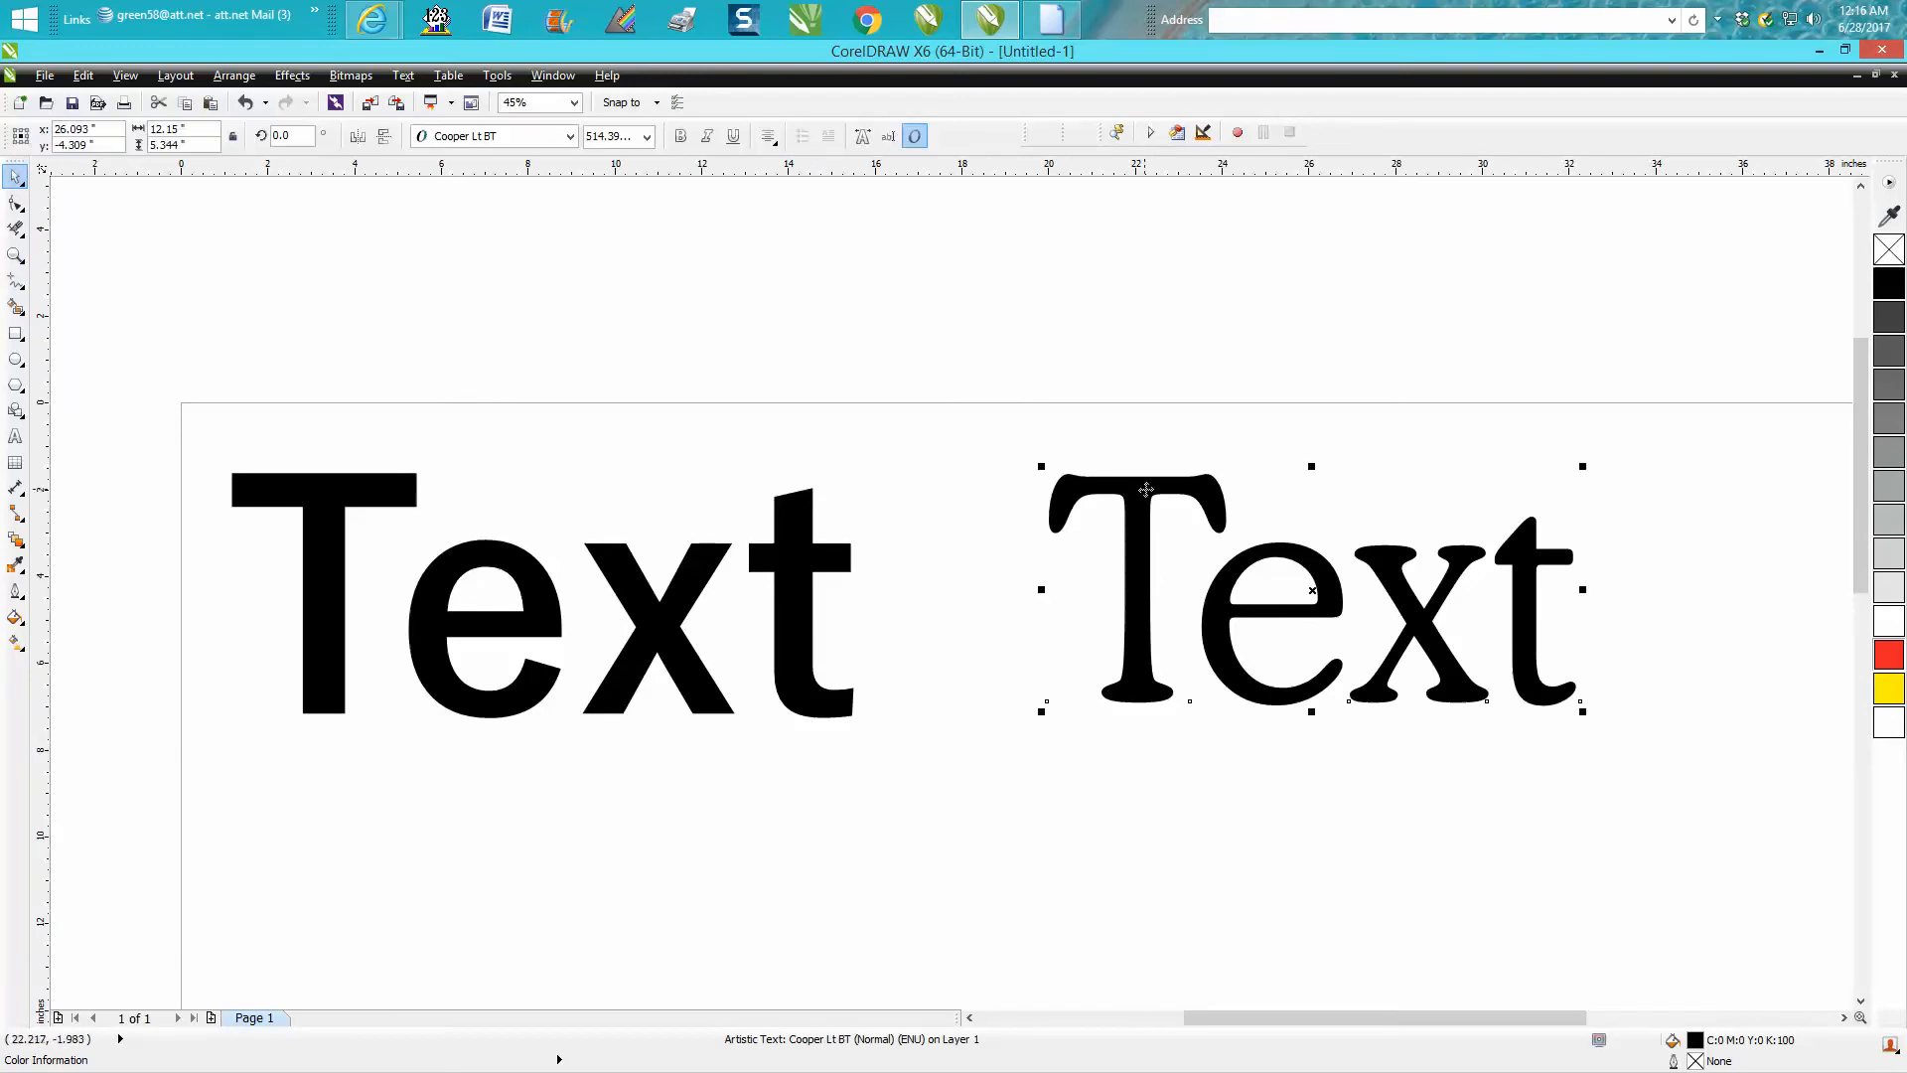
{"action": "mouse_move", "coordinate": [807, 568]}
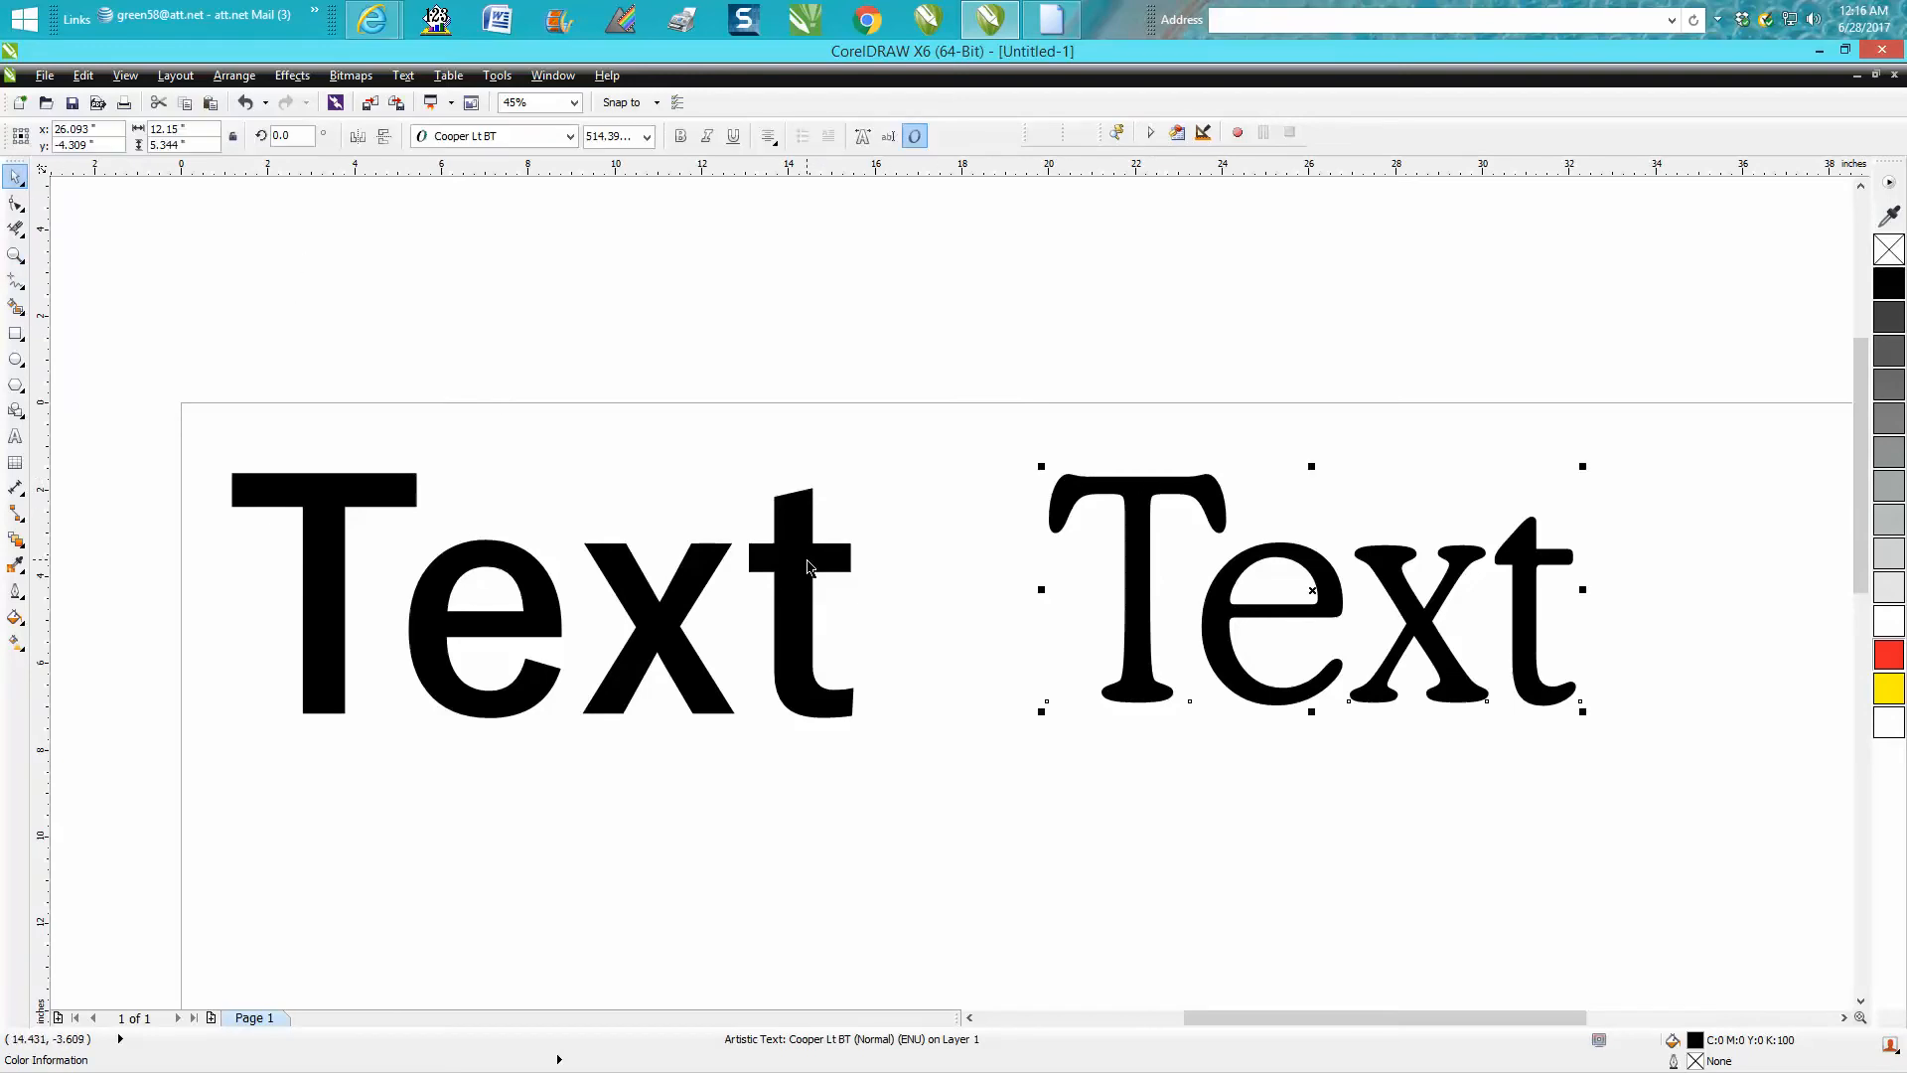
{"action": "mouse_move", "coordinate": [798, 562]}
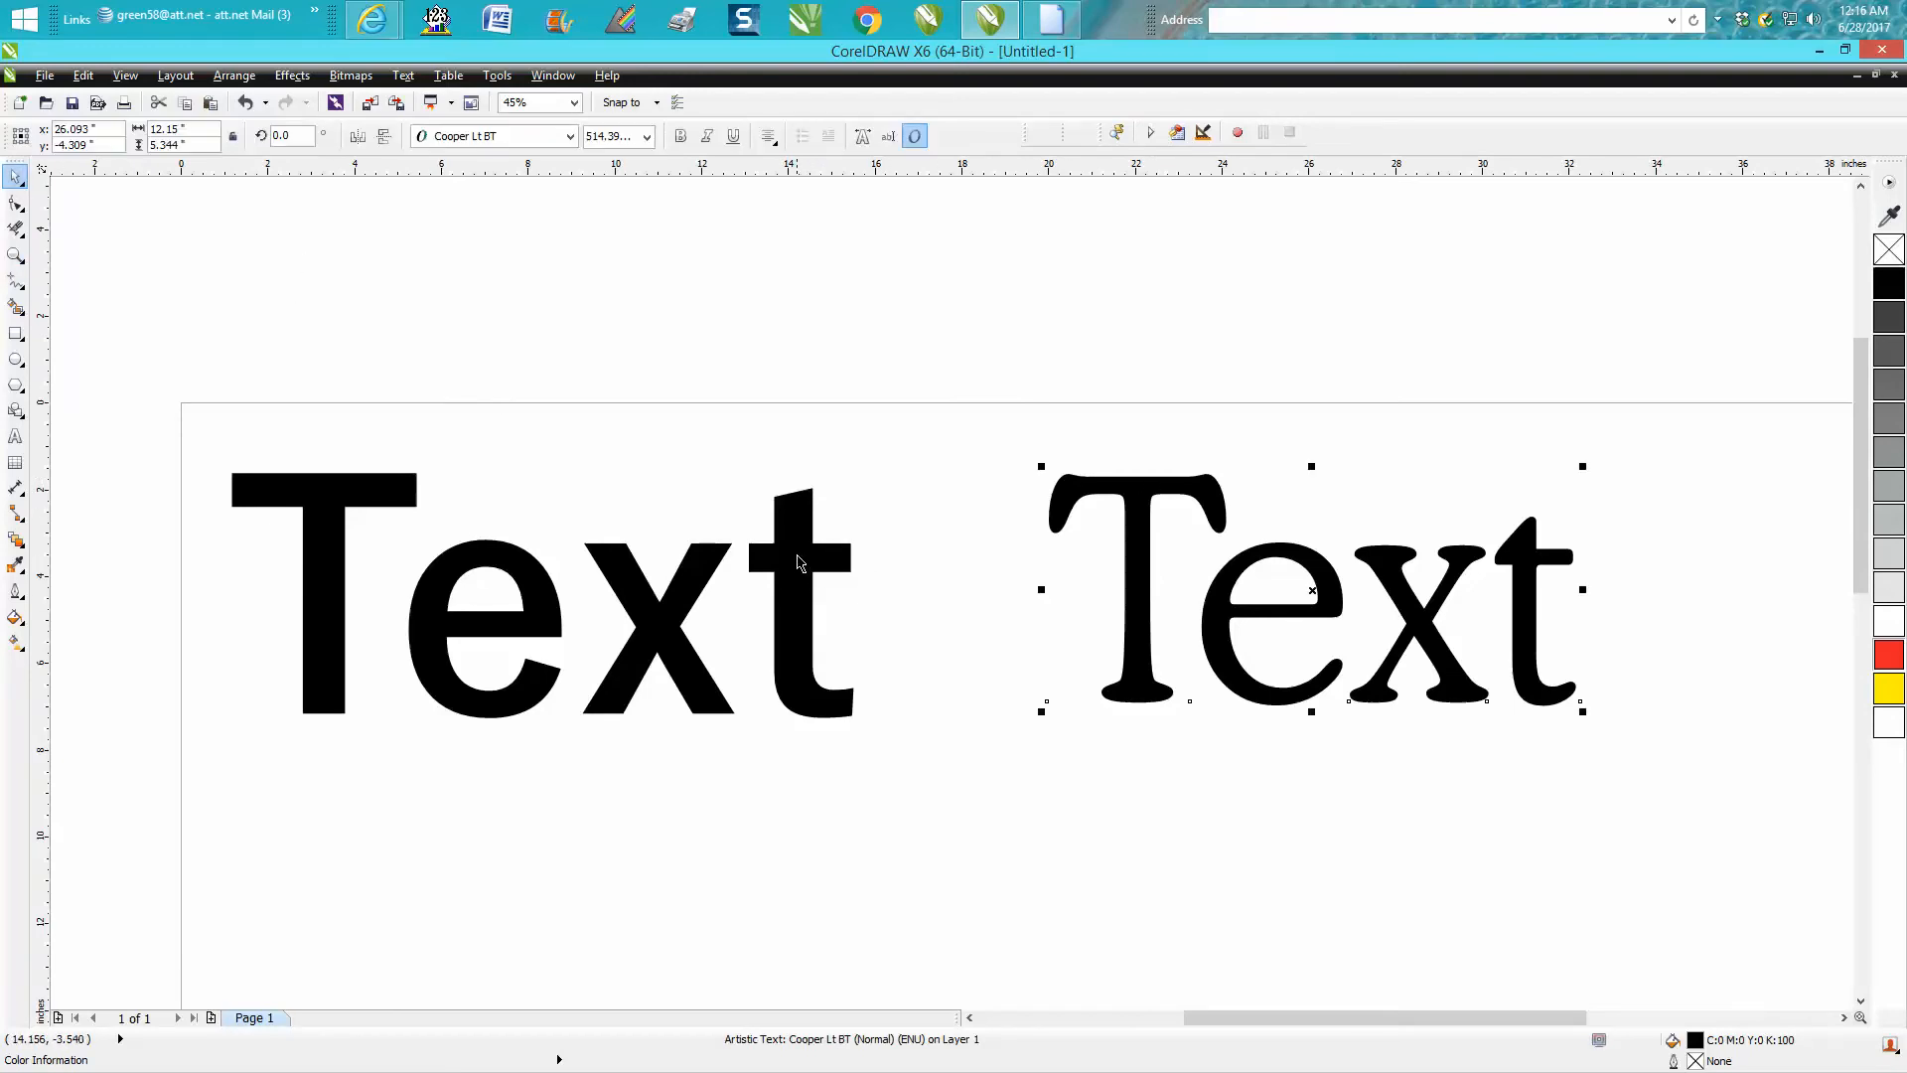
{"action": "mouse_move", "coordinate": [798, 564]}
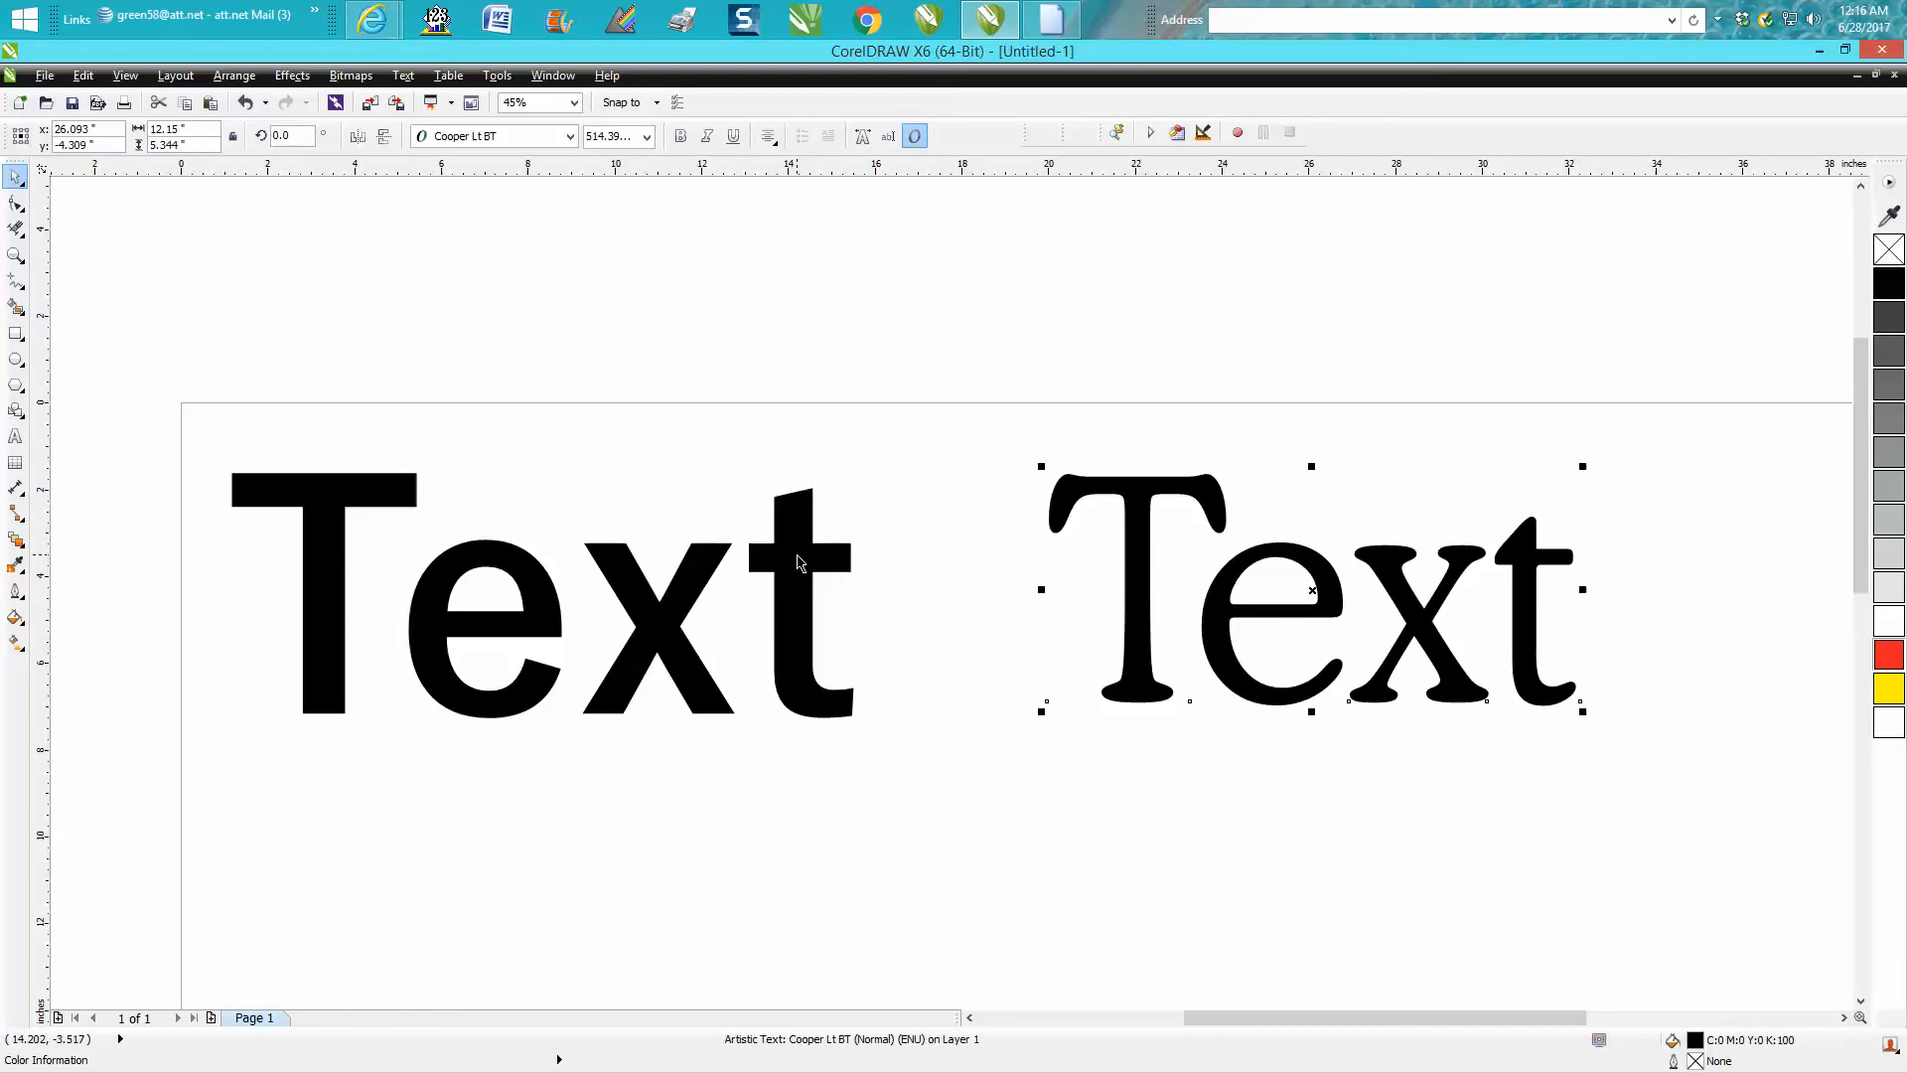
{"action": "mouse_move", "coordinate": [1154, 527]}
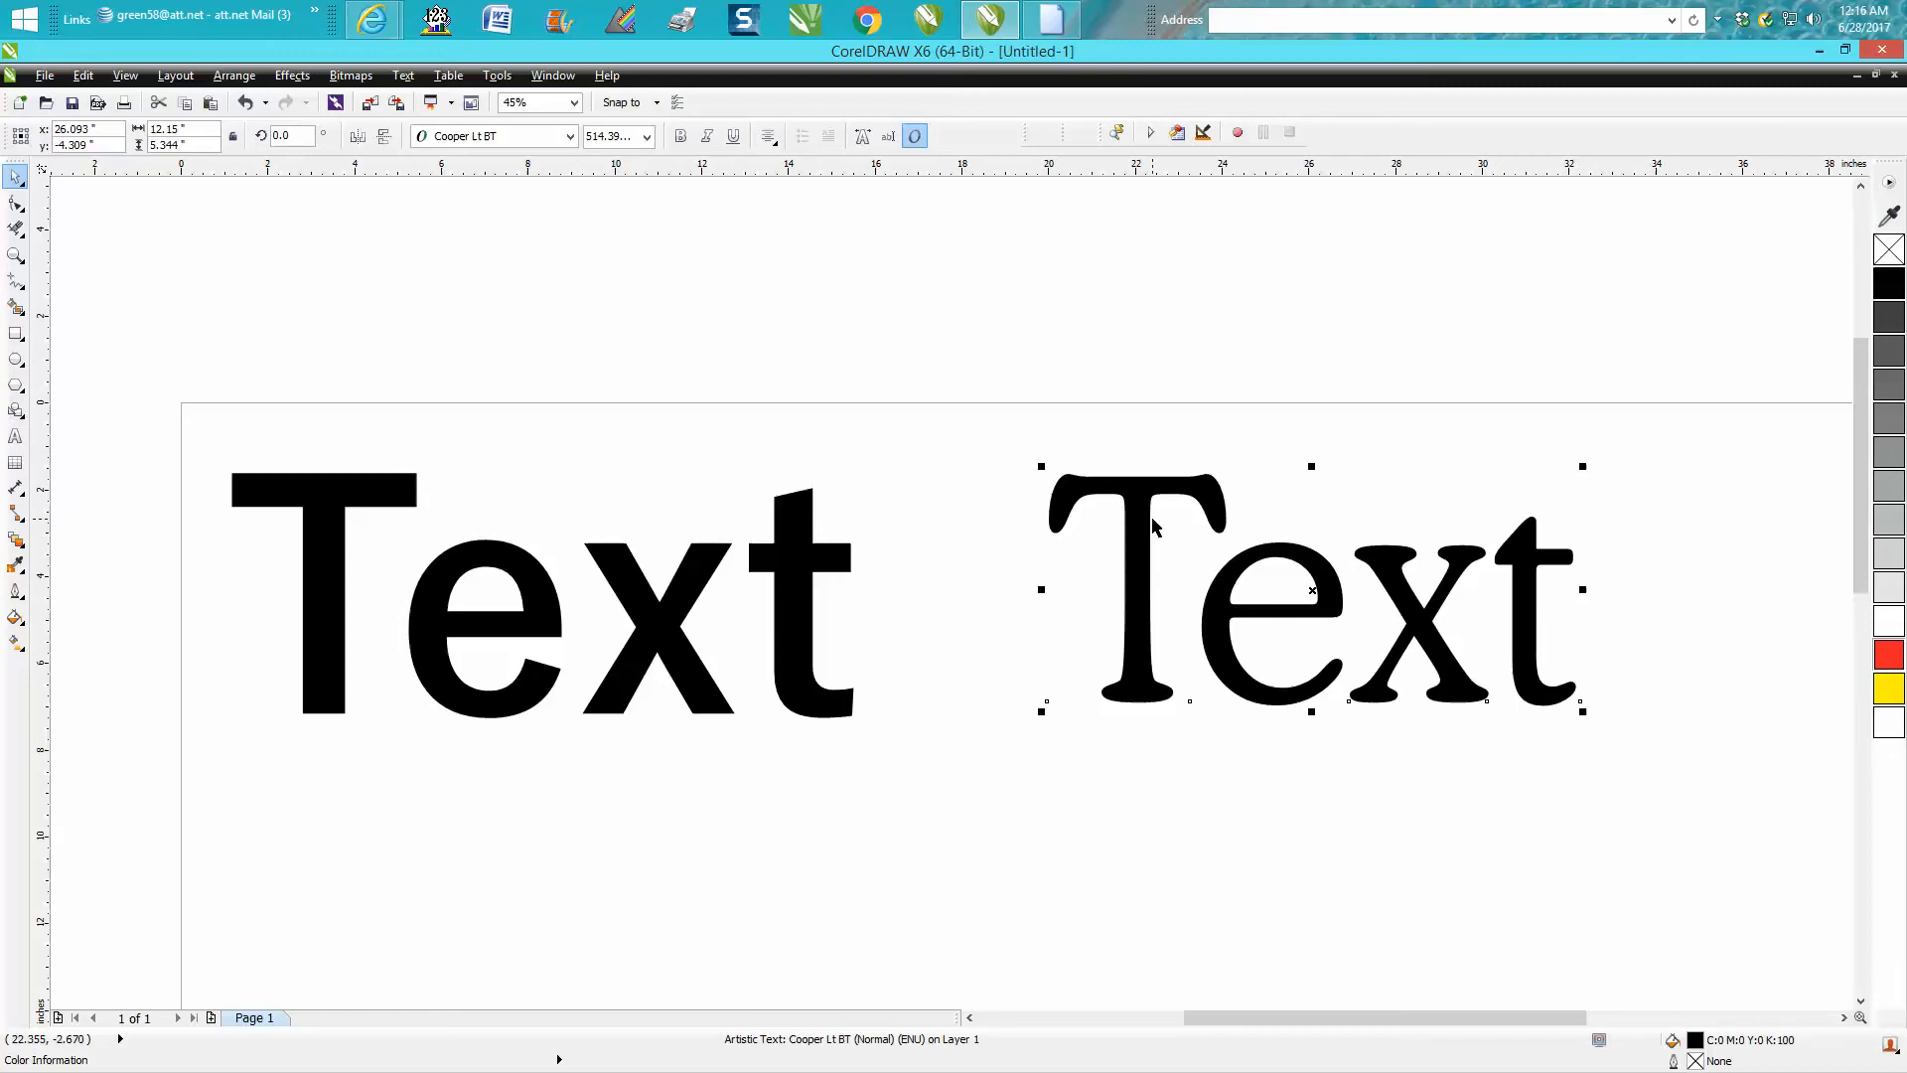
{"action": "mouse_move", "coordinate": [1286, 597]}
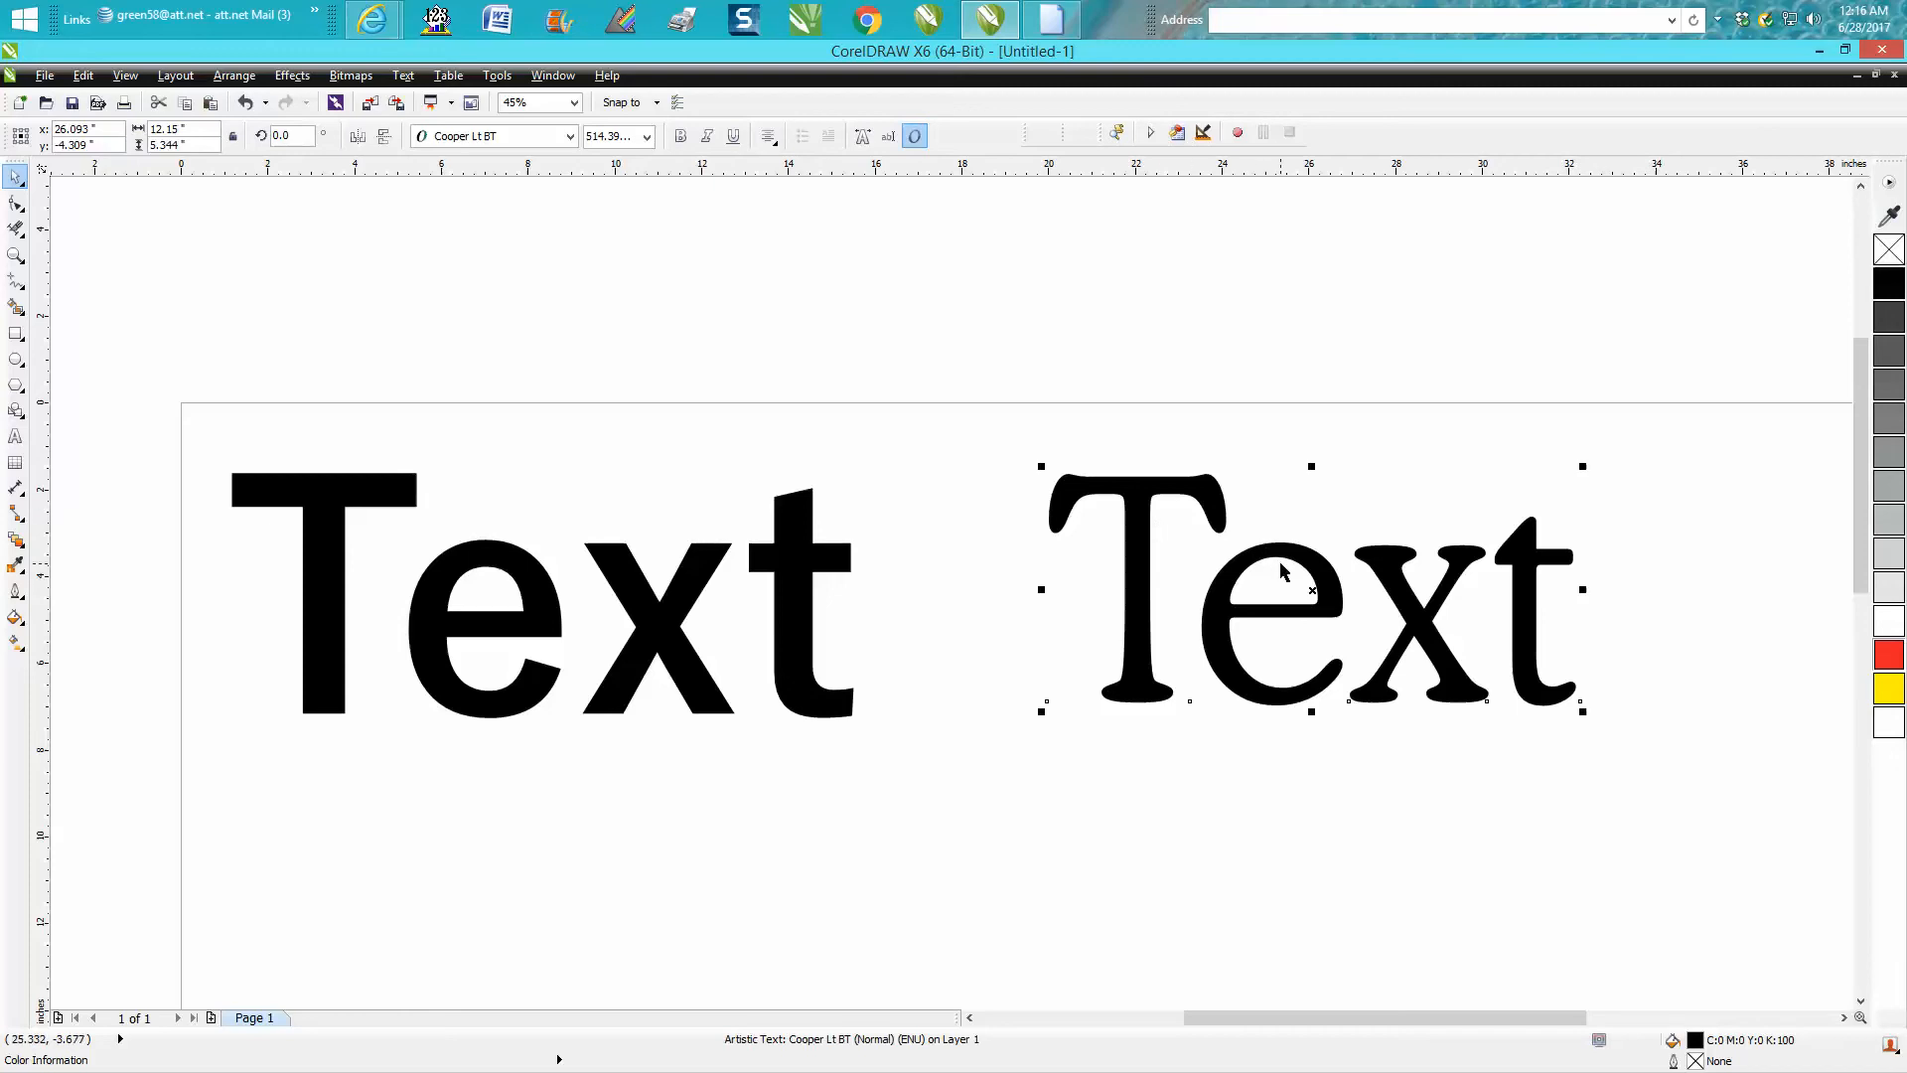
{"action": "left_click", "coordinate": [574, 136]}
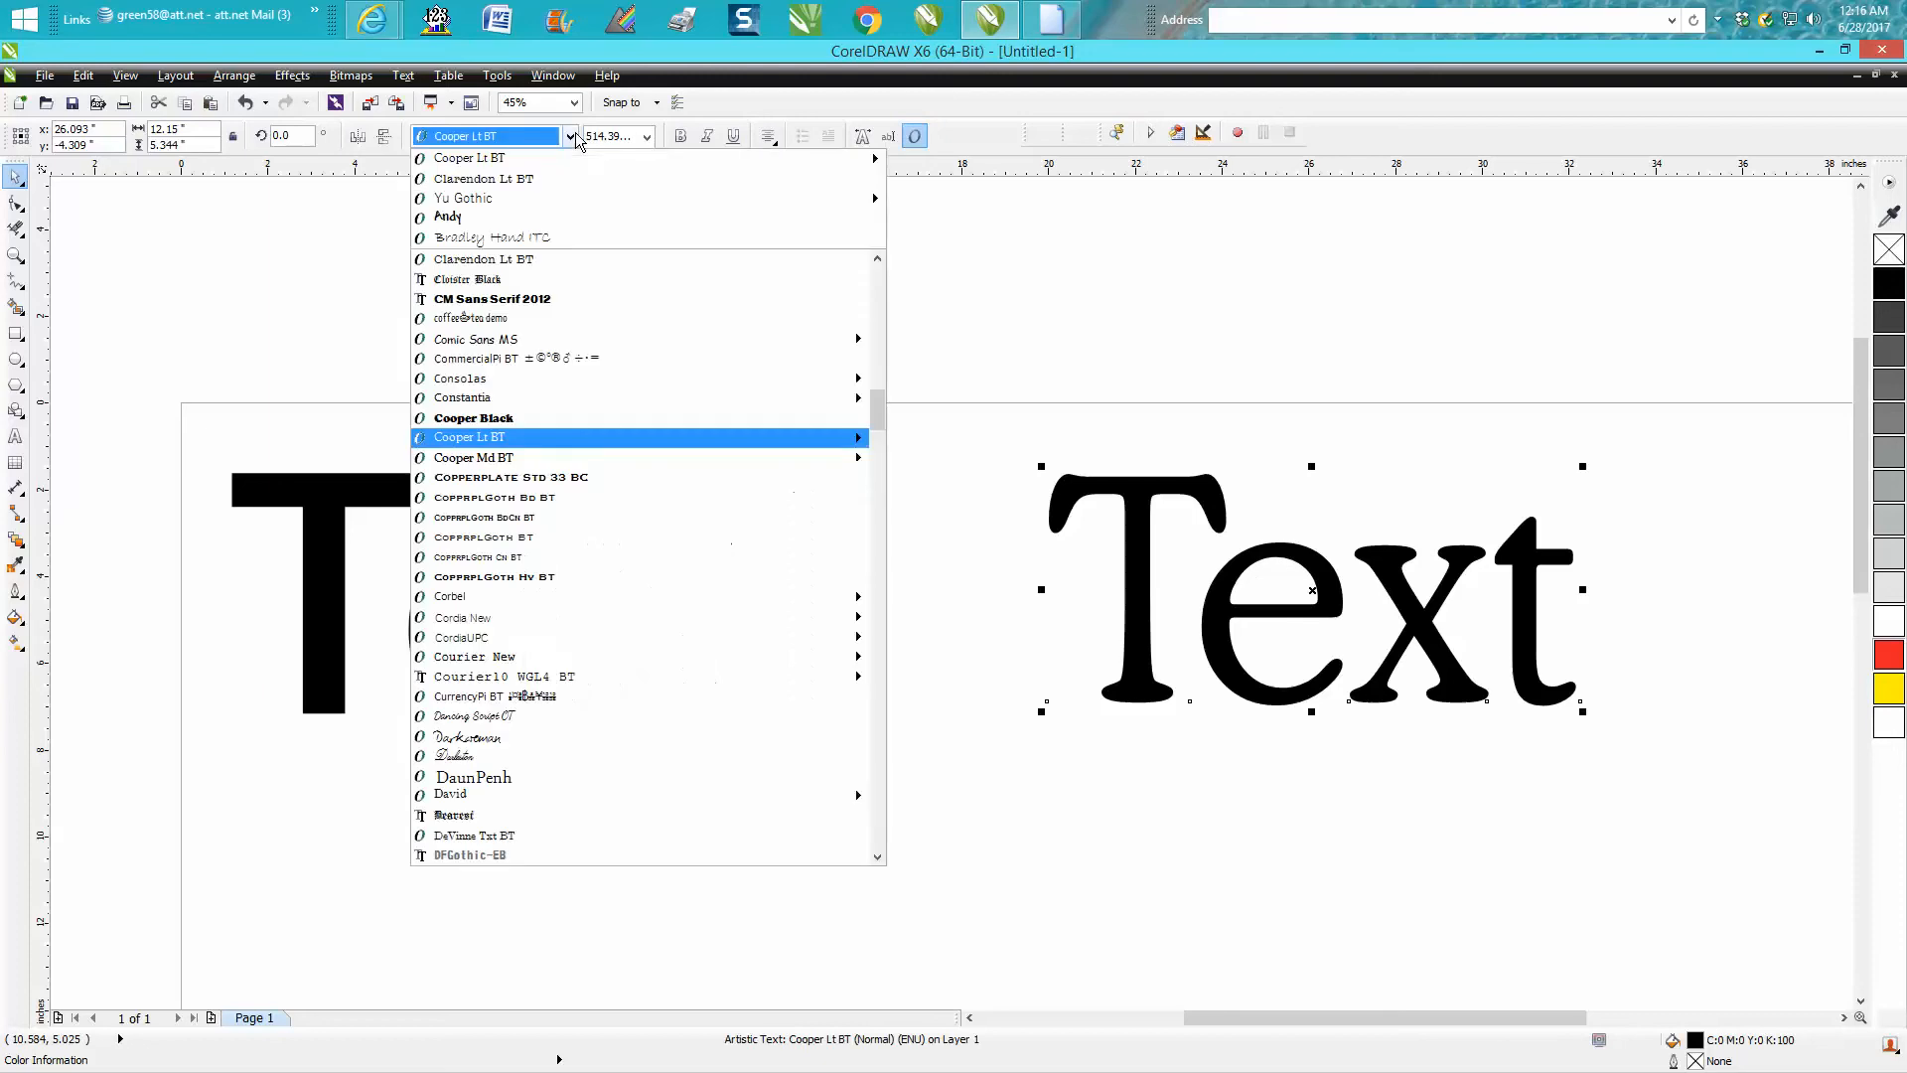
{"action": "mouse_move", "coordinate": [540, 438]}
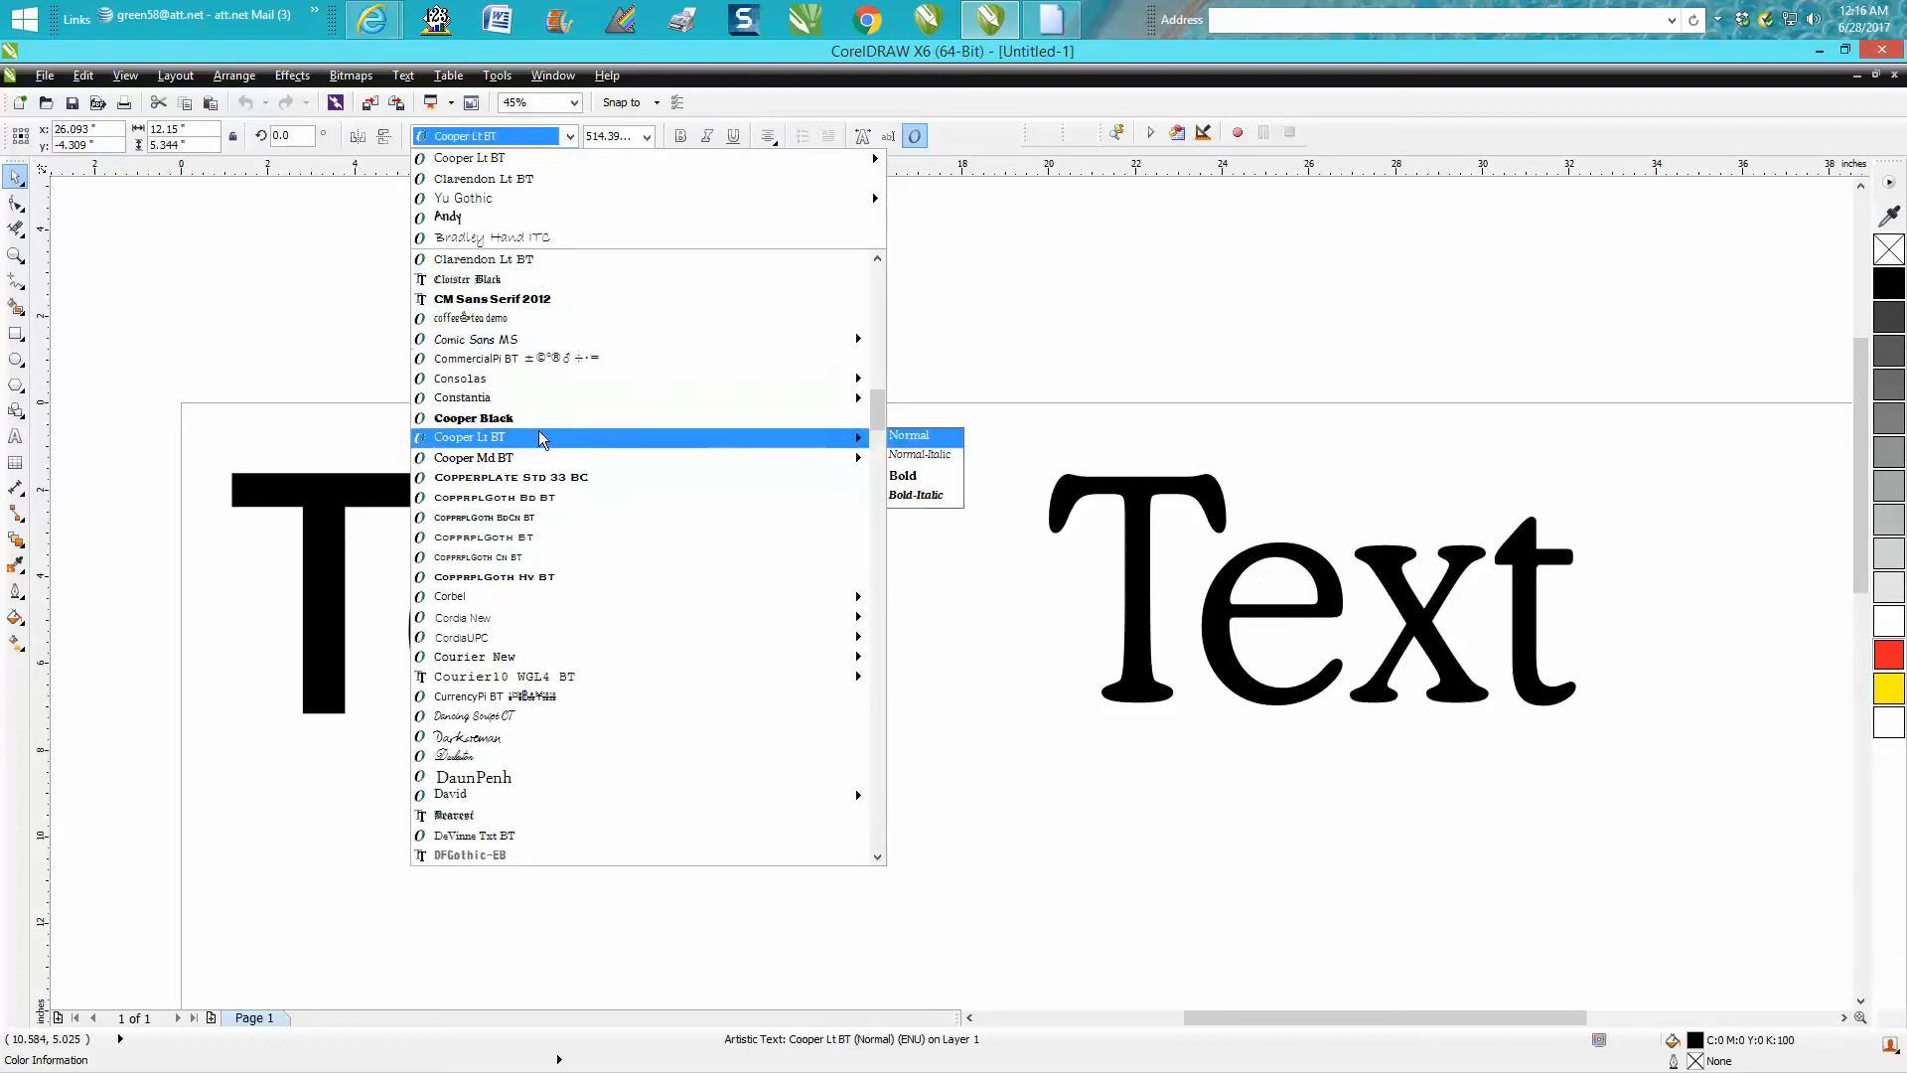
{"action": "scroll", "scroll_direction": "down", "scroll_amount": 3}
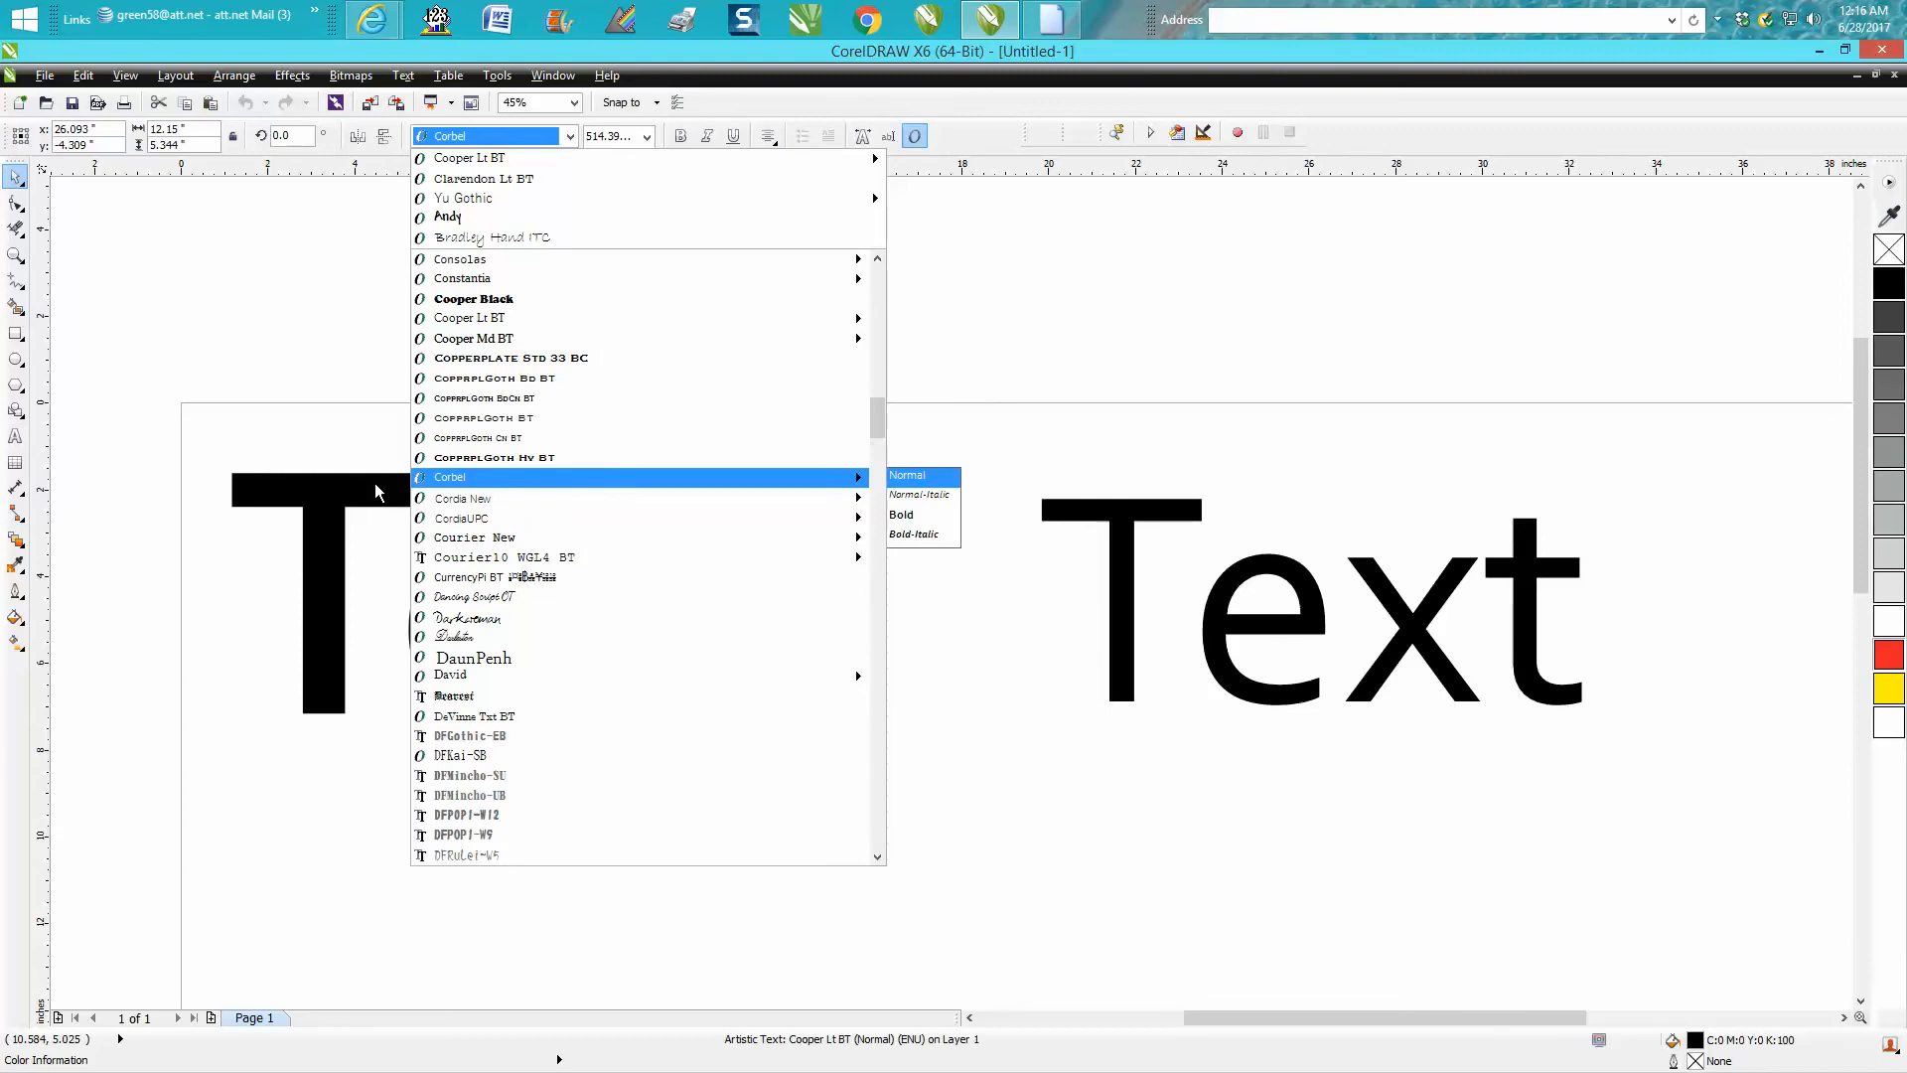
{"action": "left_click", "coordinate": [470, 318]}
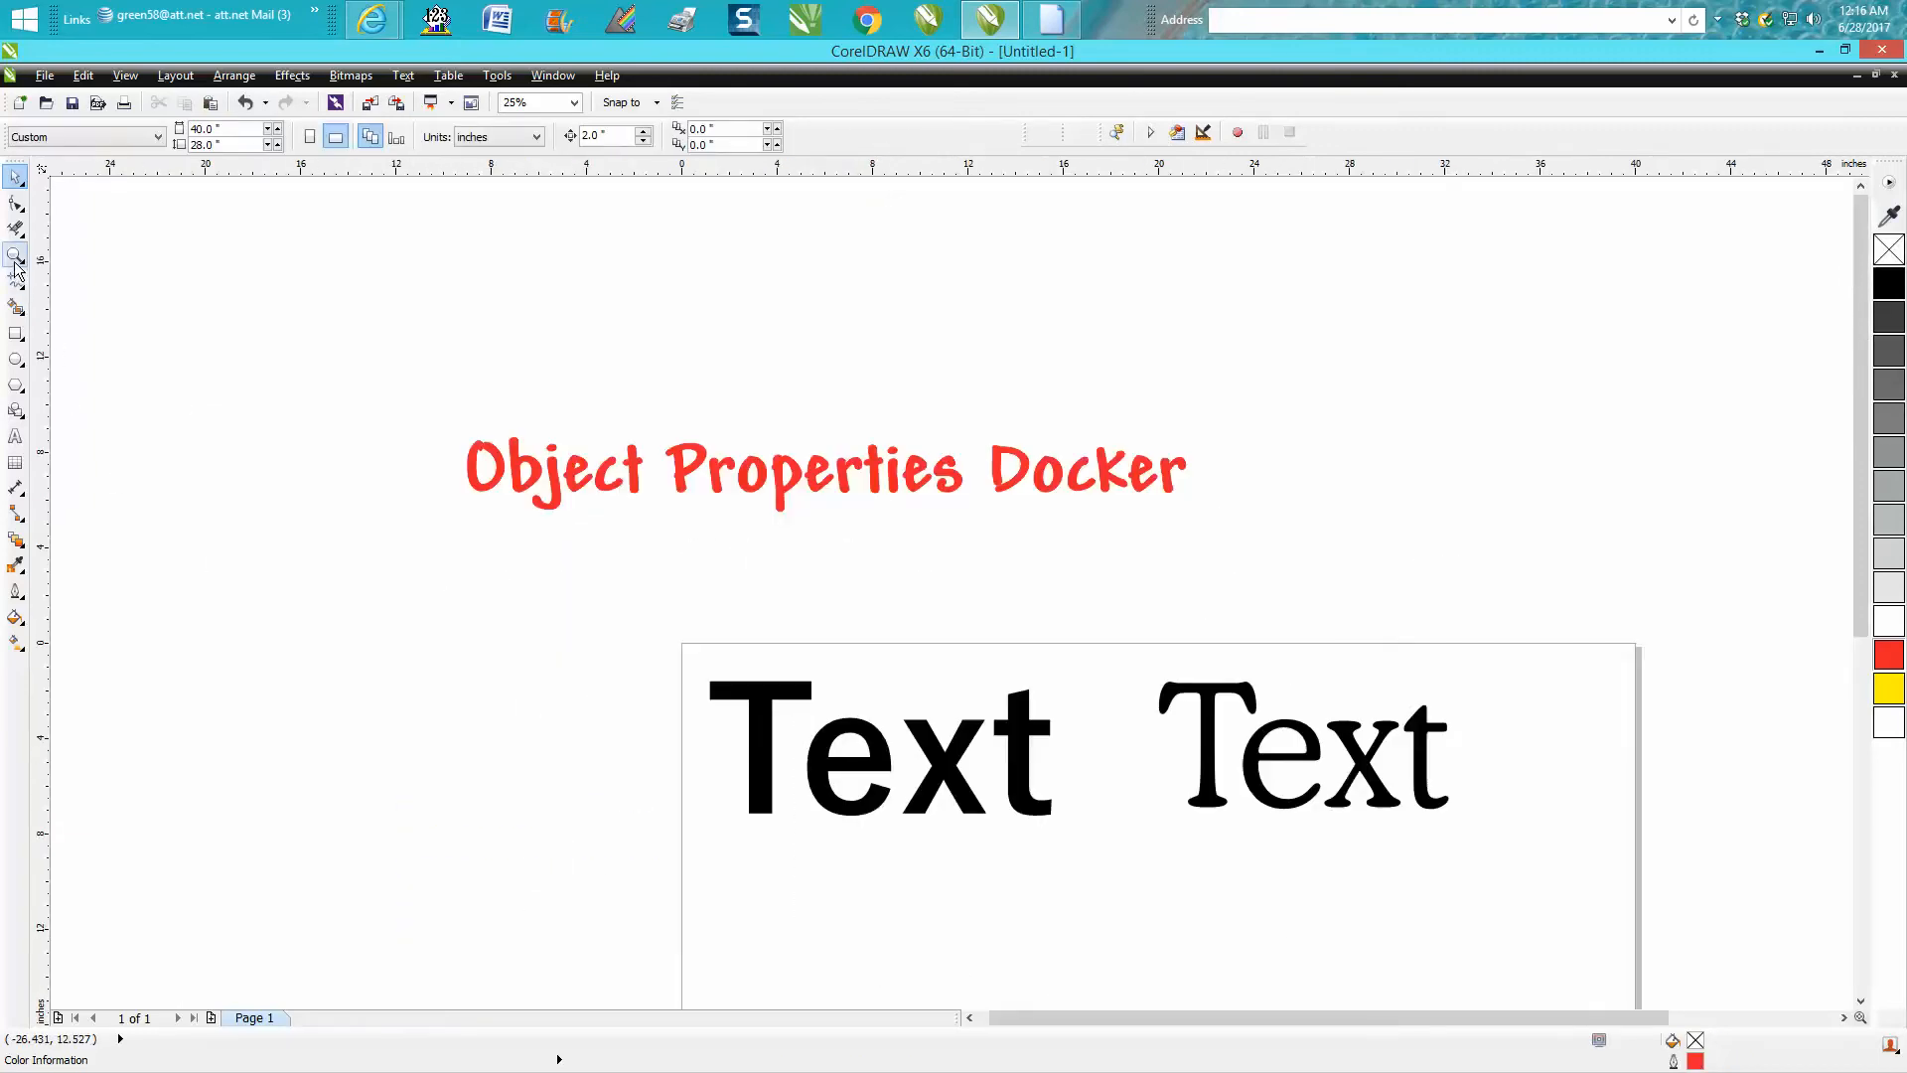
Zoom closer and select both Text samples together
{"action": "left_click", "coordinate": [15, 259]}
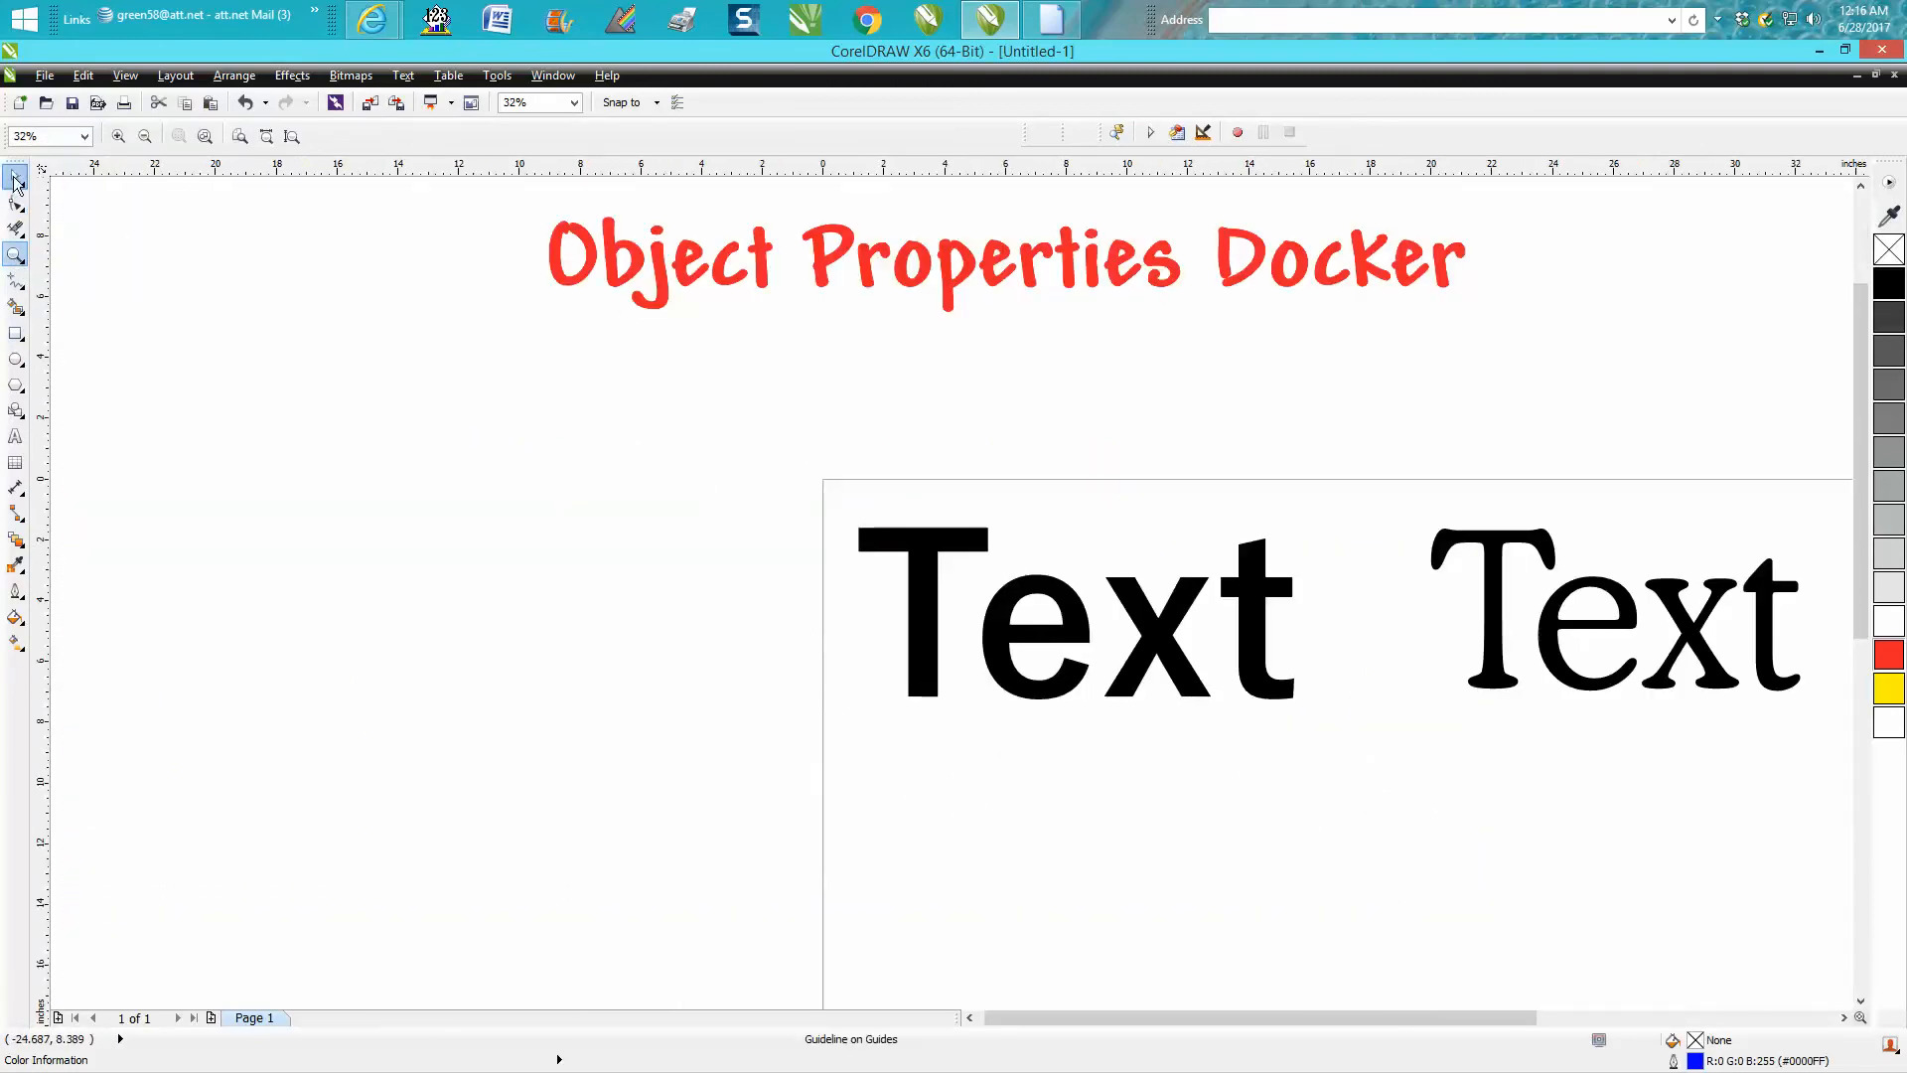
{"action": "left_click", "coordinate": [1614, 609]}
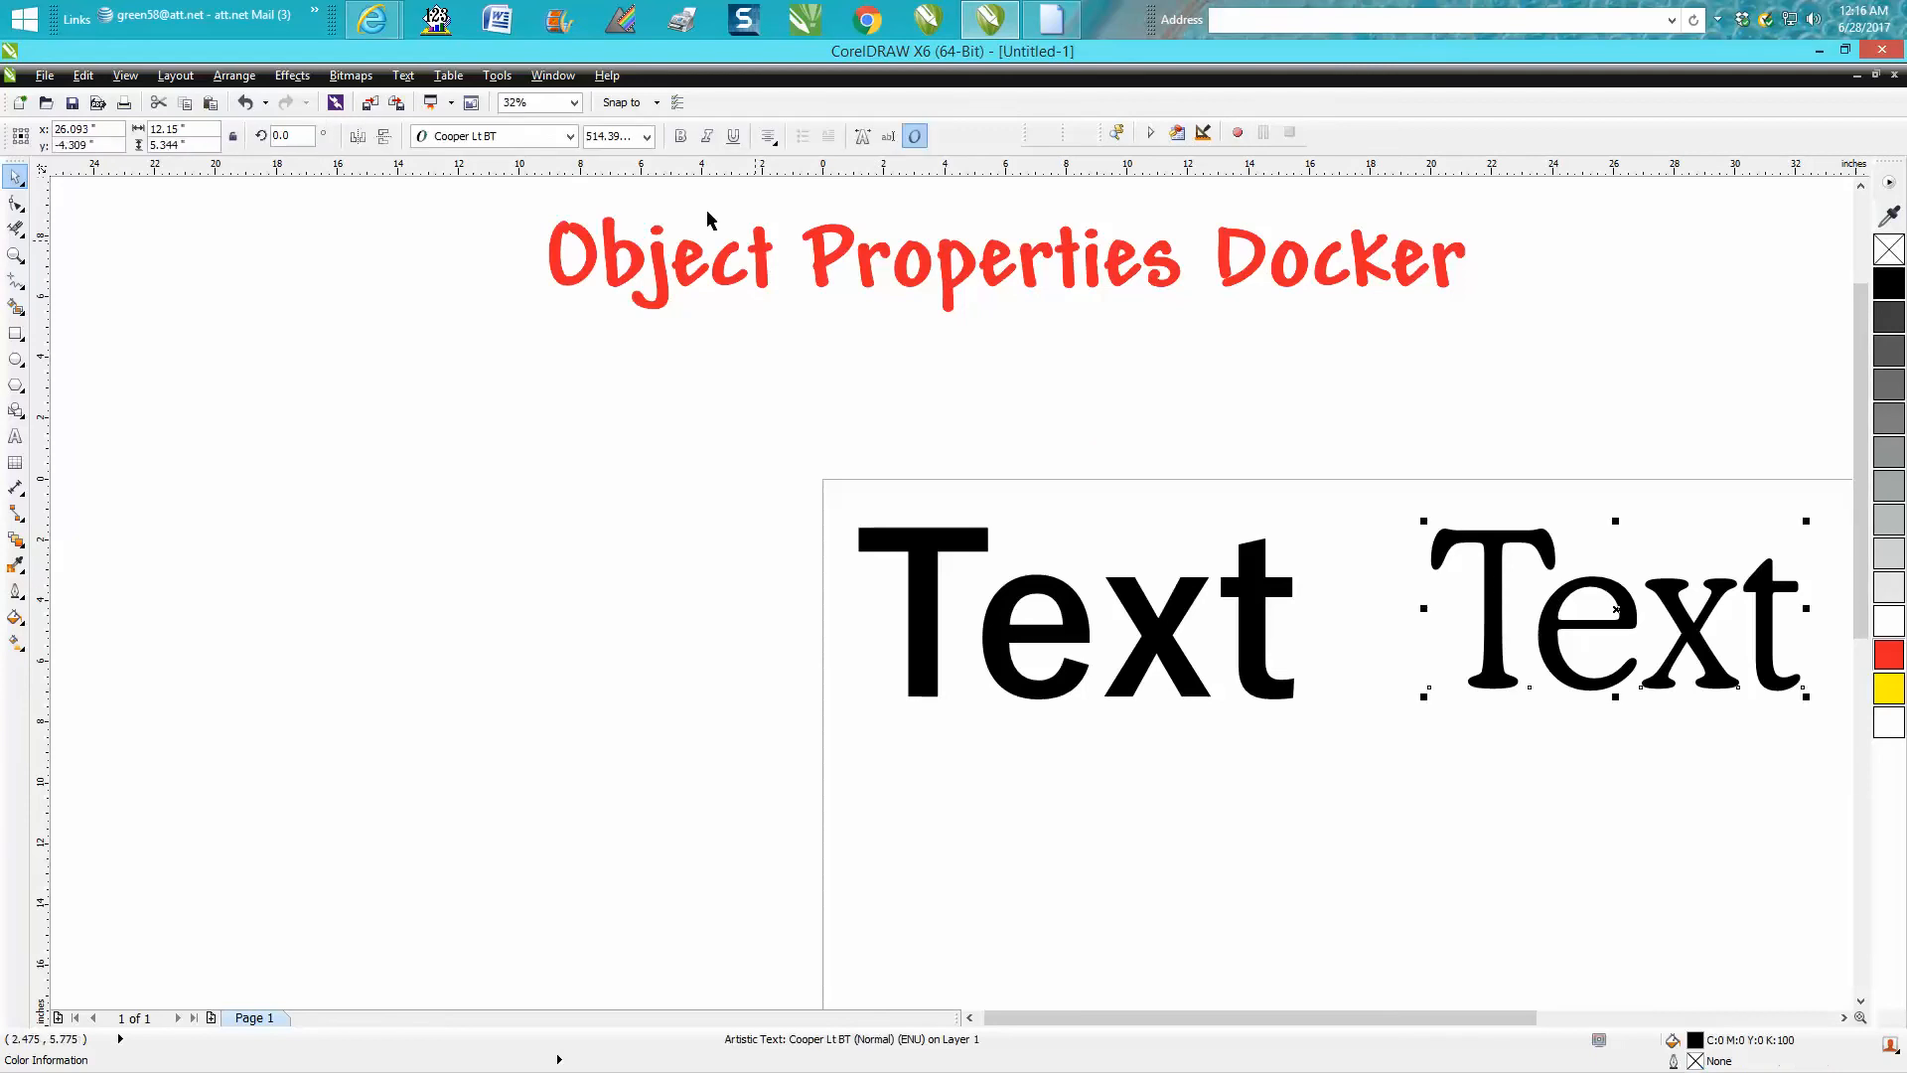
{"action": "left_click", "coordinate": [570, 137]}
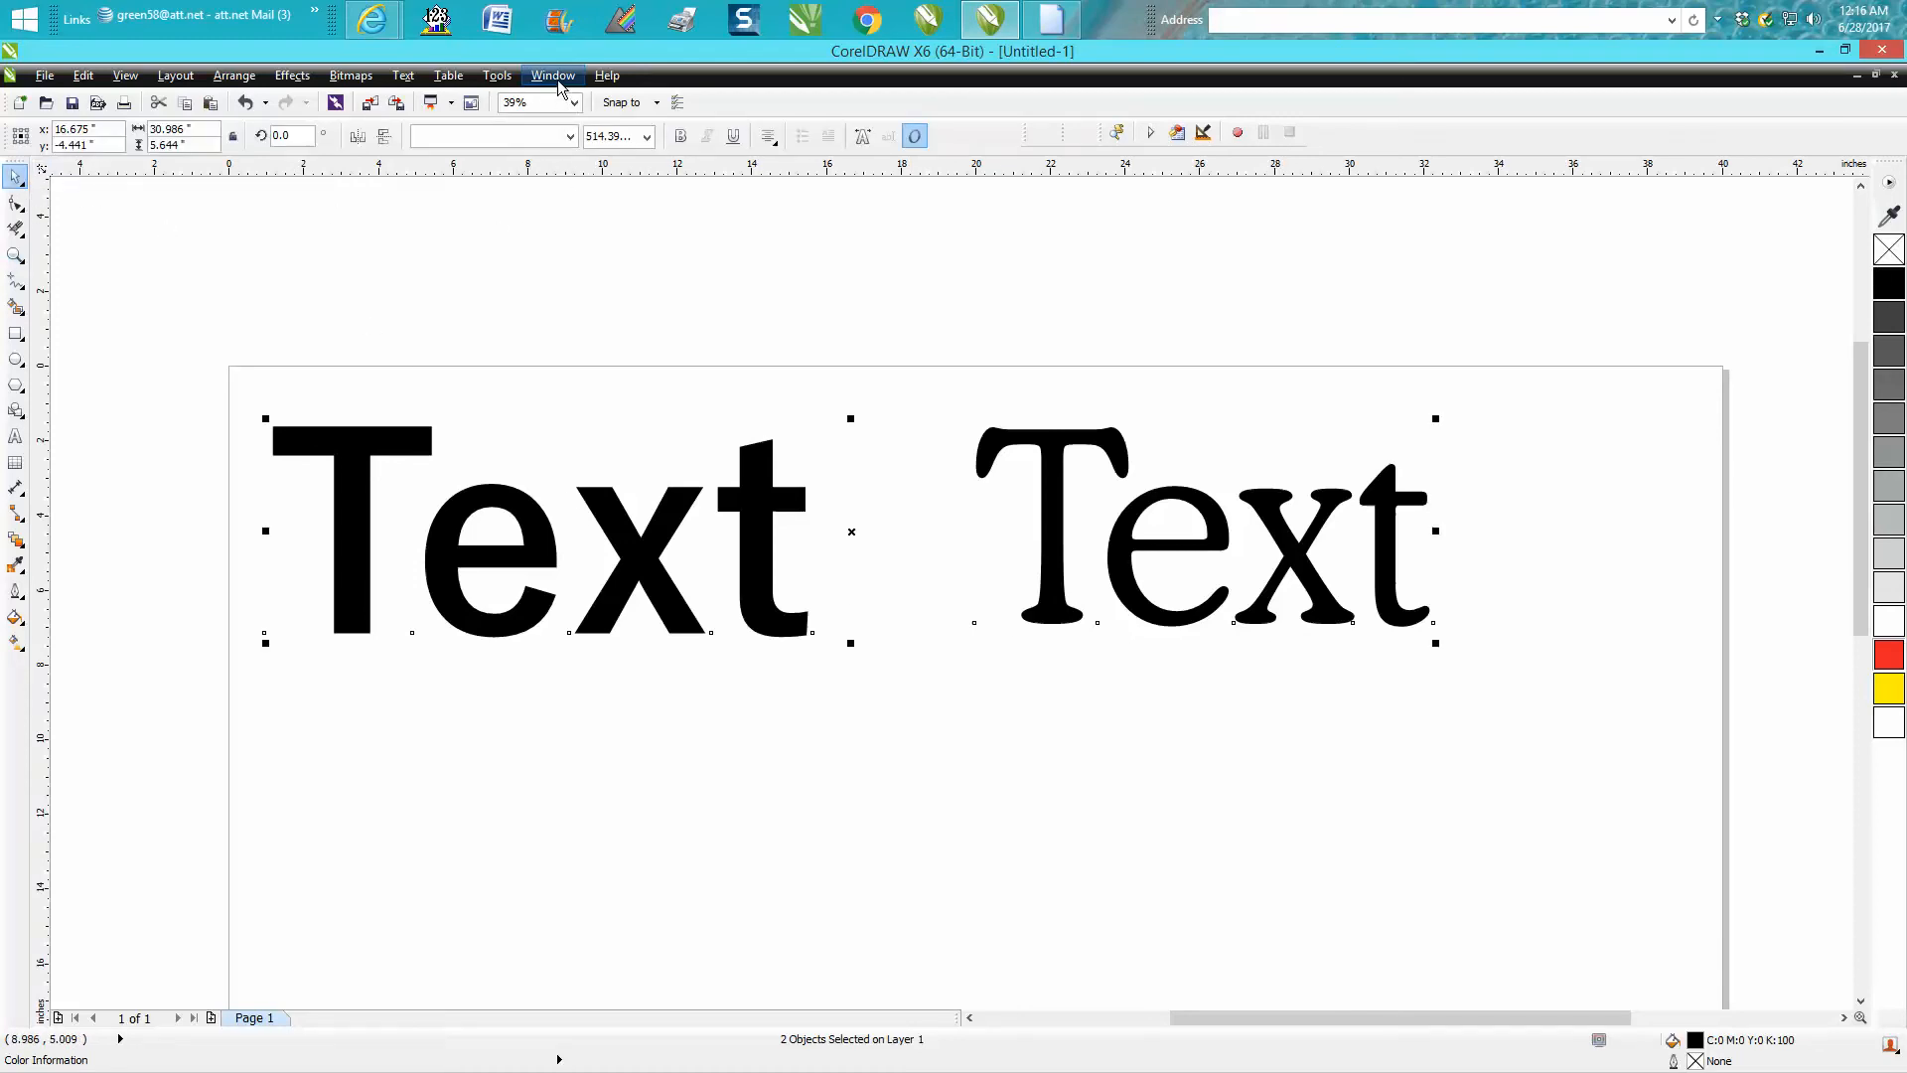
Open the Object Properties docker and select only the serif Text on the right
{"action": "left_click", "coordinate": [552, 74]}
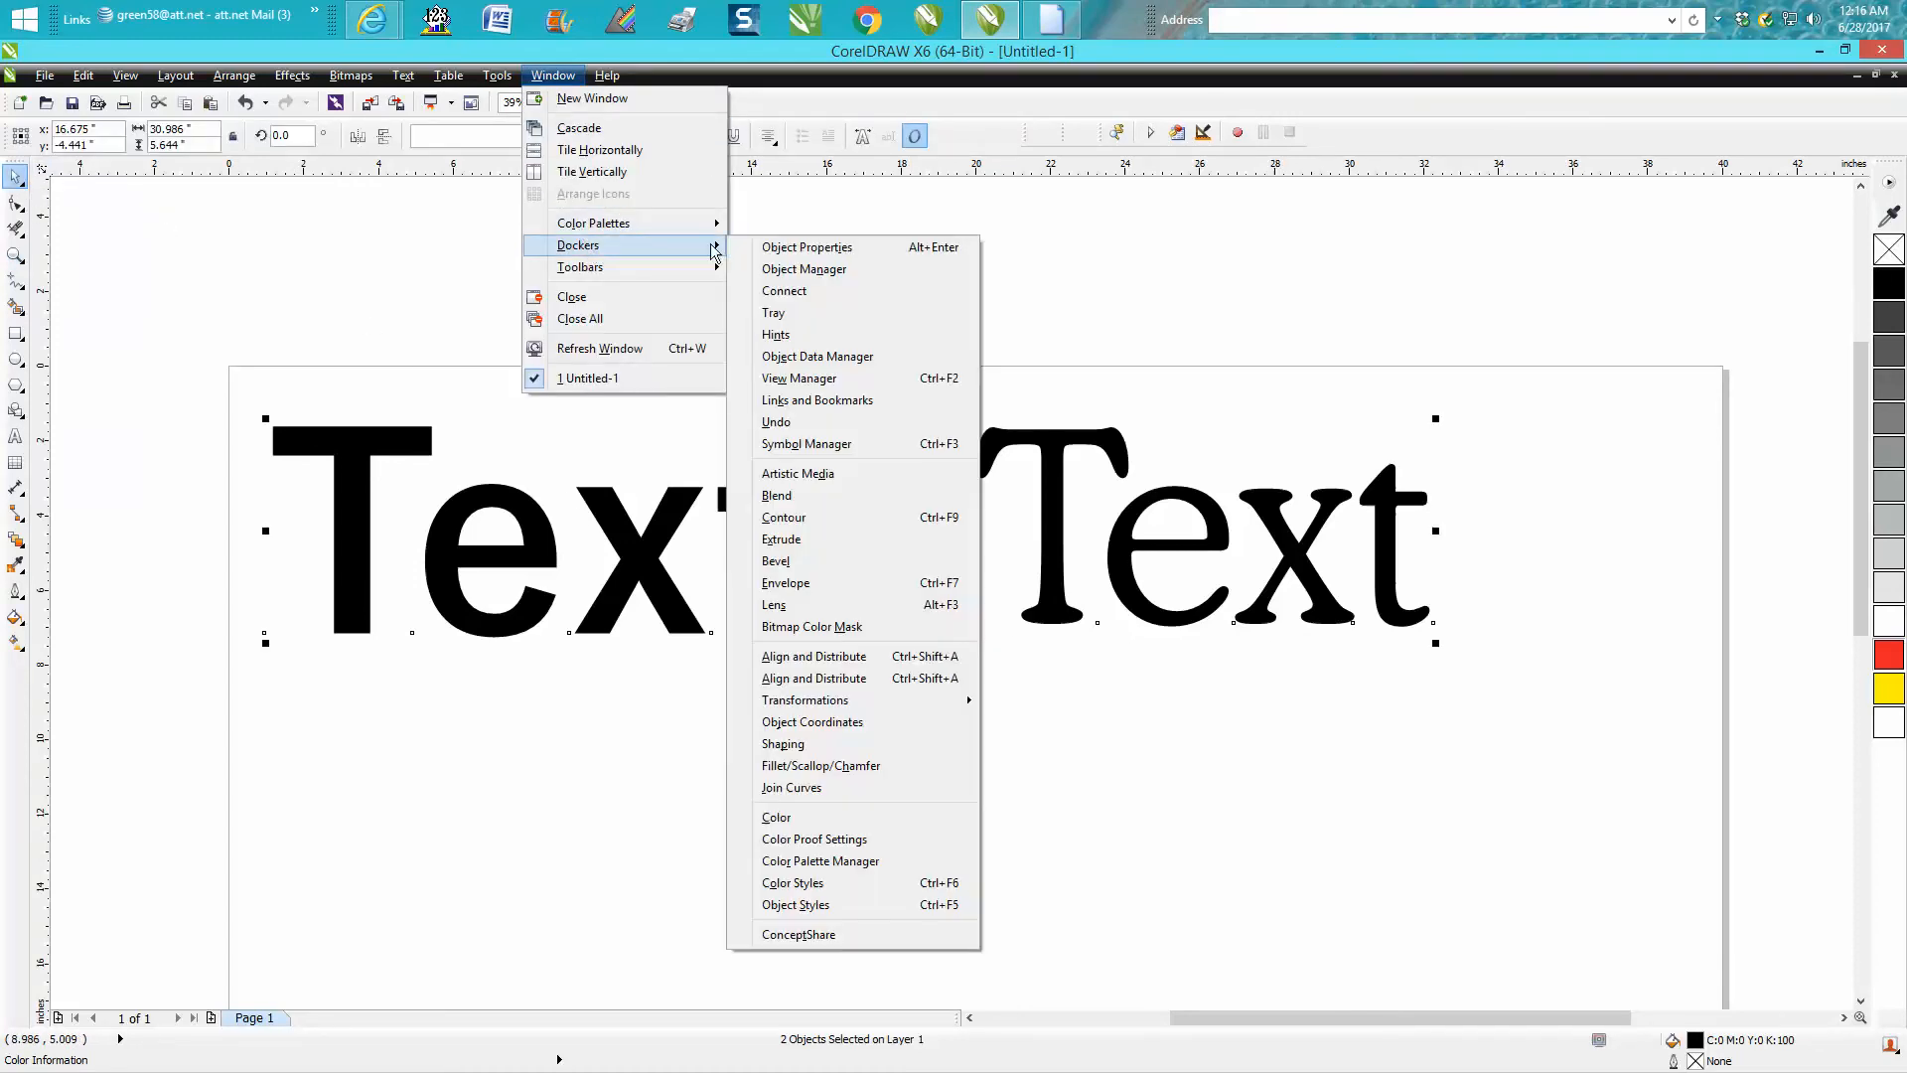
{"action": "left_click", "coordinate": [807, 247]}
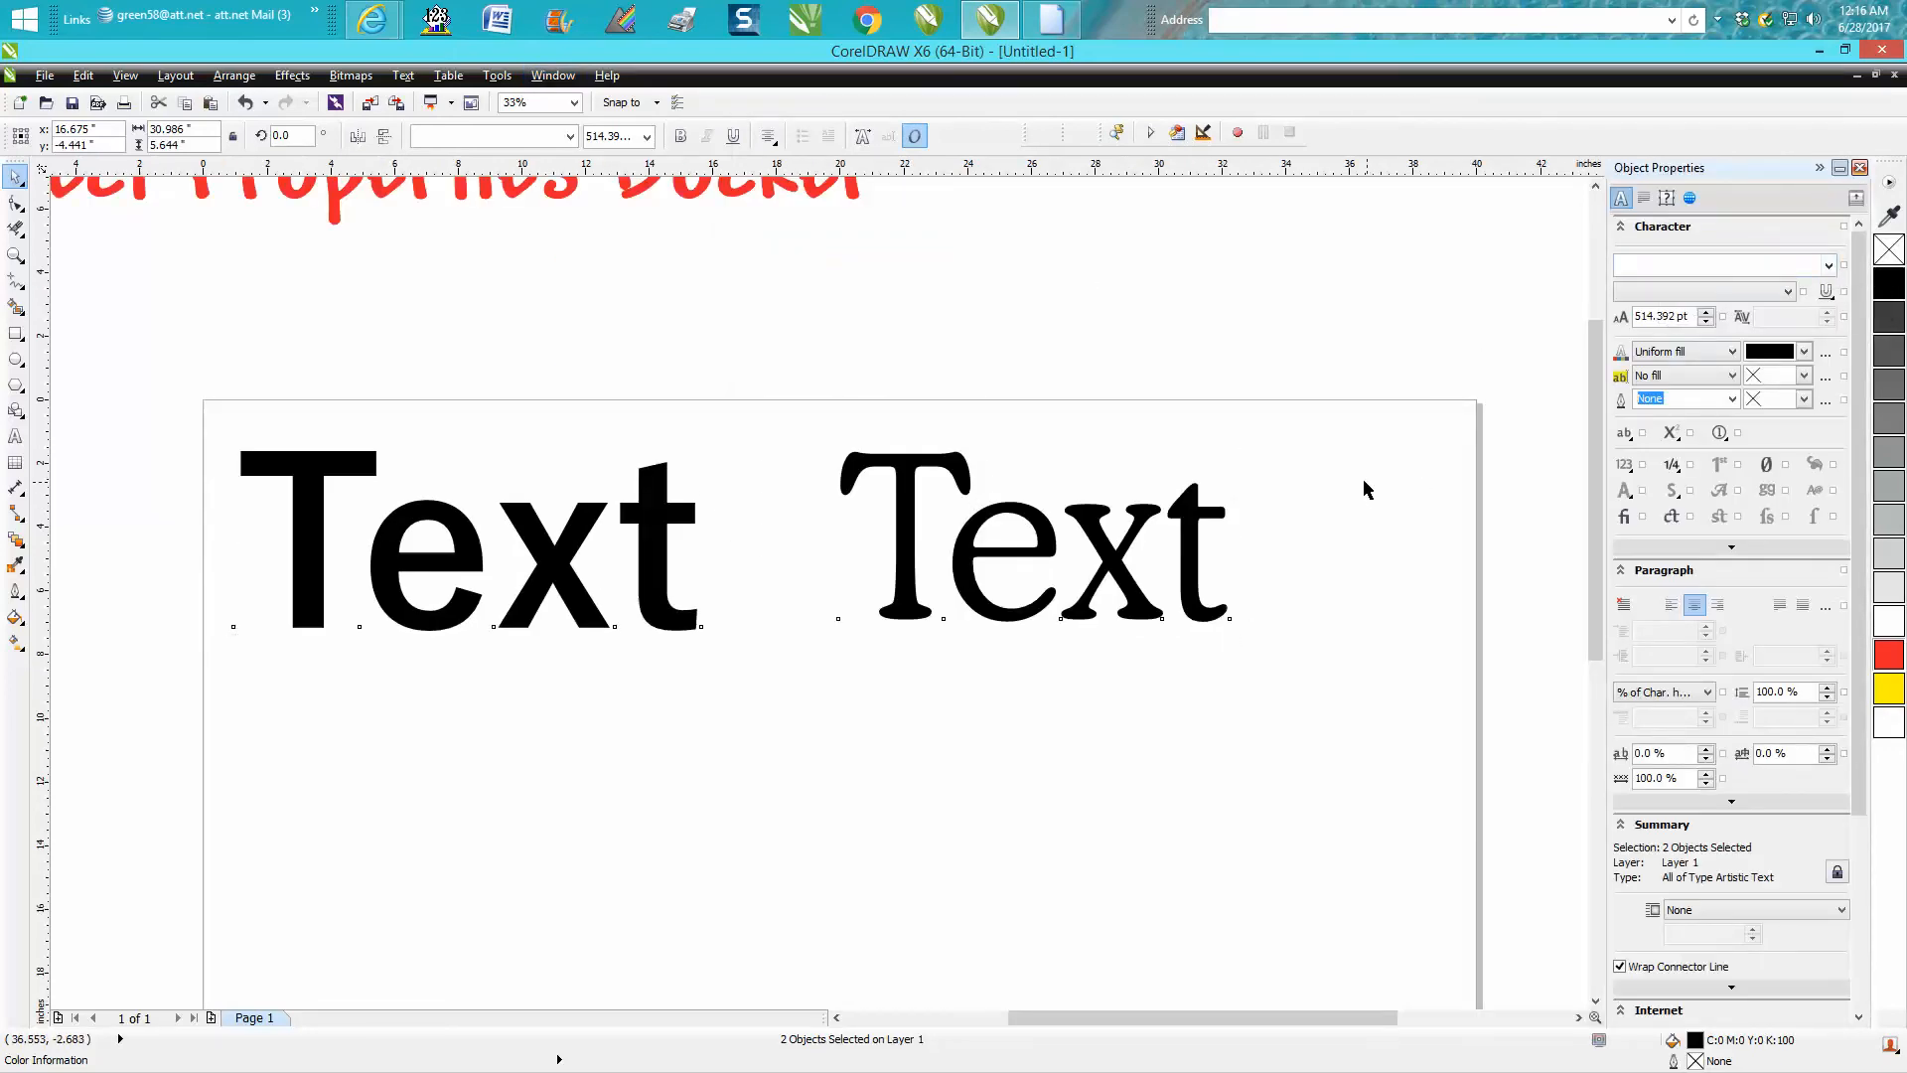
{"action": "left_click", "coordinate": [1033, 538]}
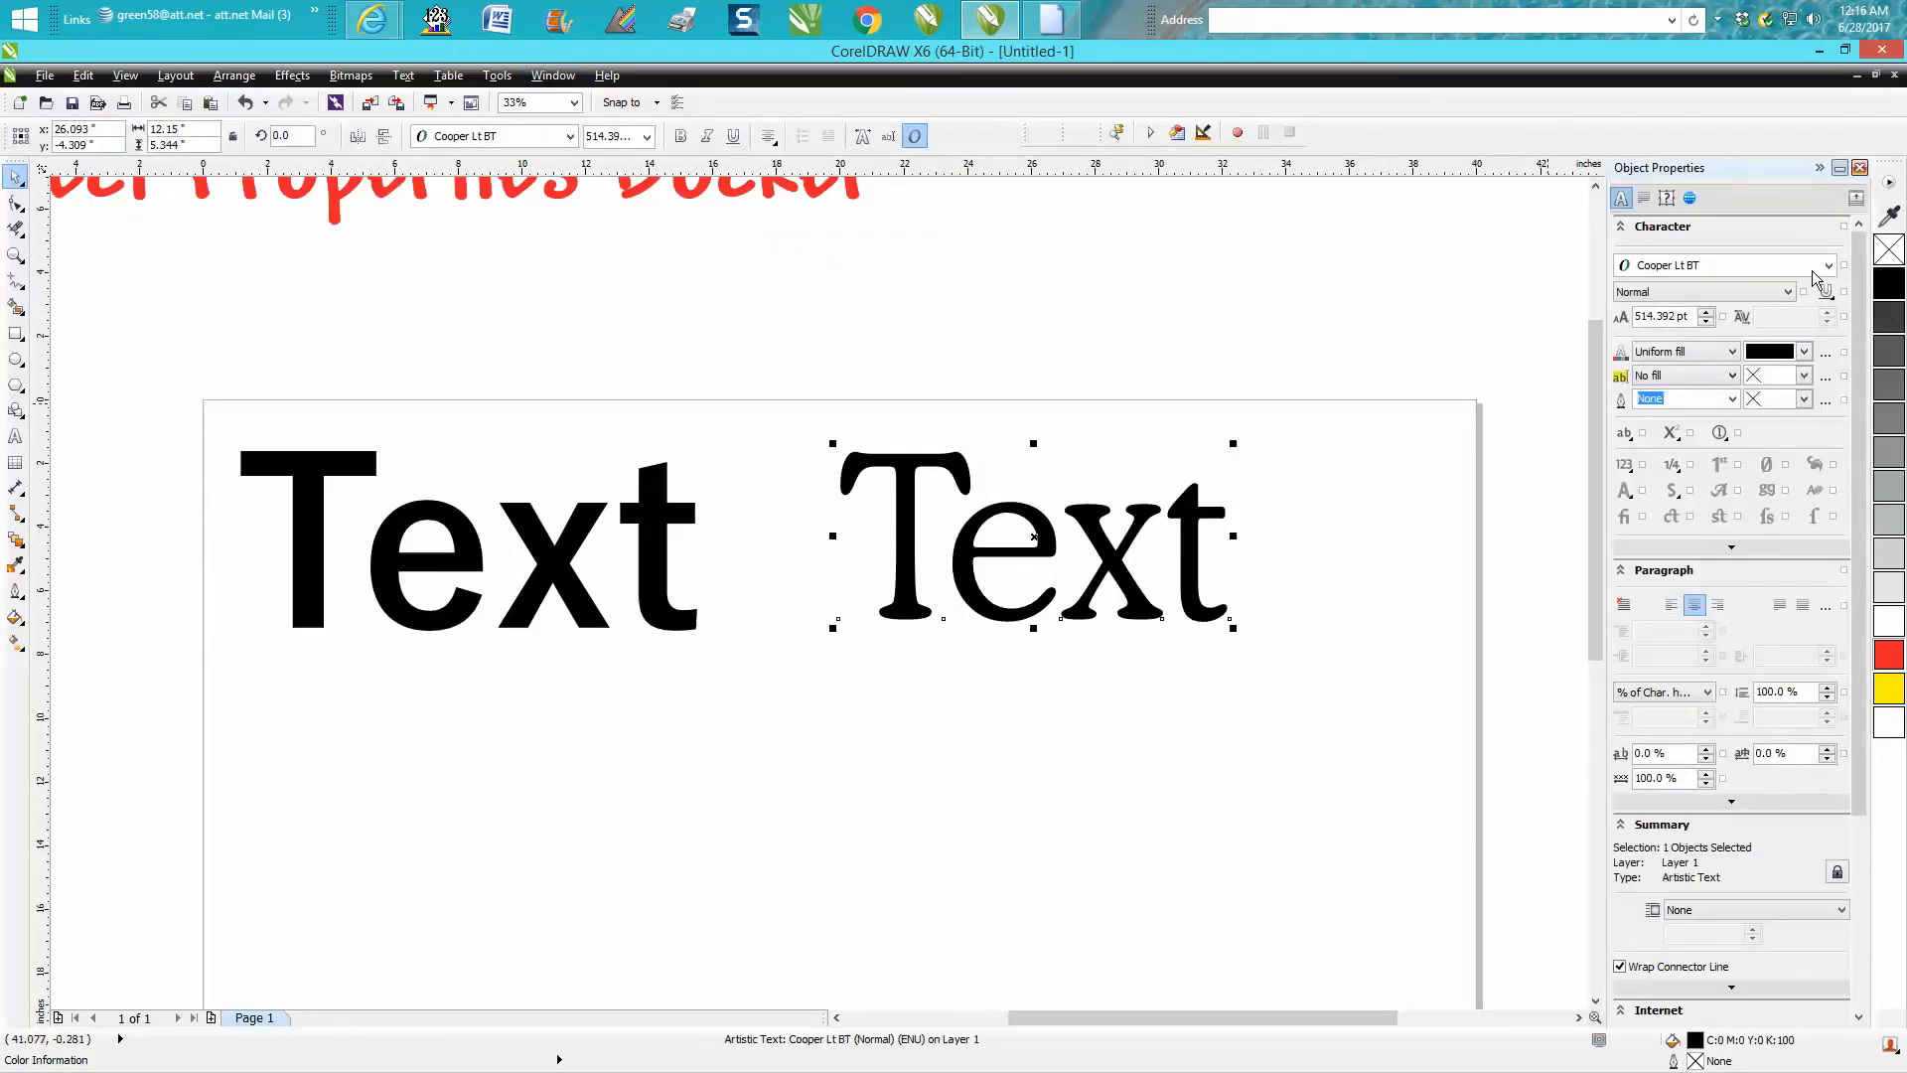
{"action": "left_click", "coordinate": [1823, 264]}
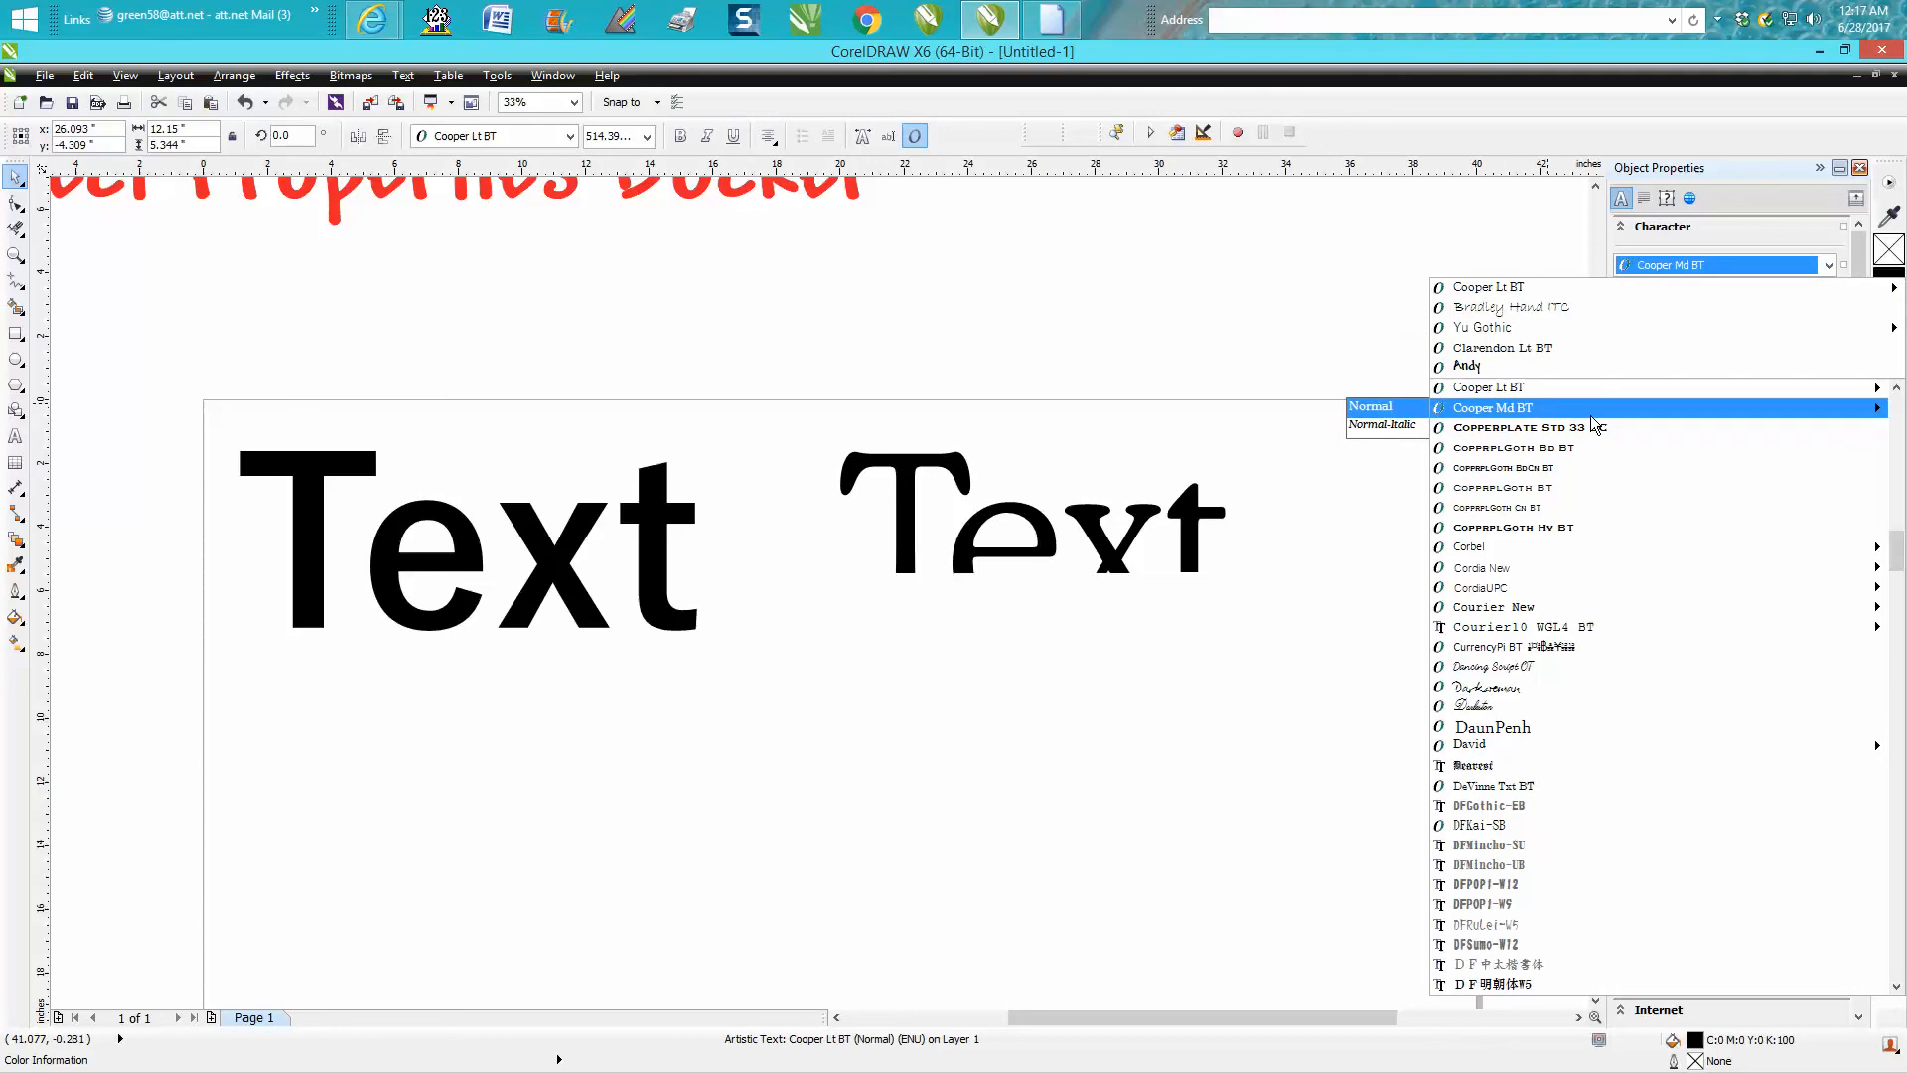
{"action": "left_click", "coordinate": [1512, 447]}
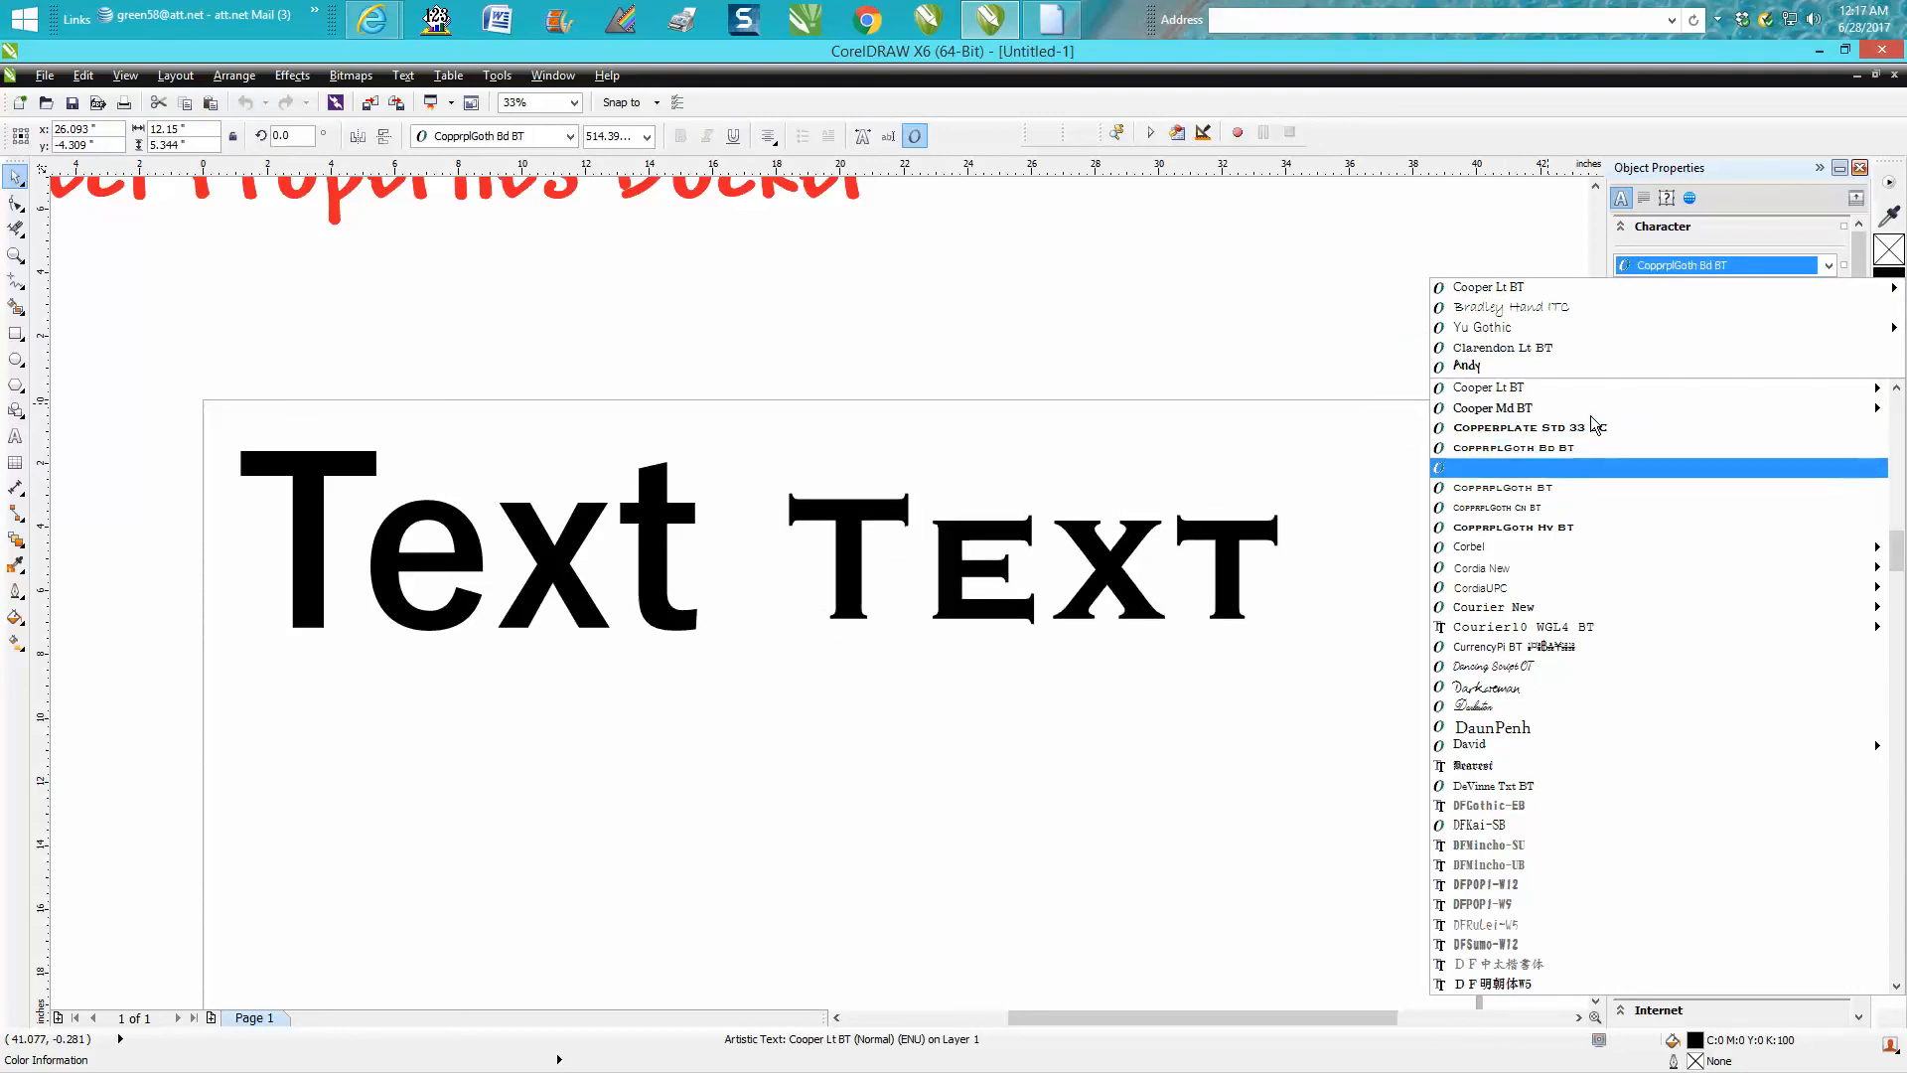
{"action": "left_click", "coordinate": [1502, 488]}
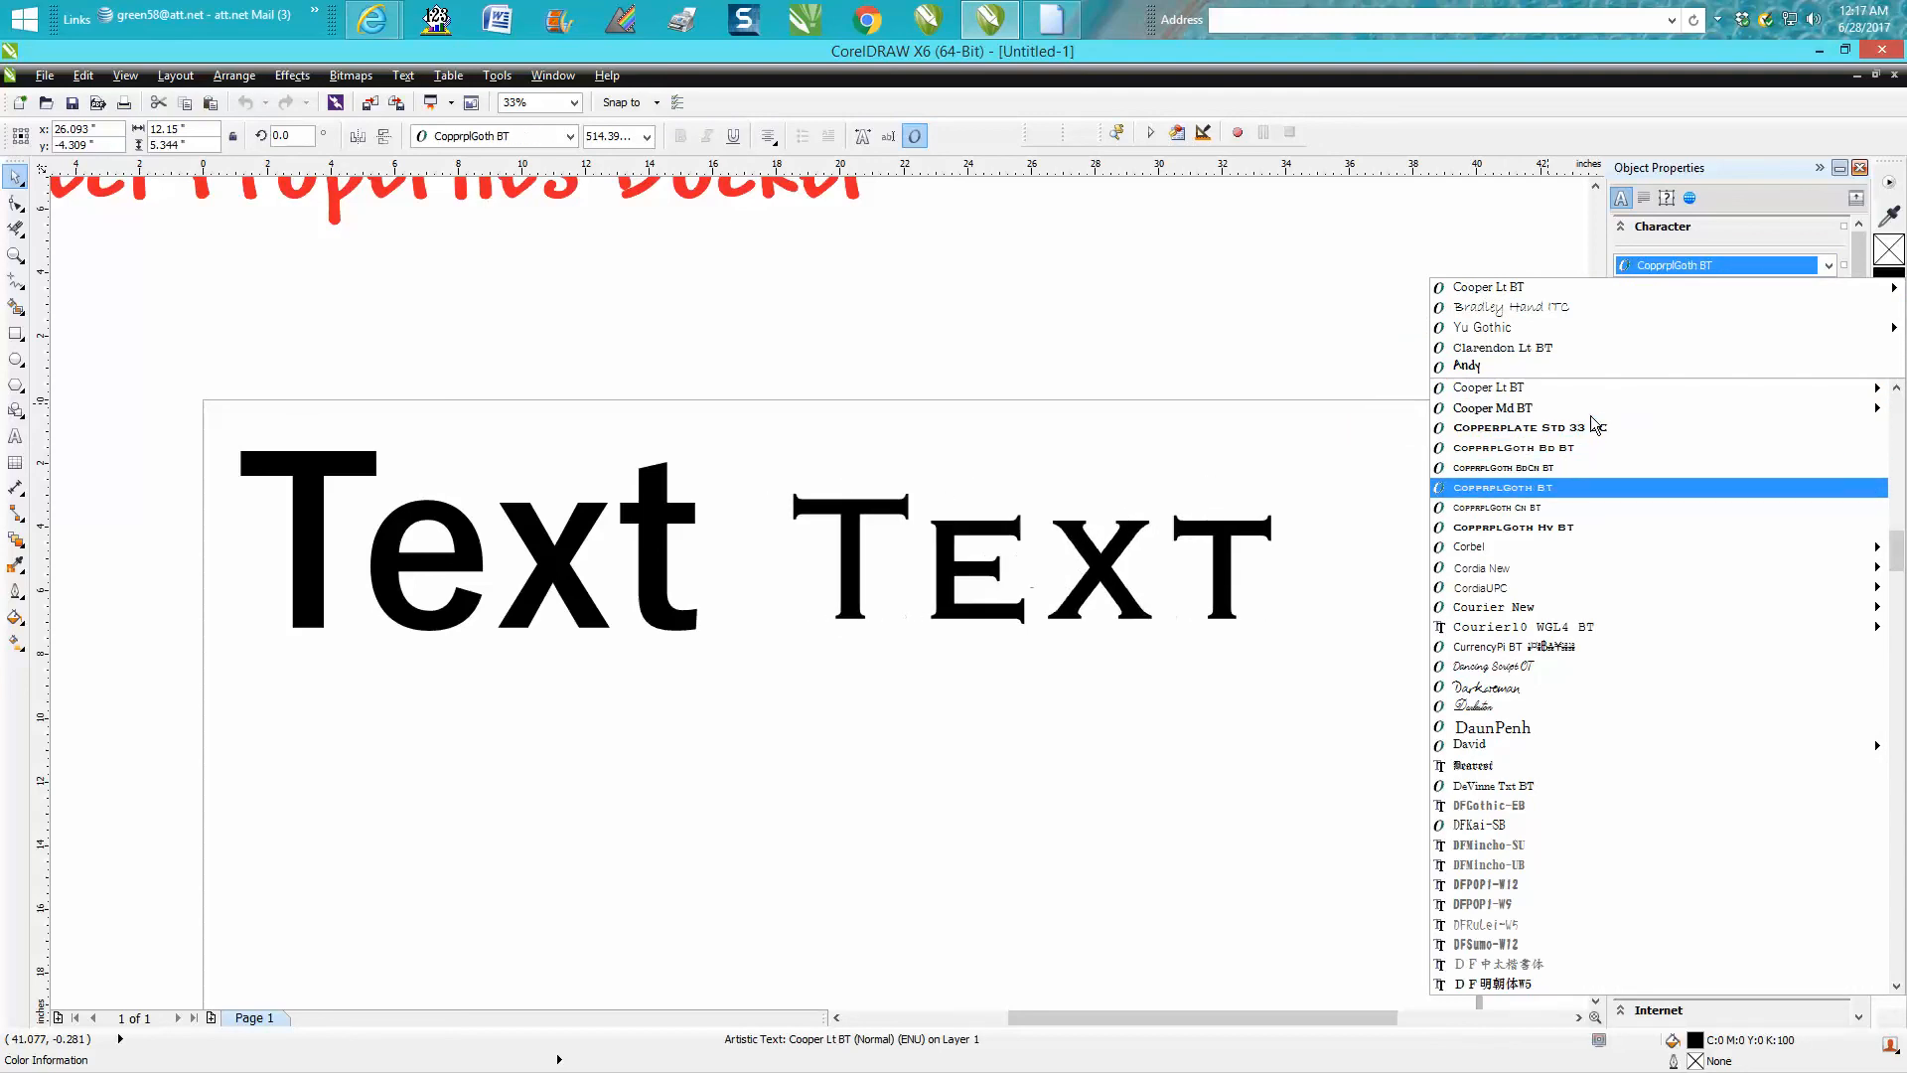
{"action": "left_click", "coordinate": [1512, 526]}
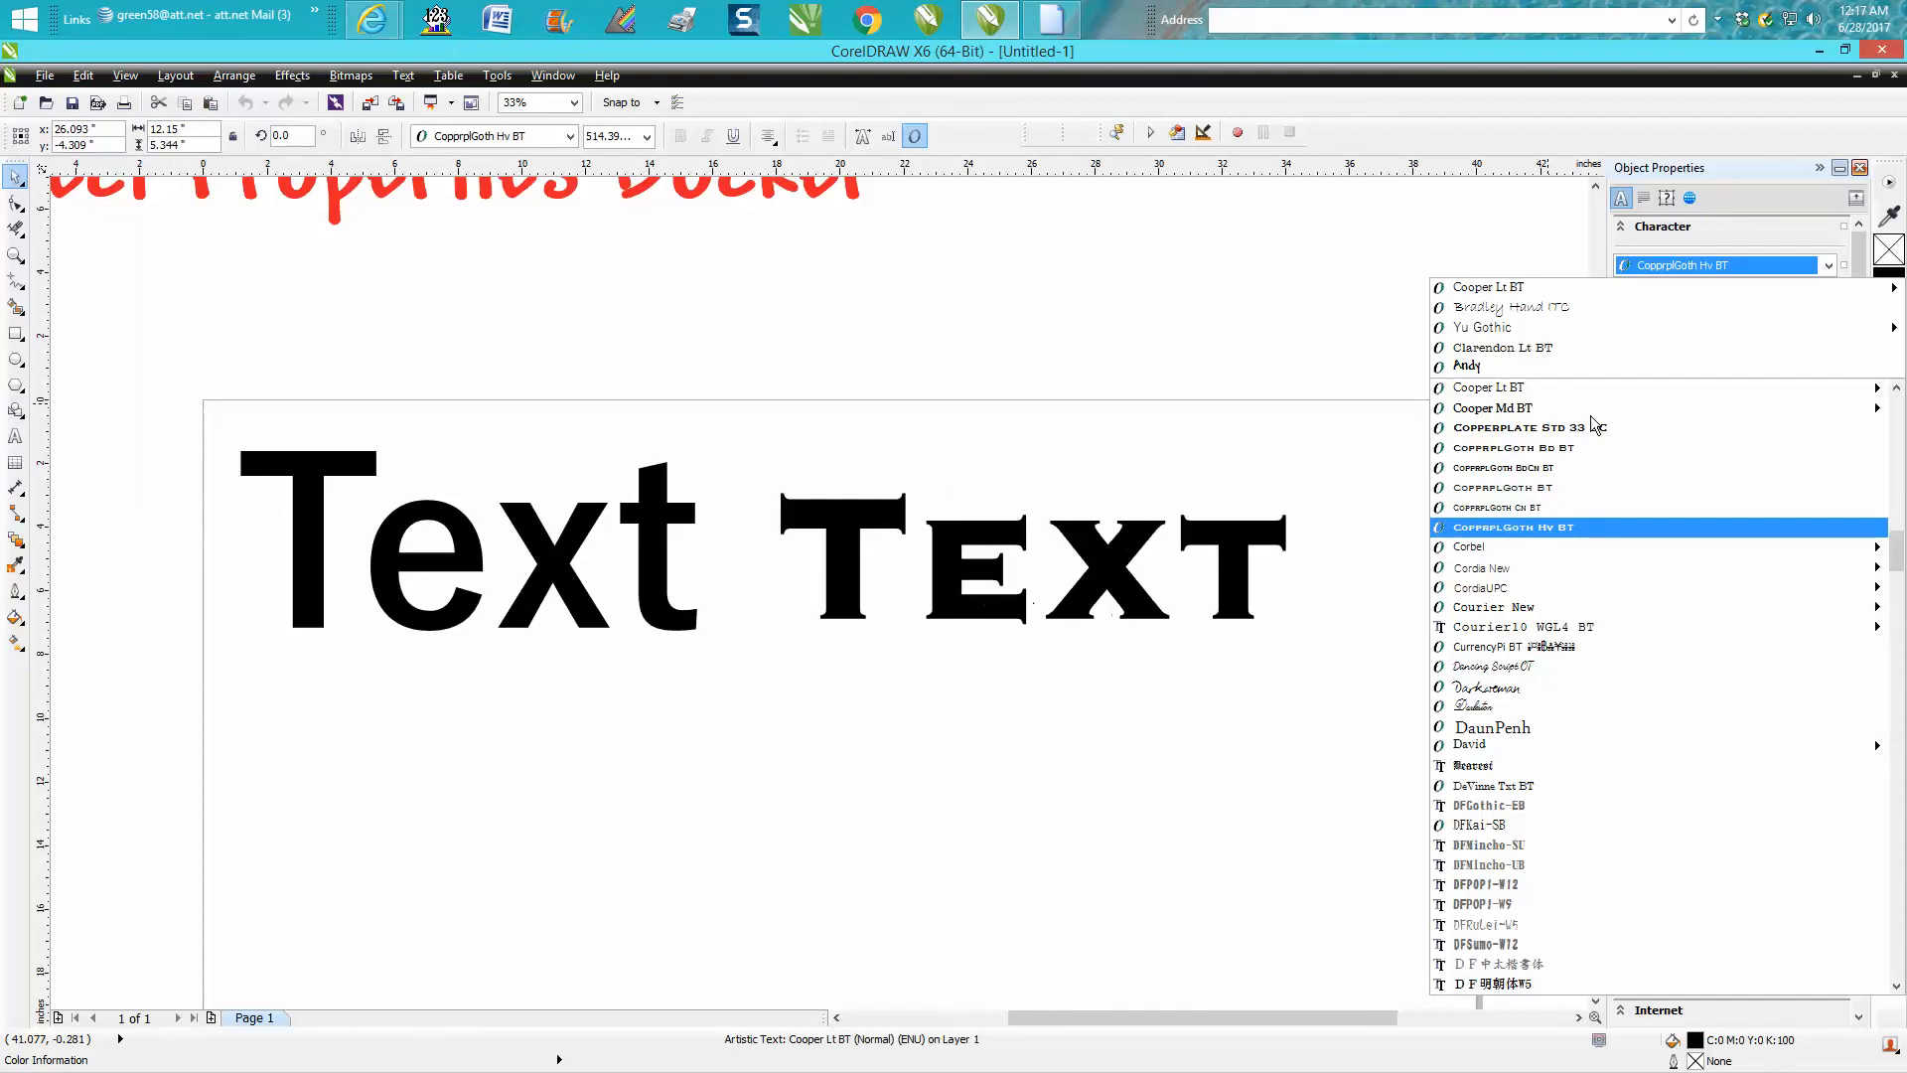
{"action": "left_click", "coordinate": [1481, 568]}
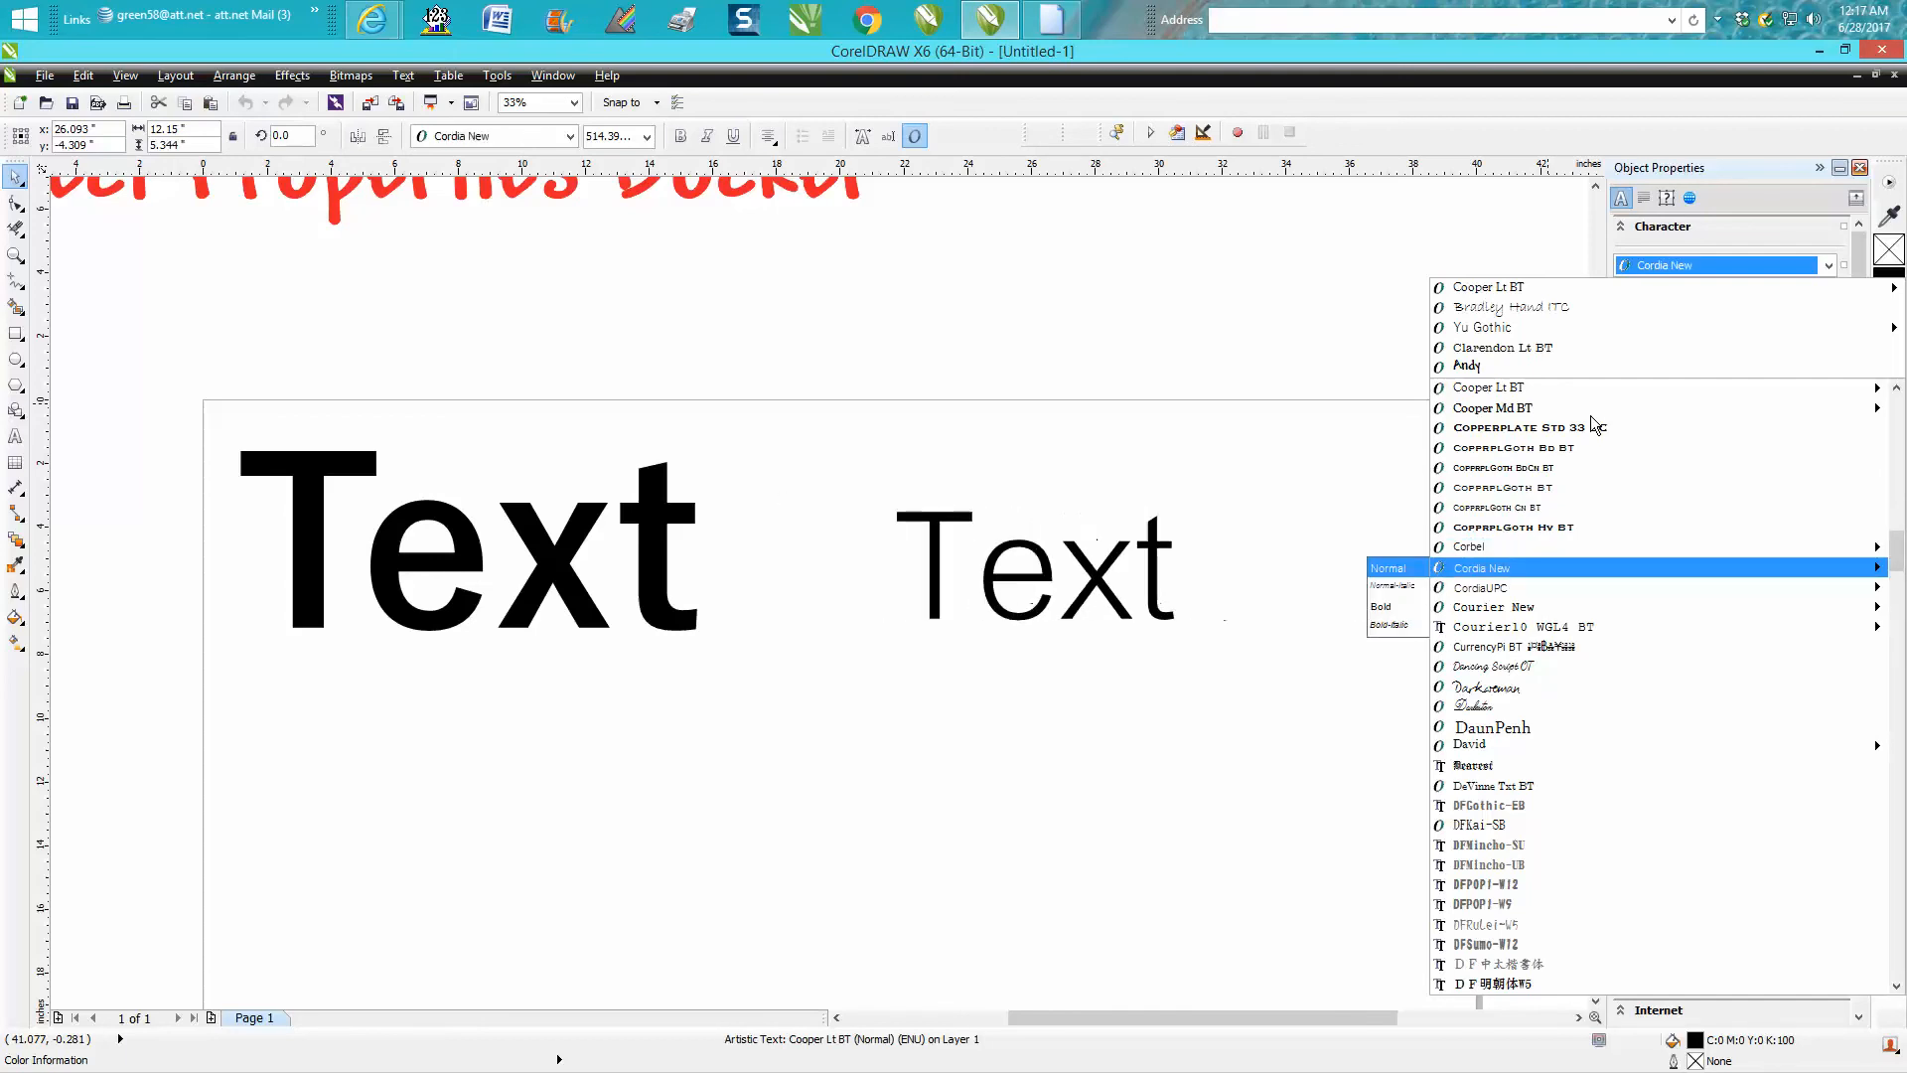
{"action": "left_click", "coordinate": [1493, 607]}
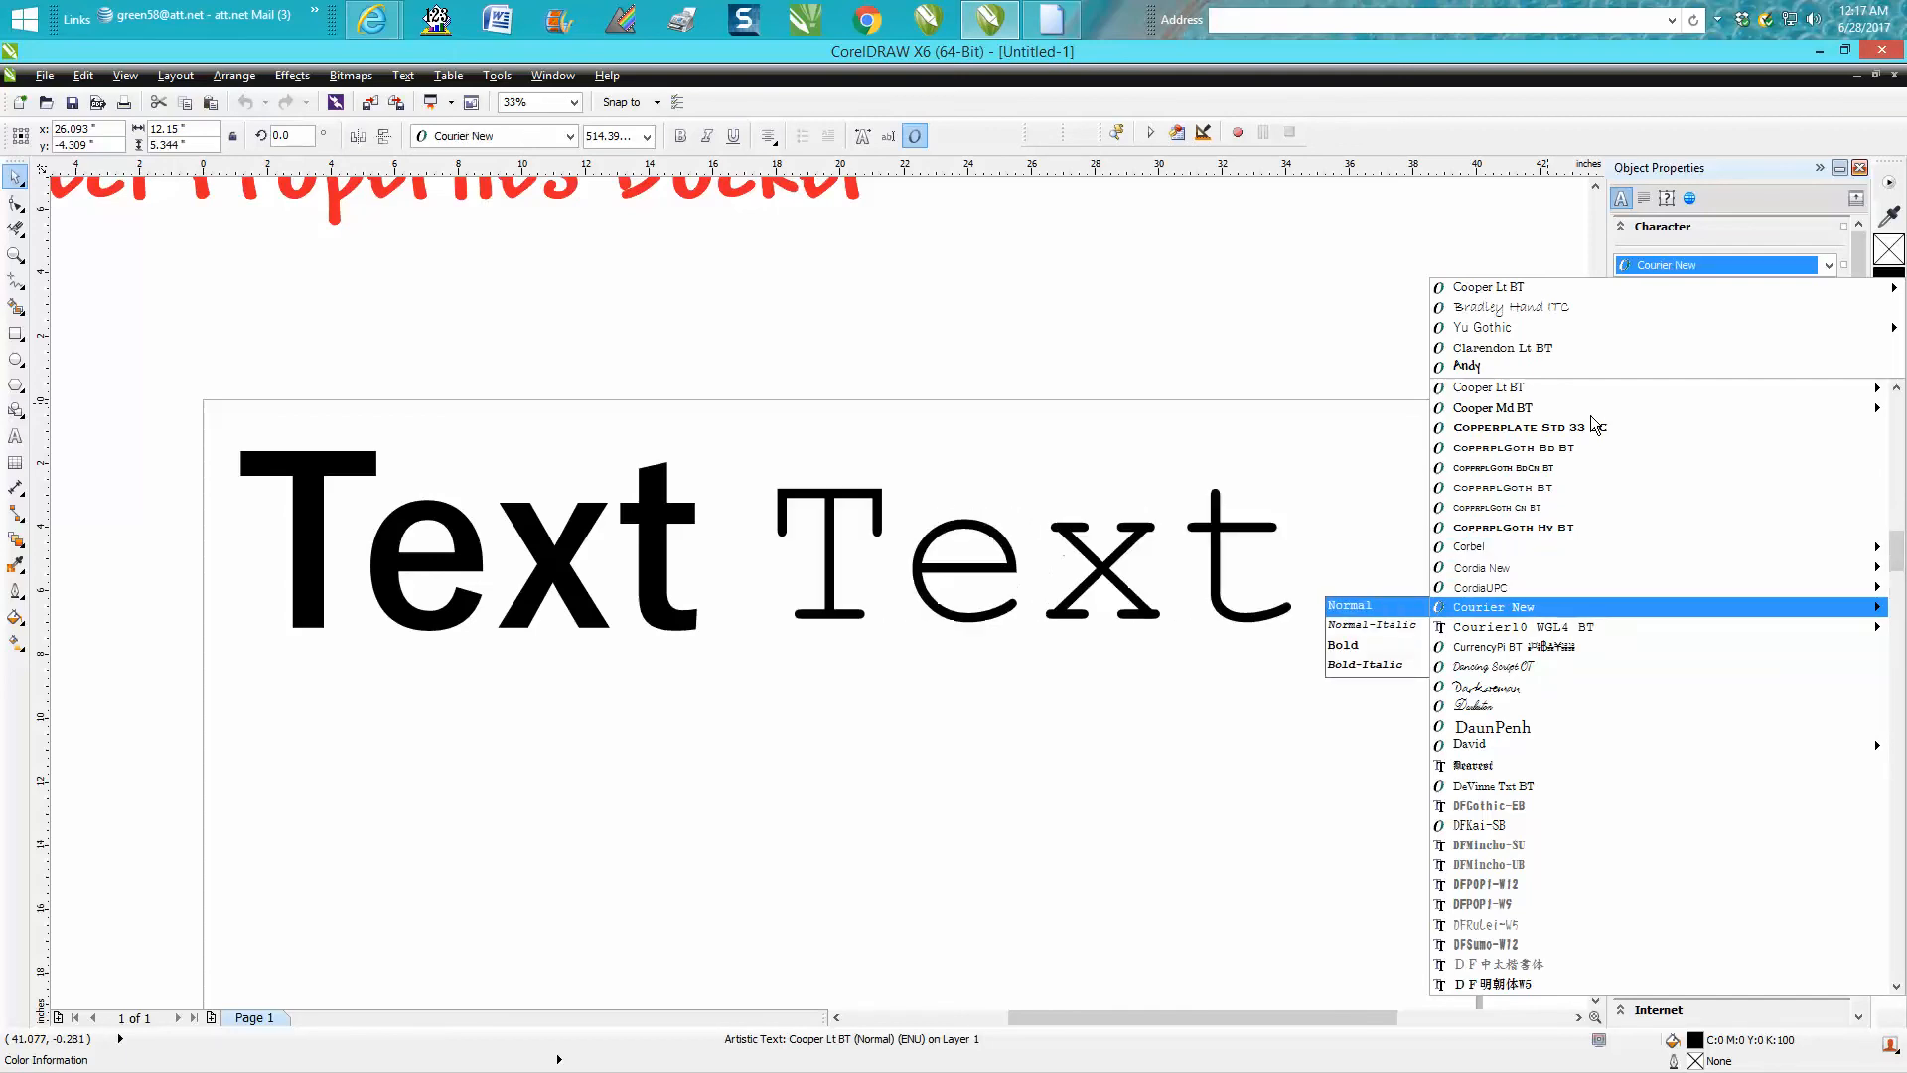
{"action": "left_click", "coordinate": [1487, 647]}
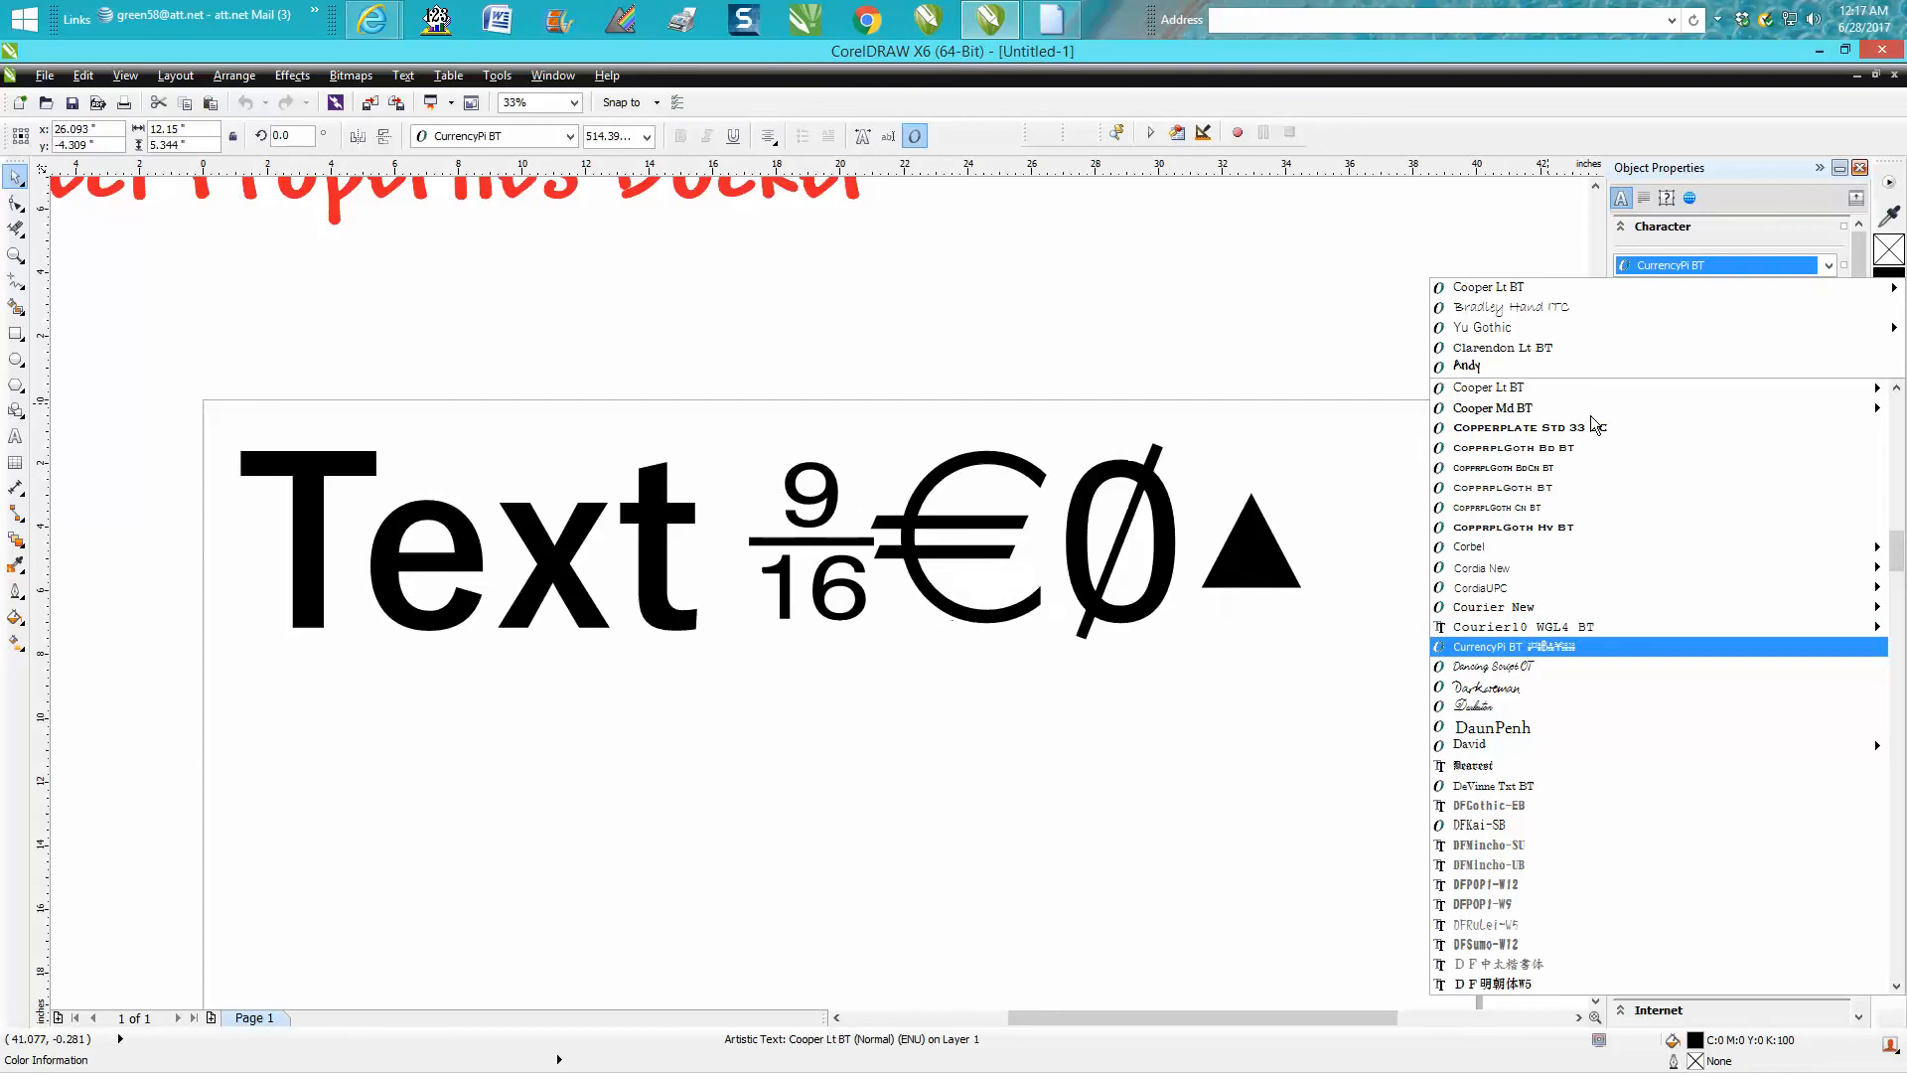
{"action": "left_click", "coordinate": [1488, 687]}
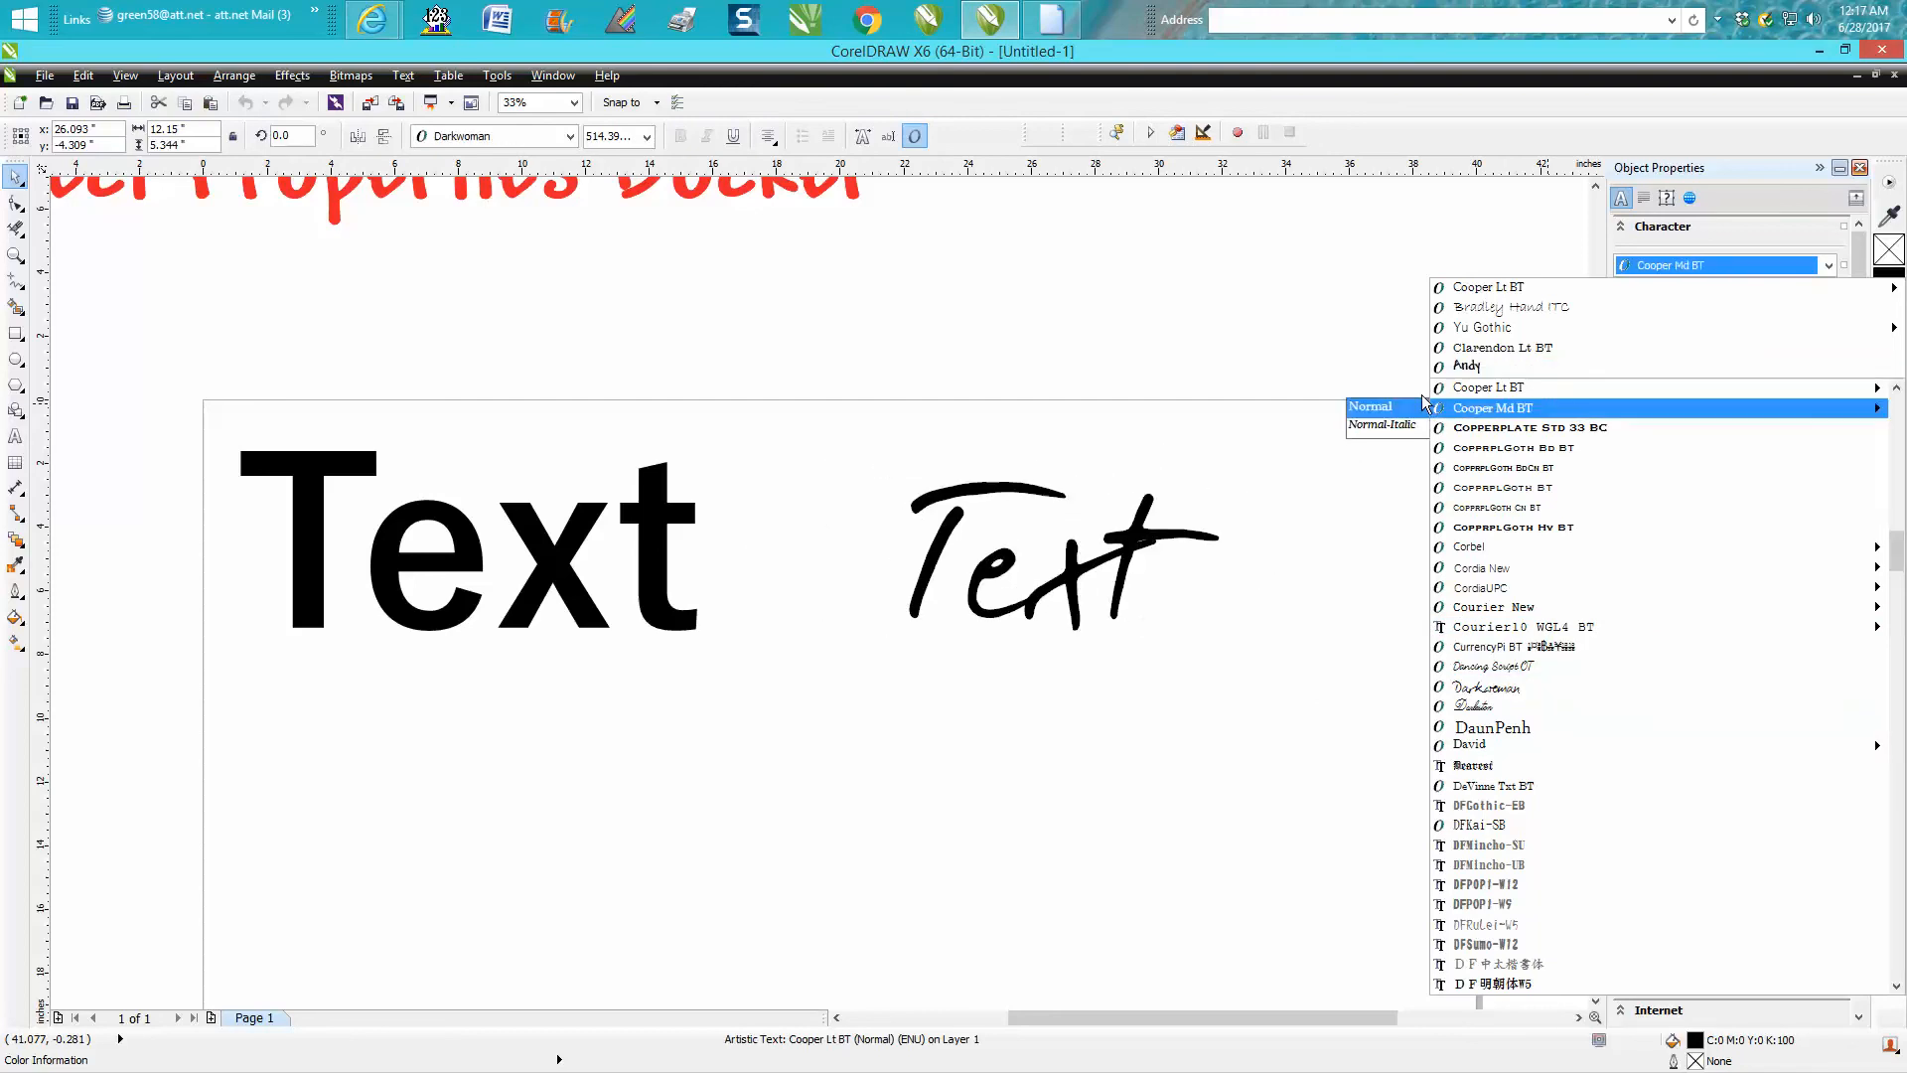
{"action": "left_click", "coordinate": [1488, 387]}
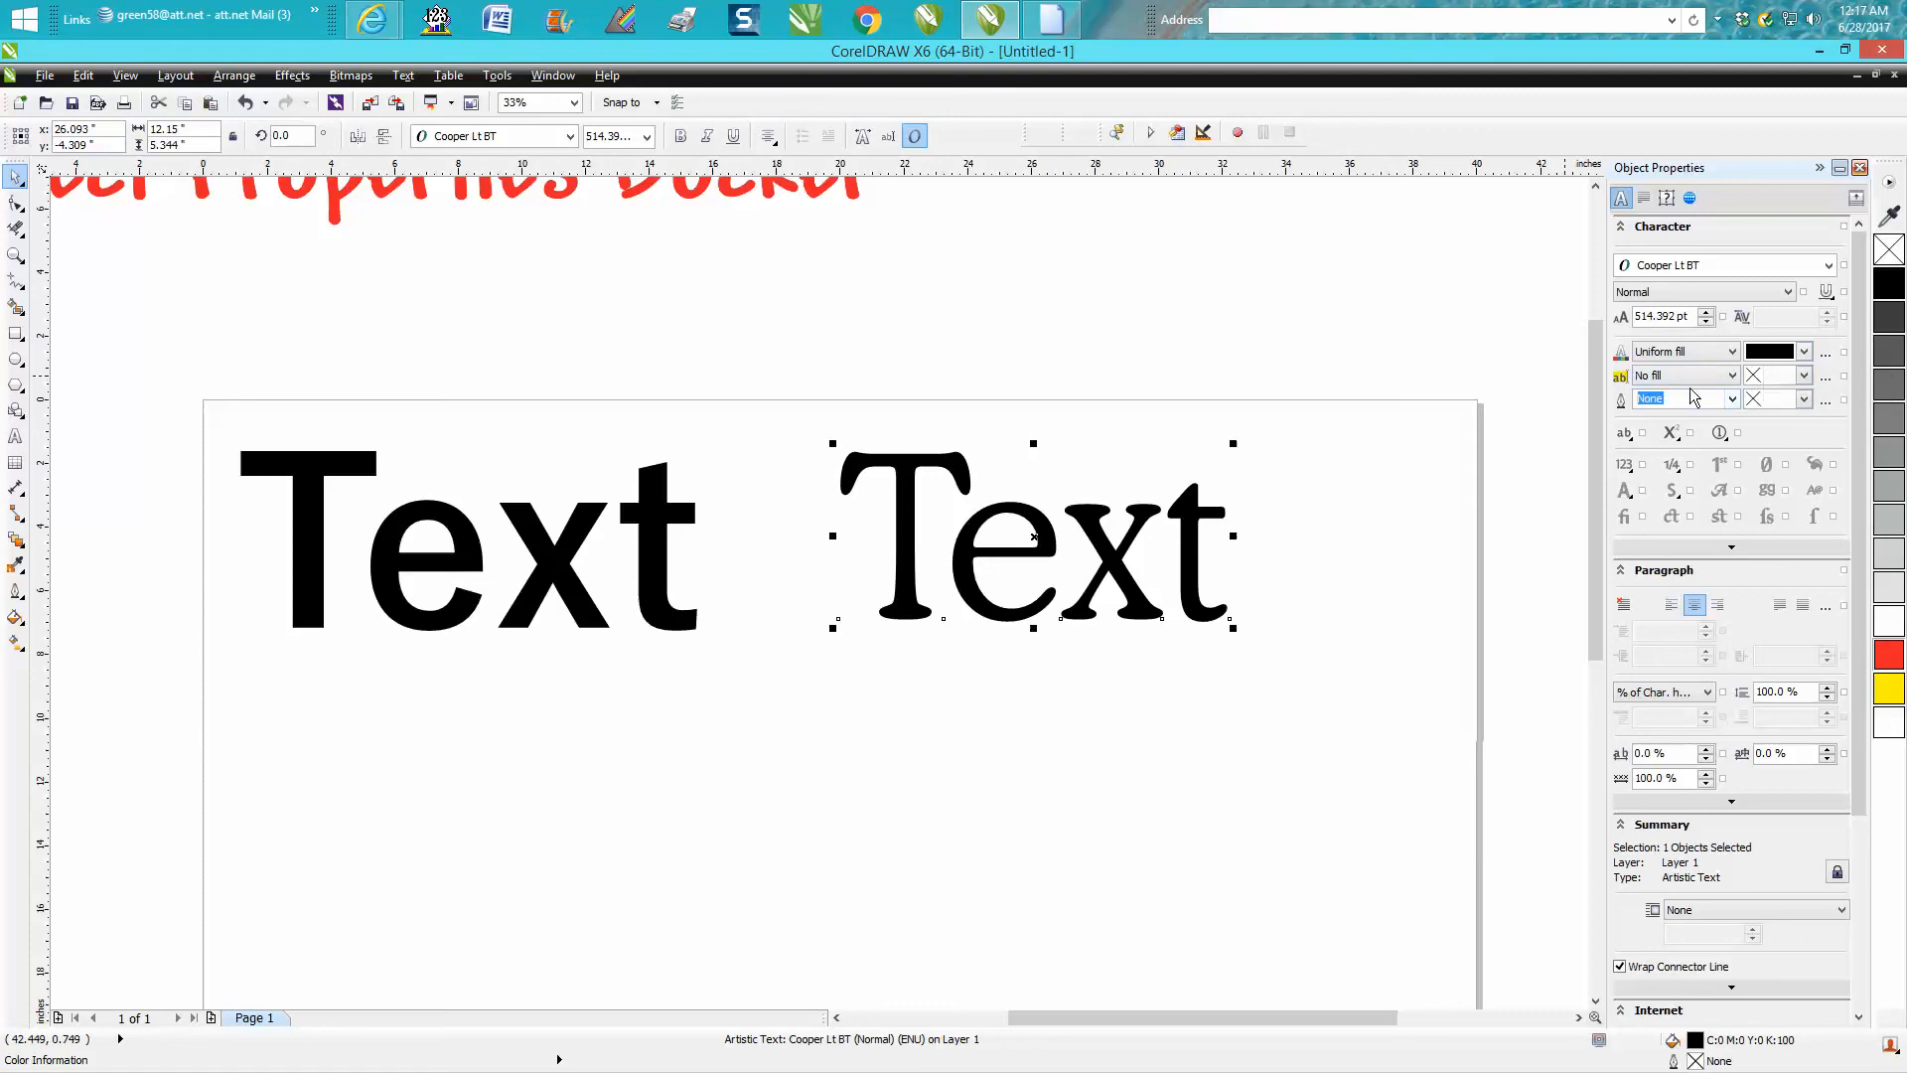
{"action": "mouse_move", "coordinate": [1637, 559]}
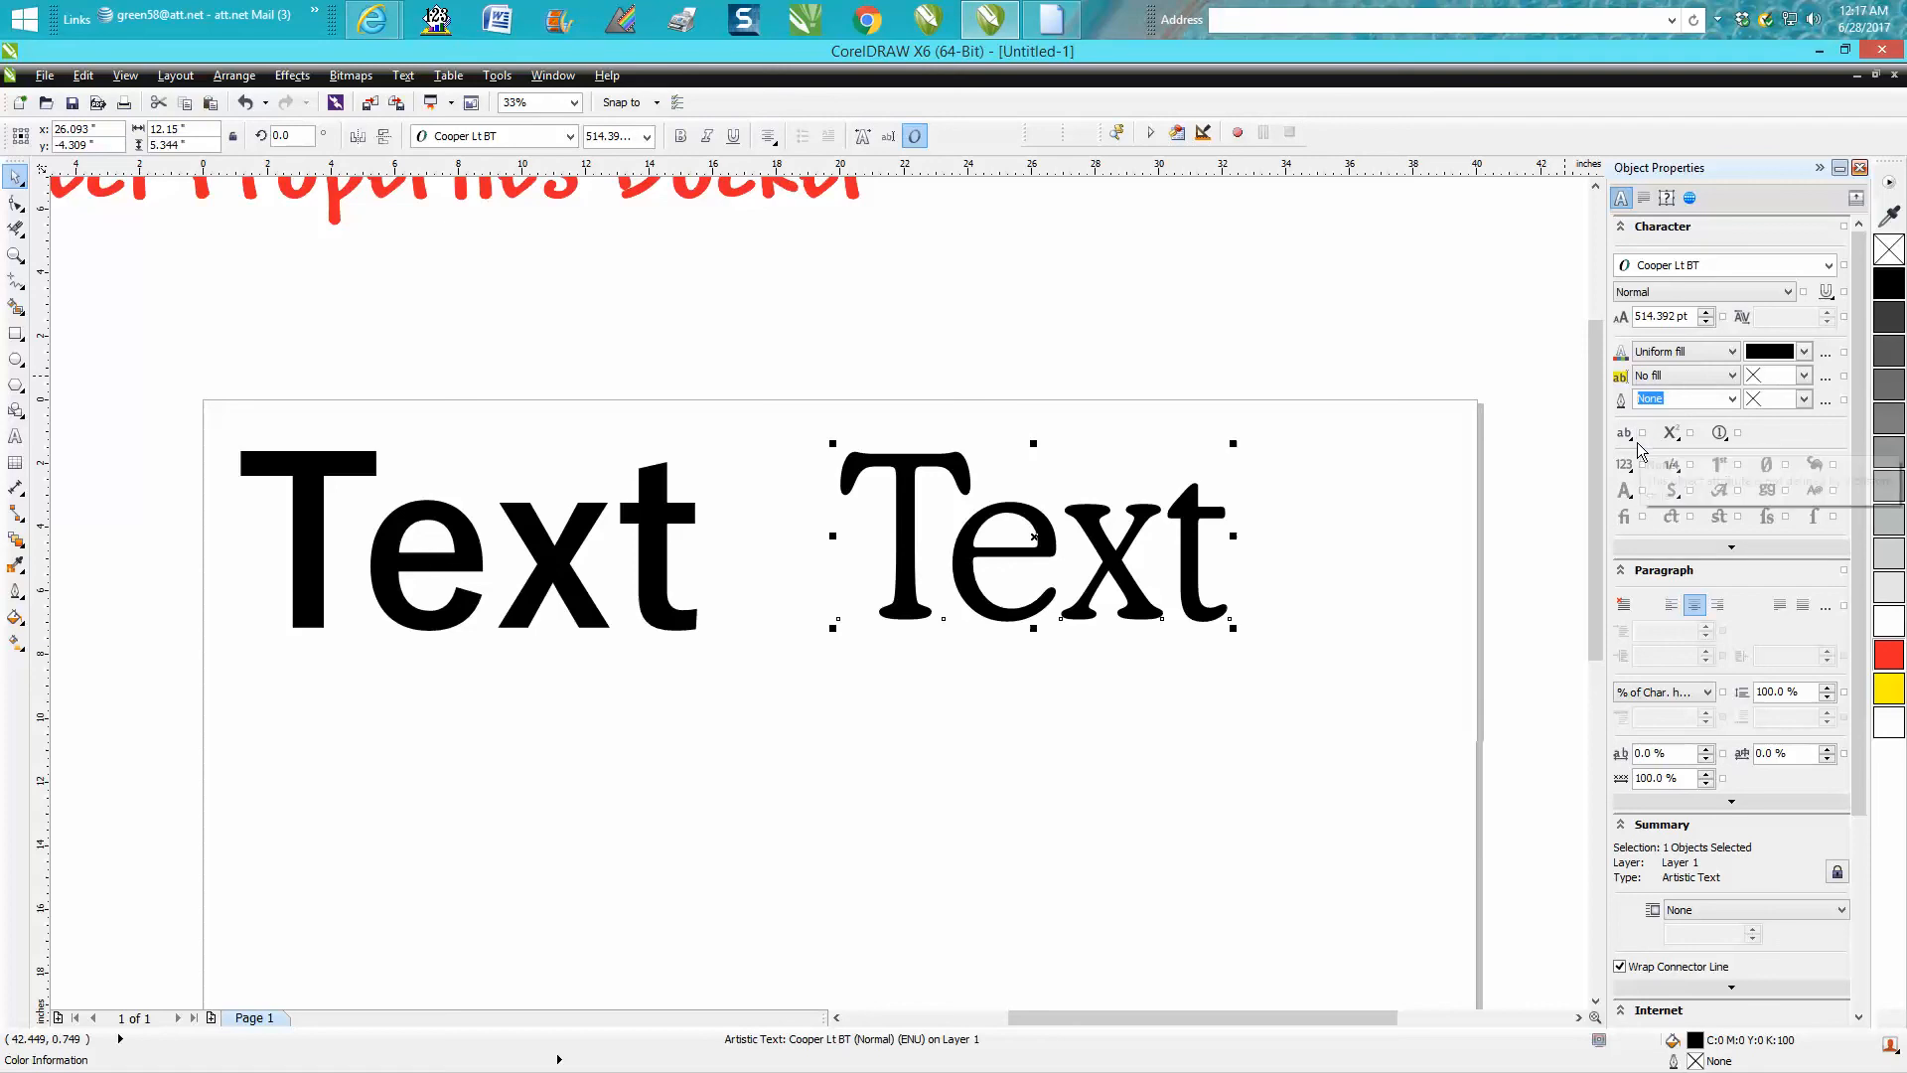
Give the right Text sample a red hairline outline and no fill
{"action": "left_click", "coordinate": [1731, 399]}
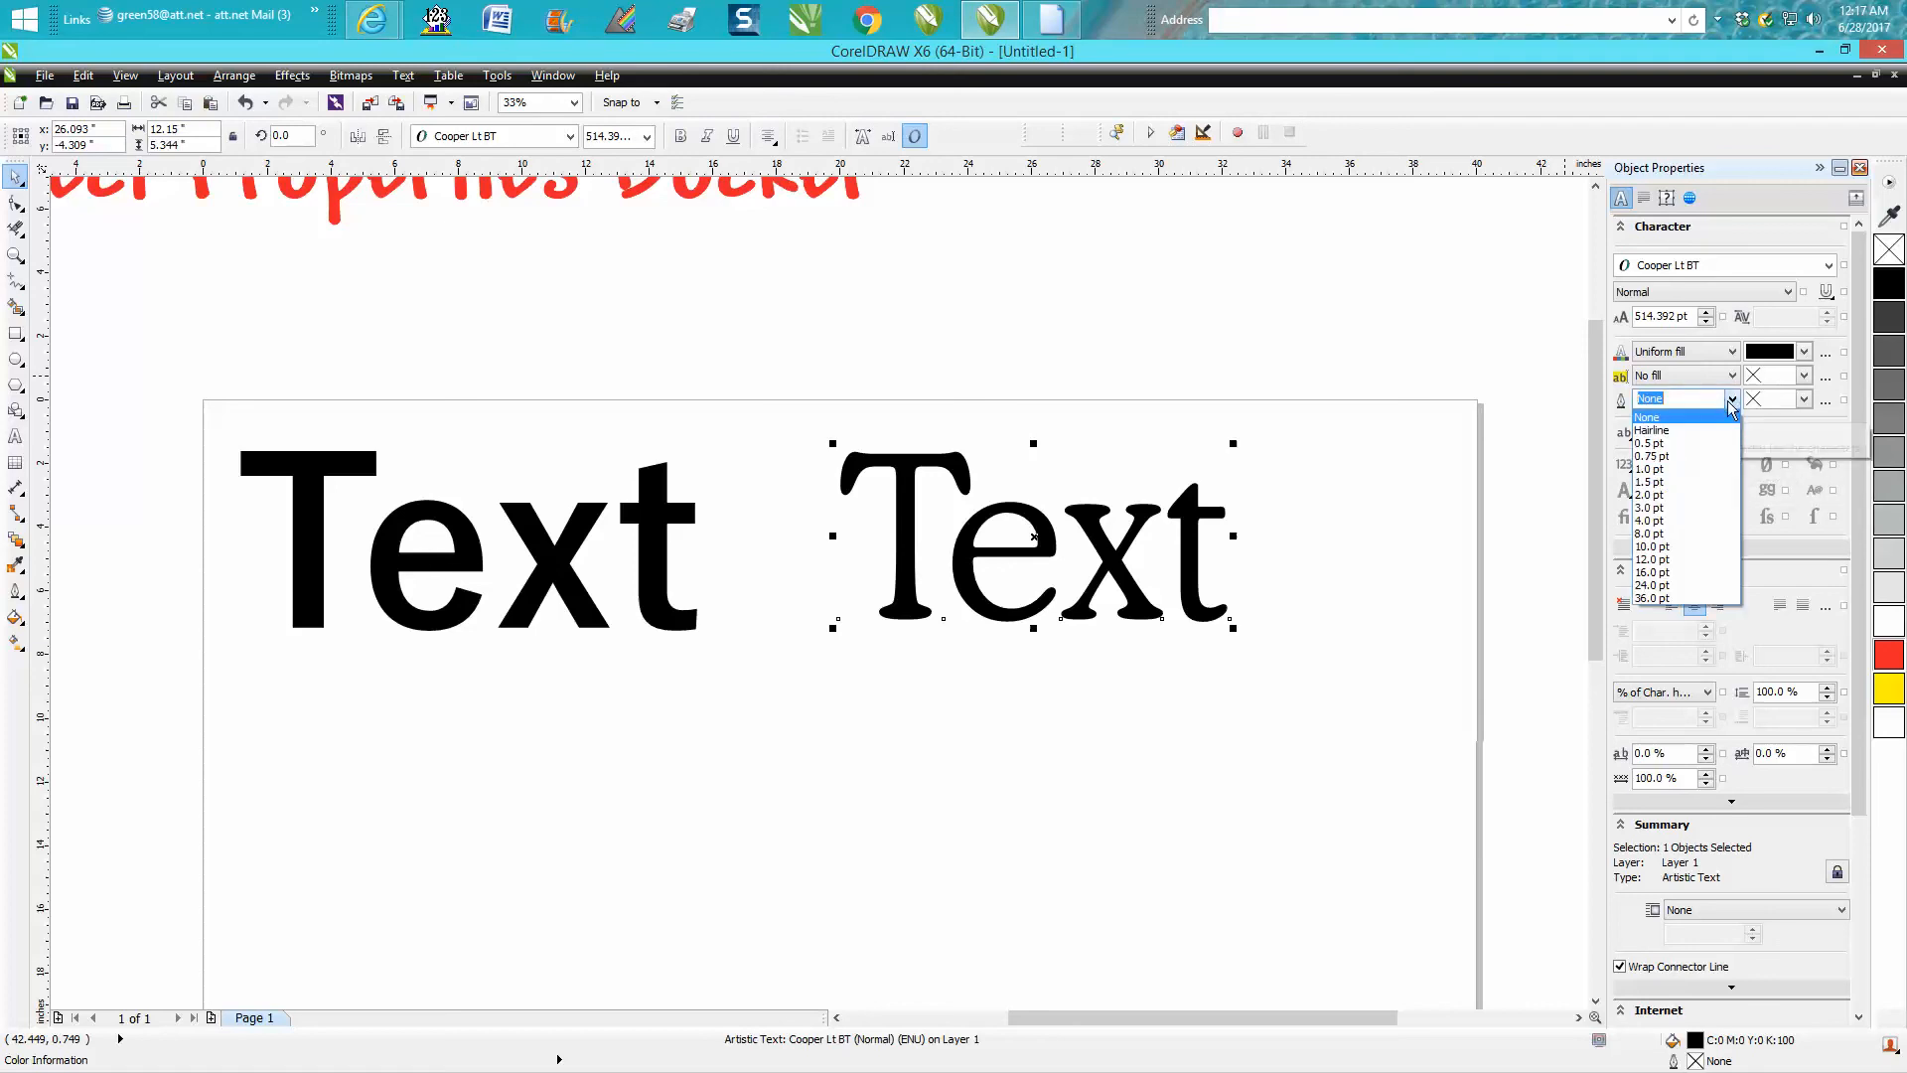
{"action": "left_click", "coordinate": [1651, 430]}
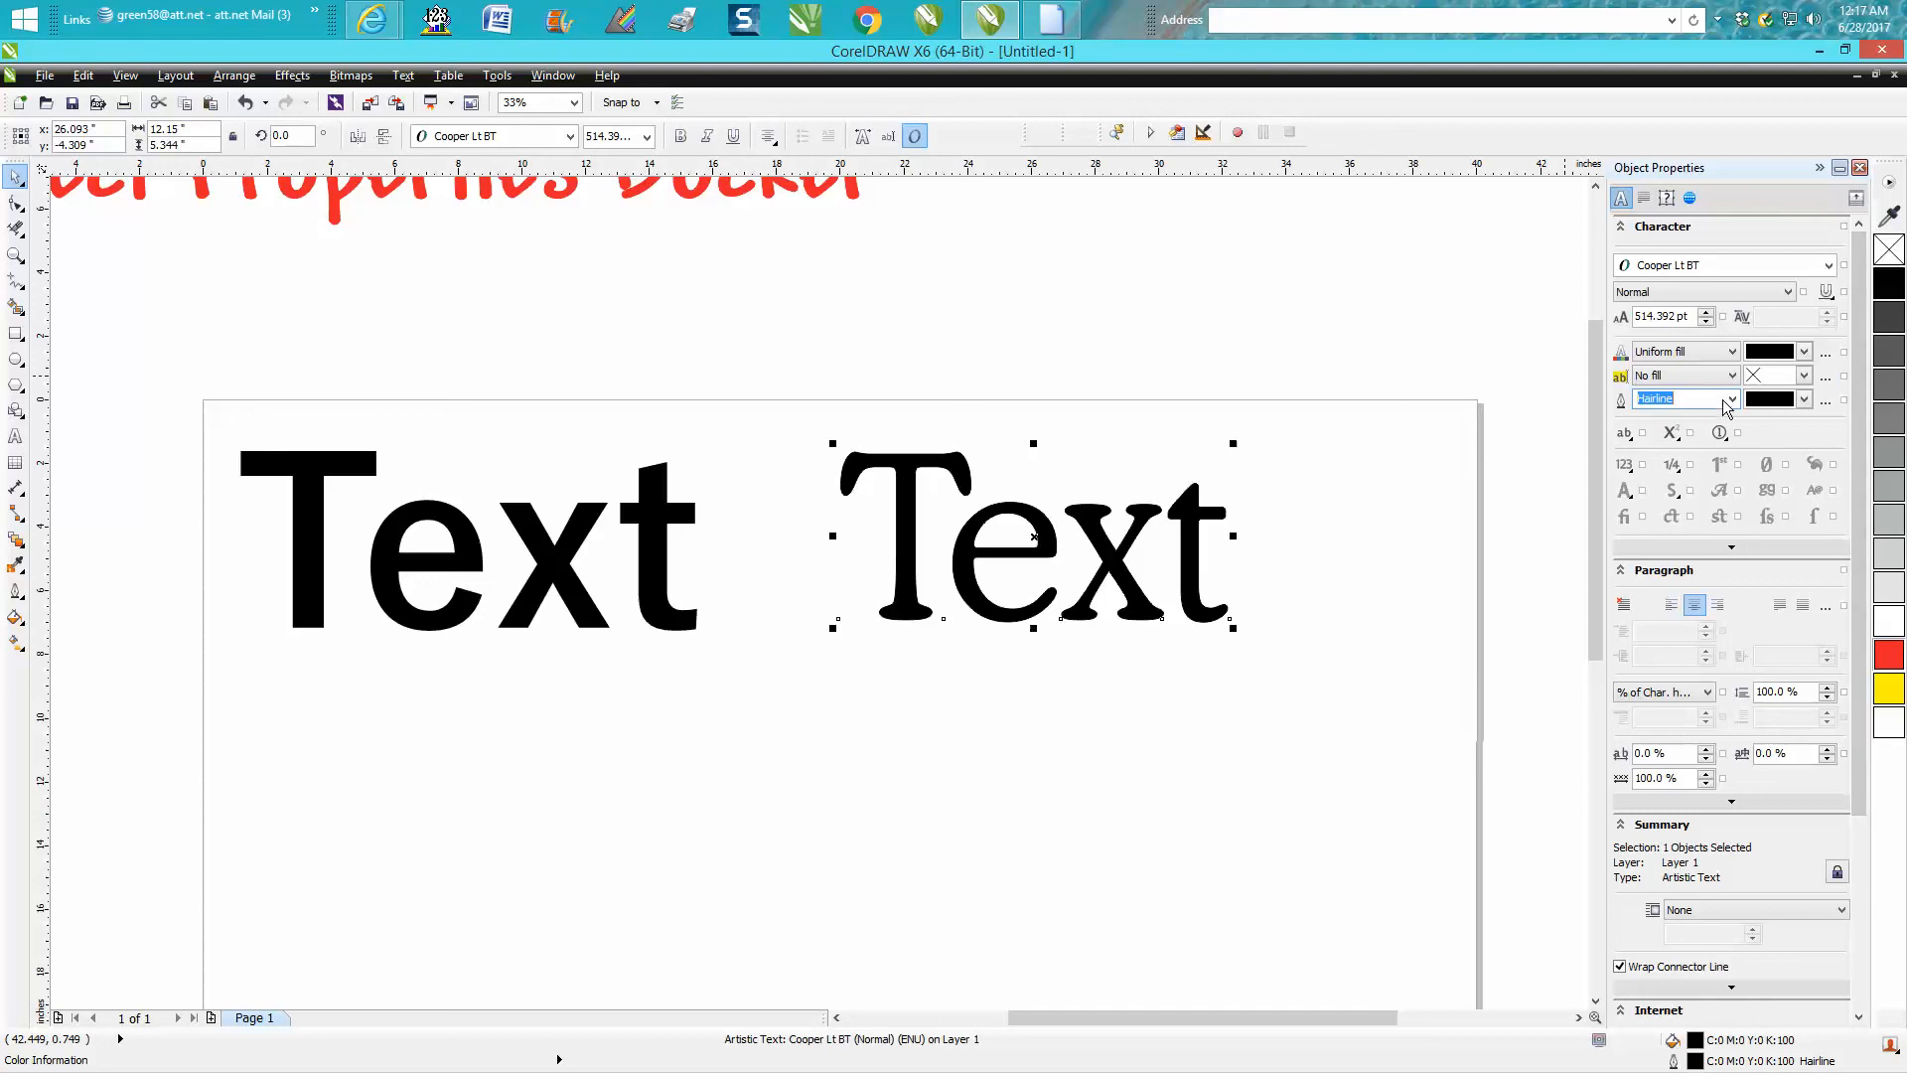
{"action": "left_click", "coordinate": [1805, 399]}
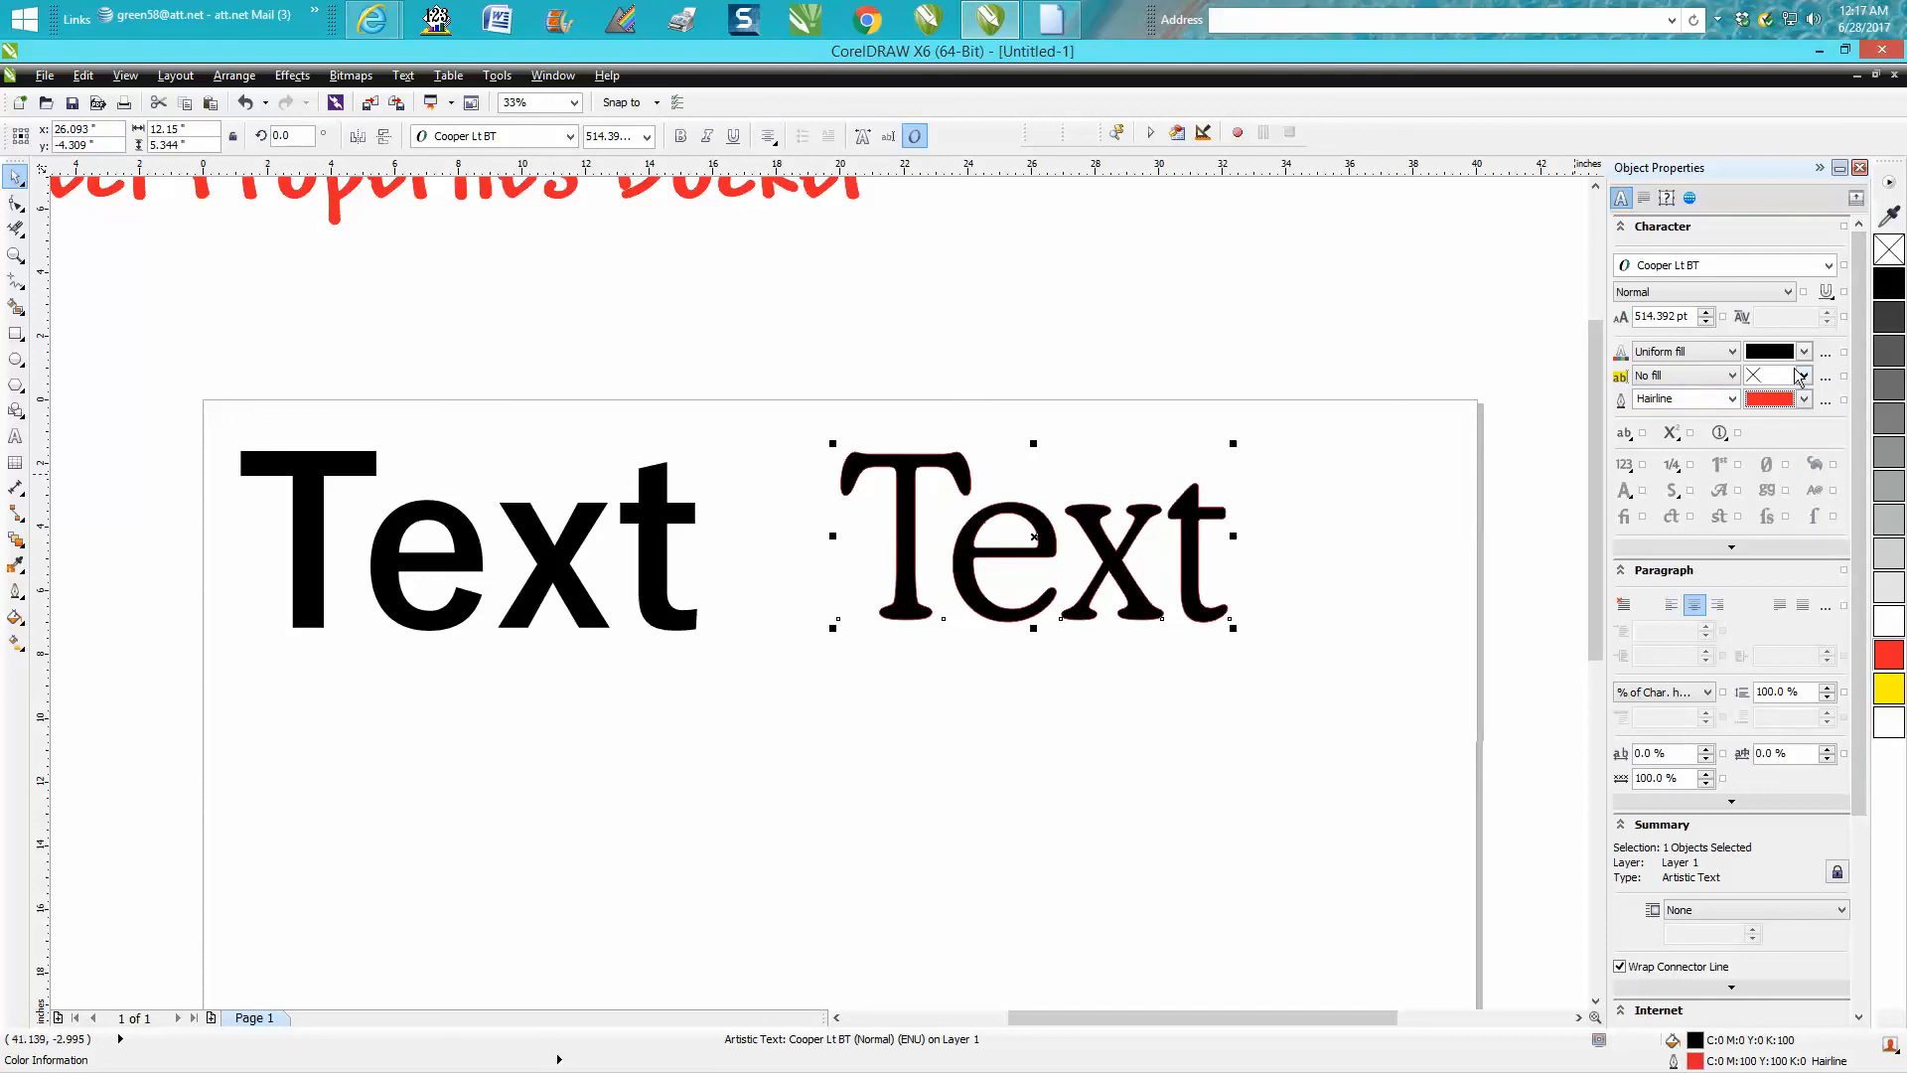
{"action": "left_click", "coordinate": [1730, 351]}
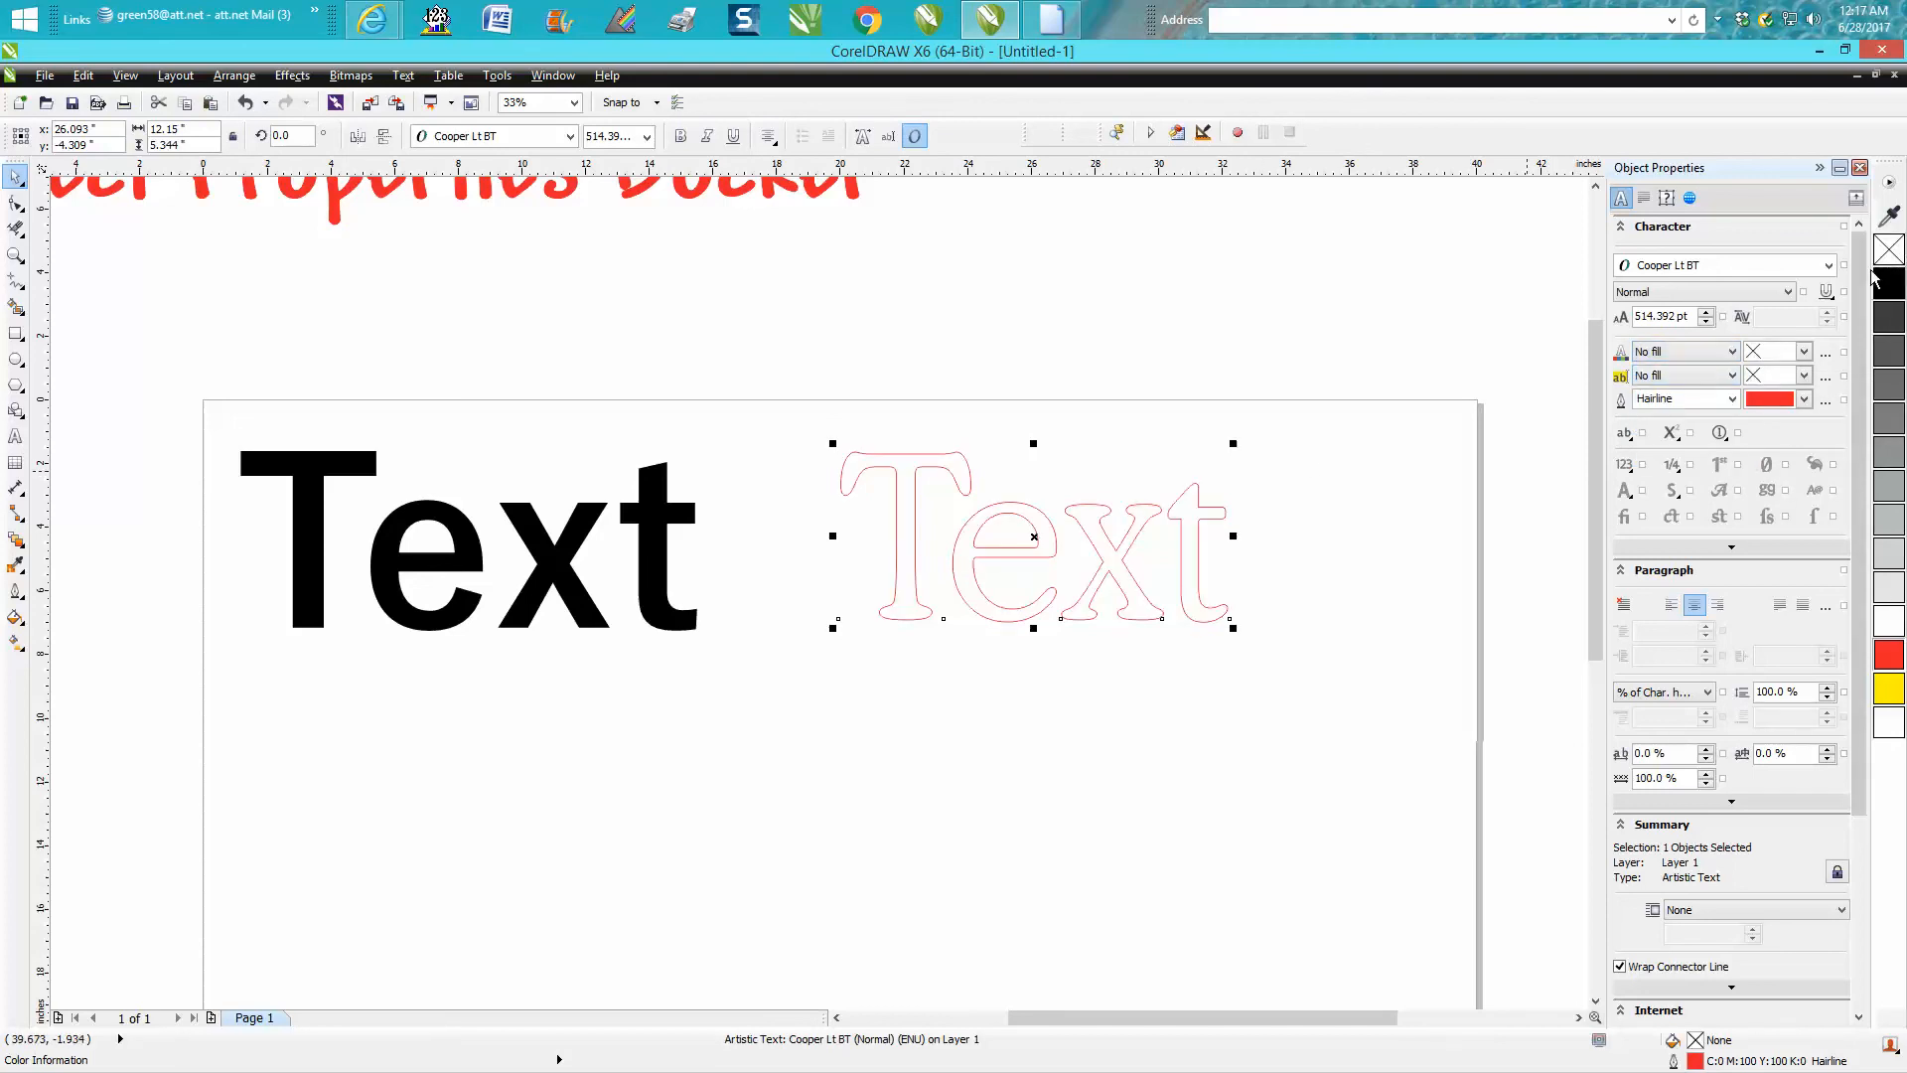
{"action": "mouse_move", "coordinate": [1892, 256]}
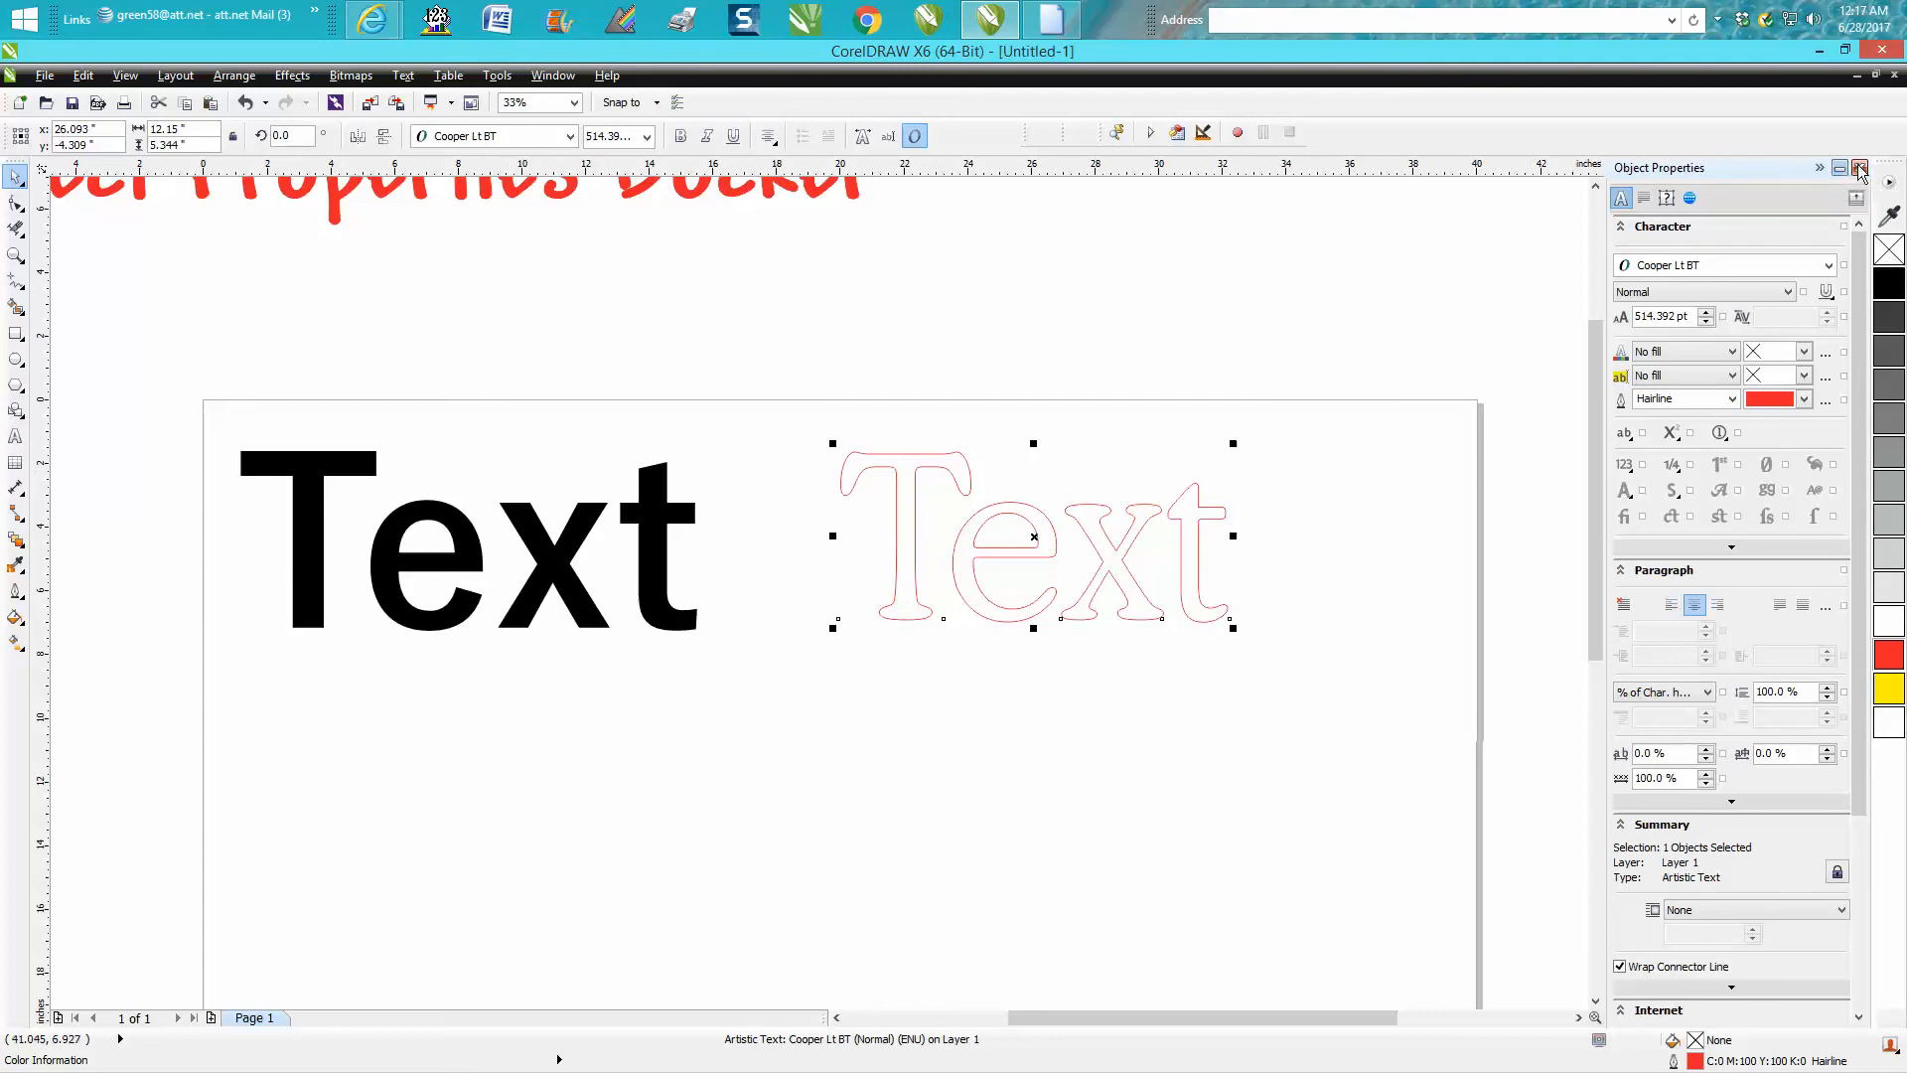
{"action": "mouse_move", "coordinate": [1439, 514]}
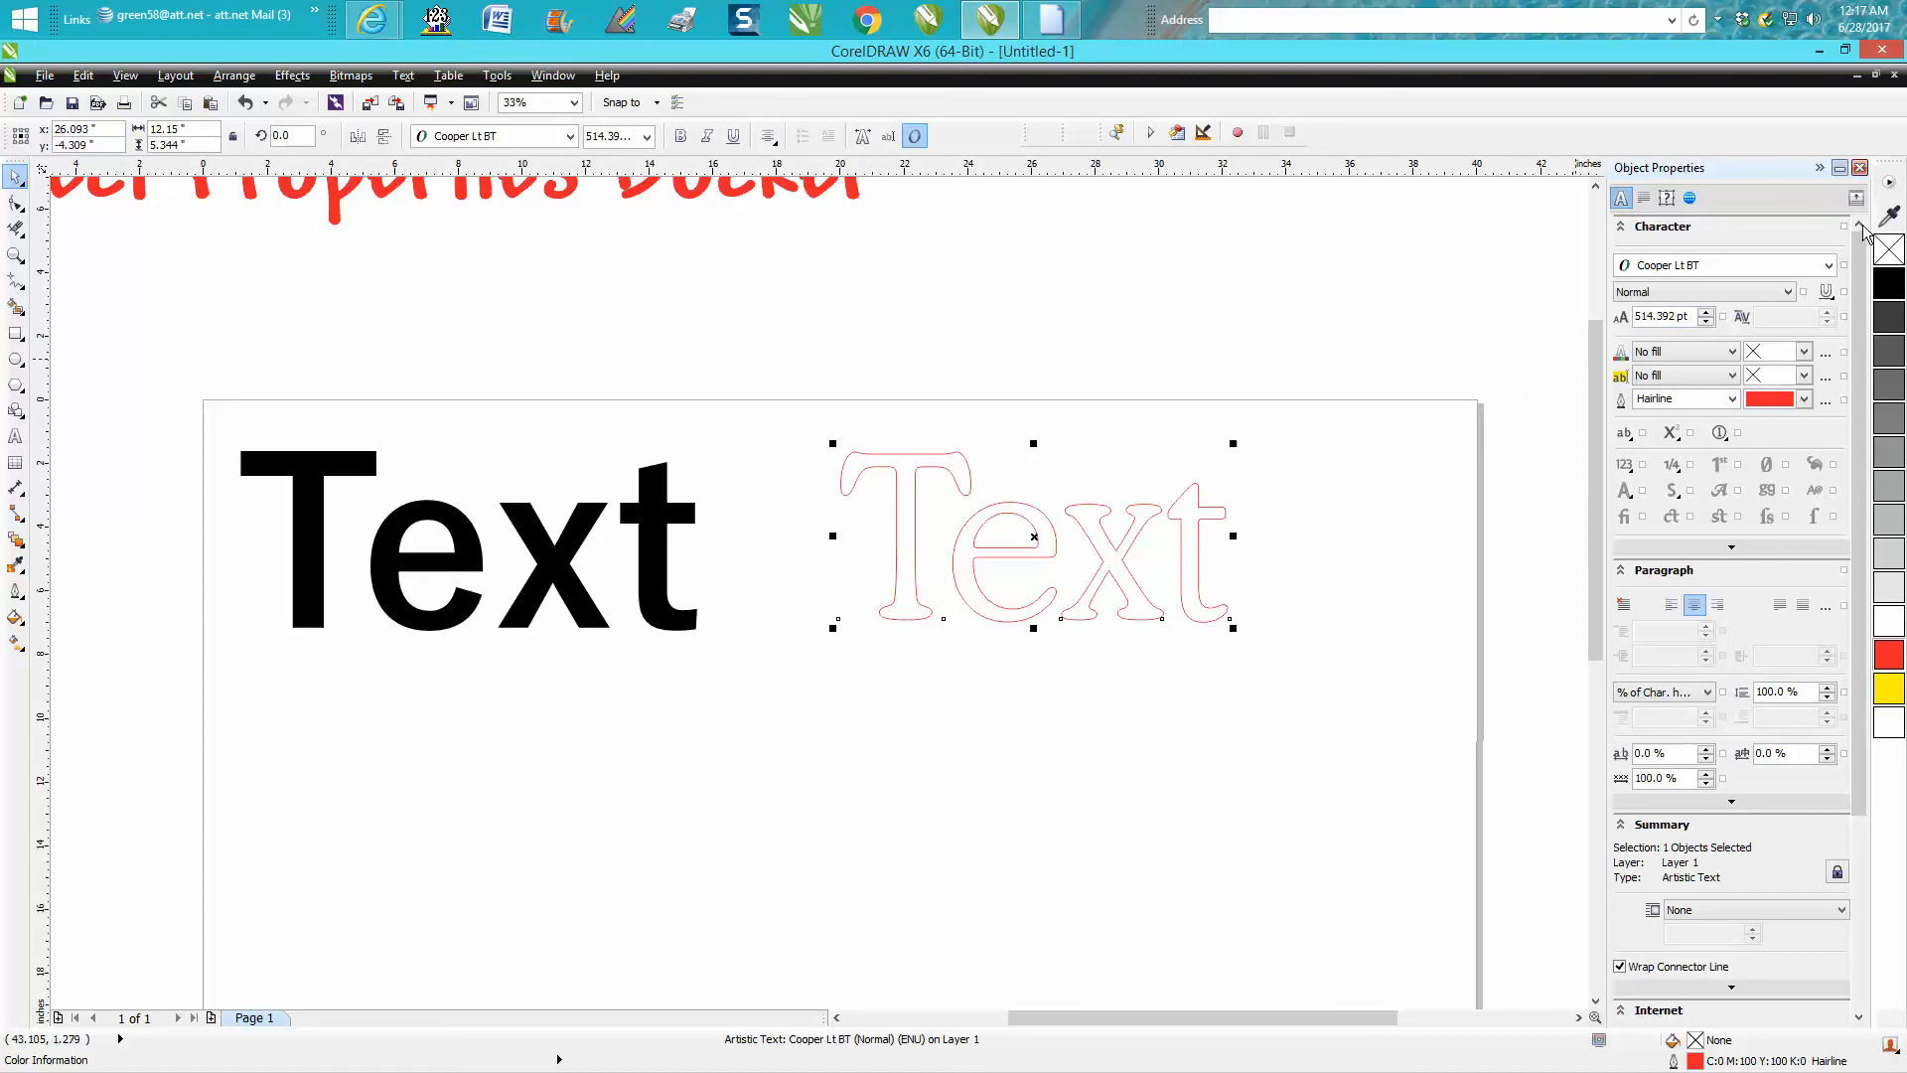
{"action": "mouse_move", "coordinate": [1295, 341]}
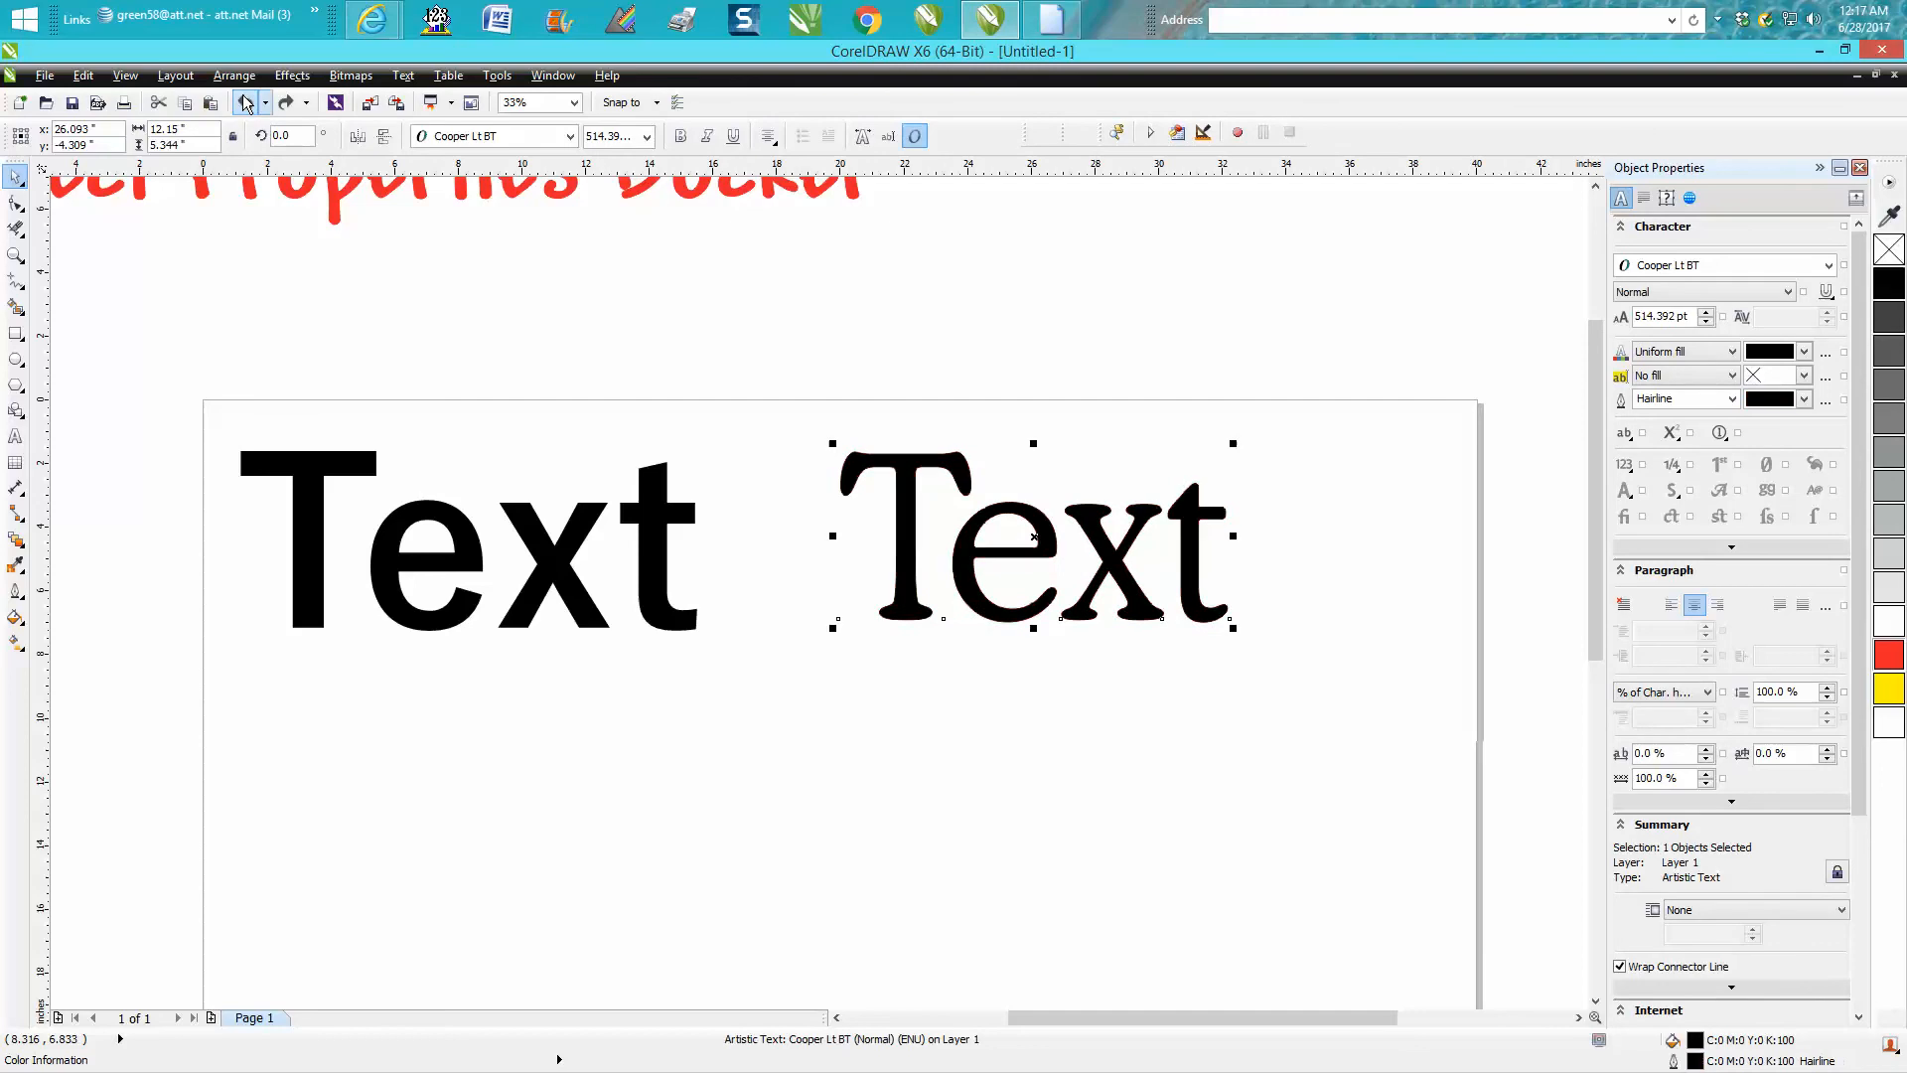
Preview the FangSong typeface on the right Text sample from the docker's font list
{"action": "left_click", "coordinate": [1826, 265]}
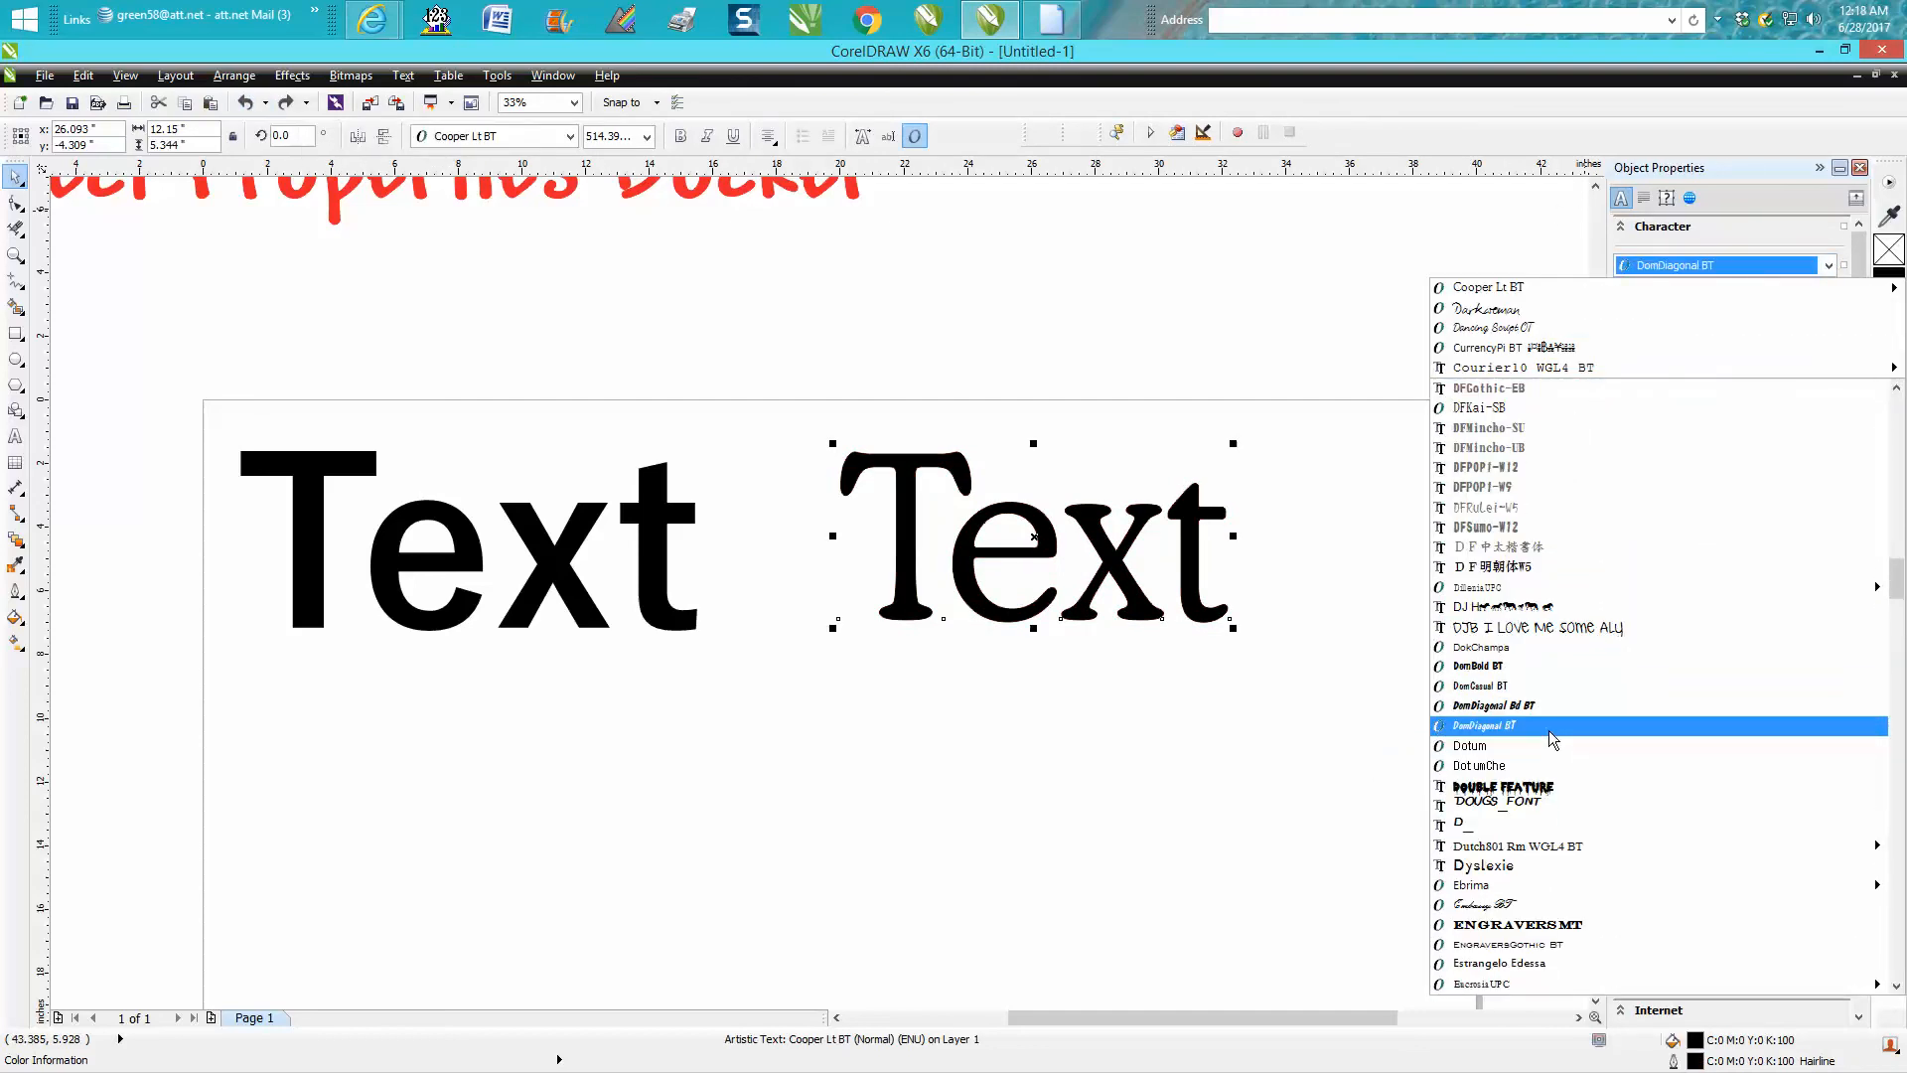
{"action": "left_click", "coordinate": [1519, 726]}
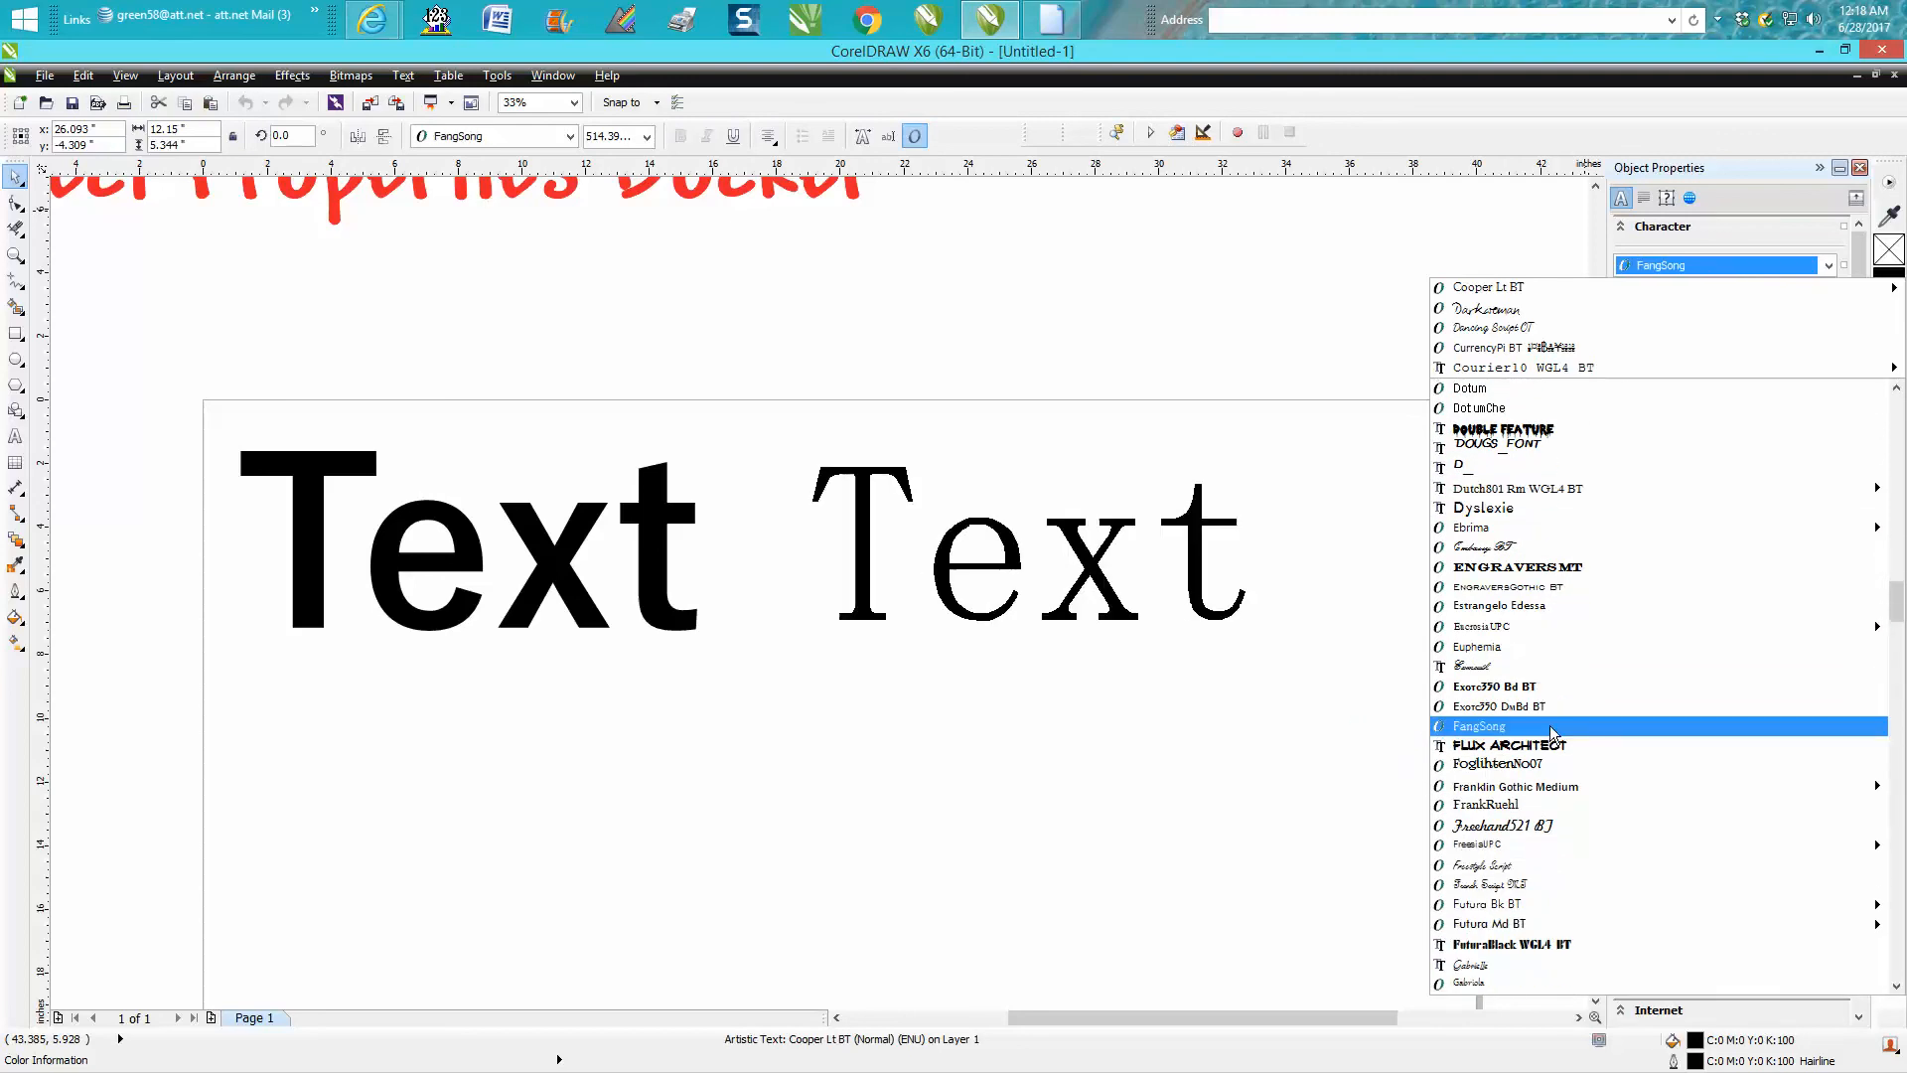
{"action": "mouse_move", "coordinate": [1532, 731]}
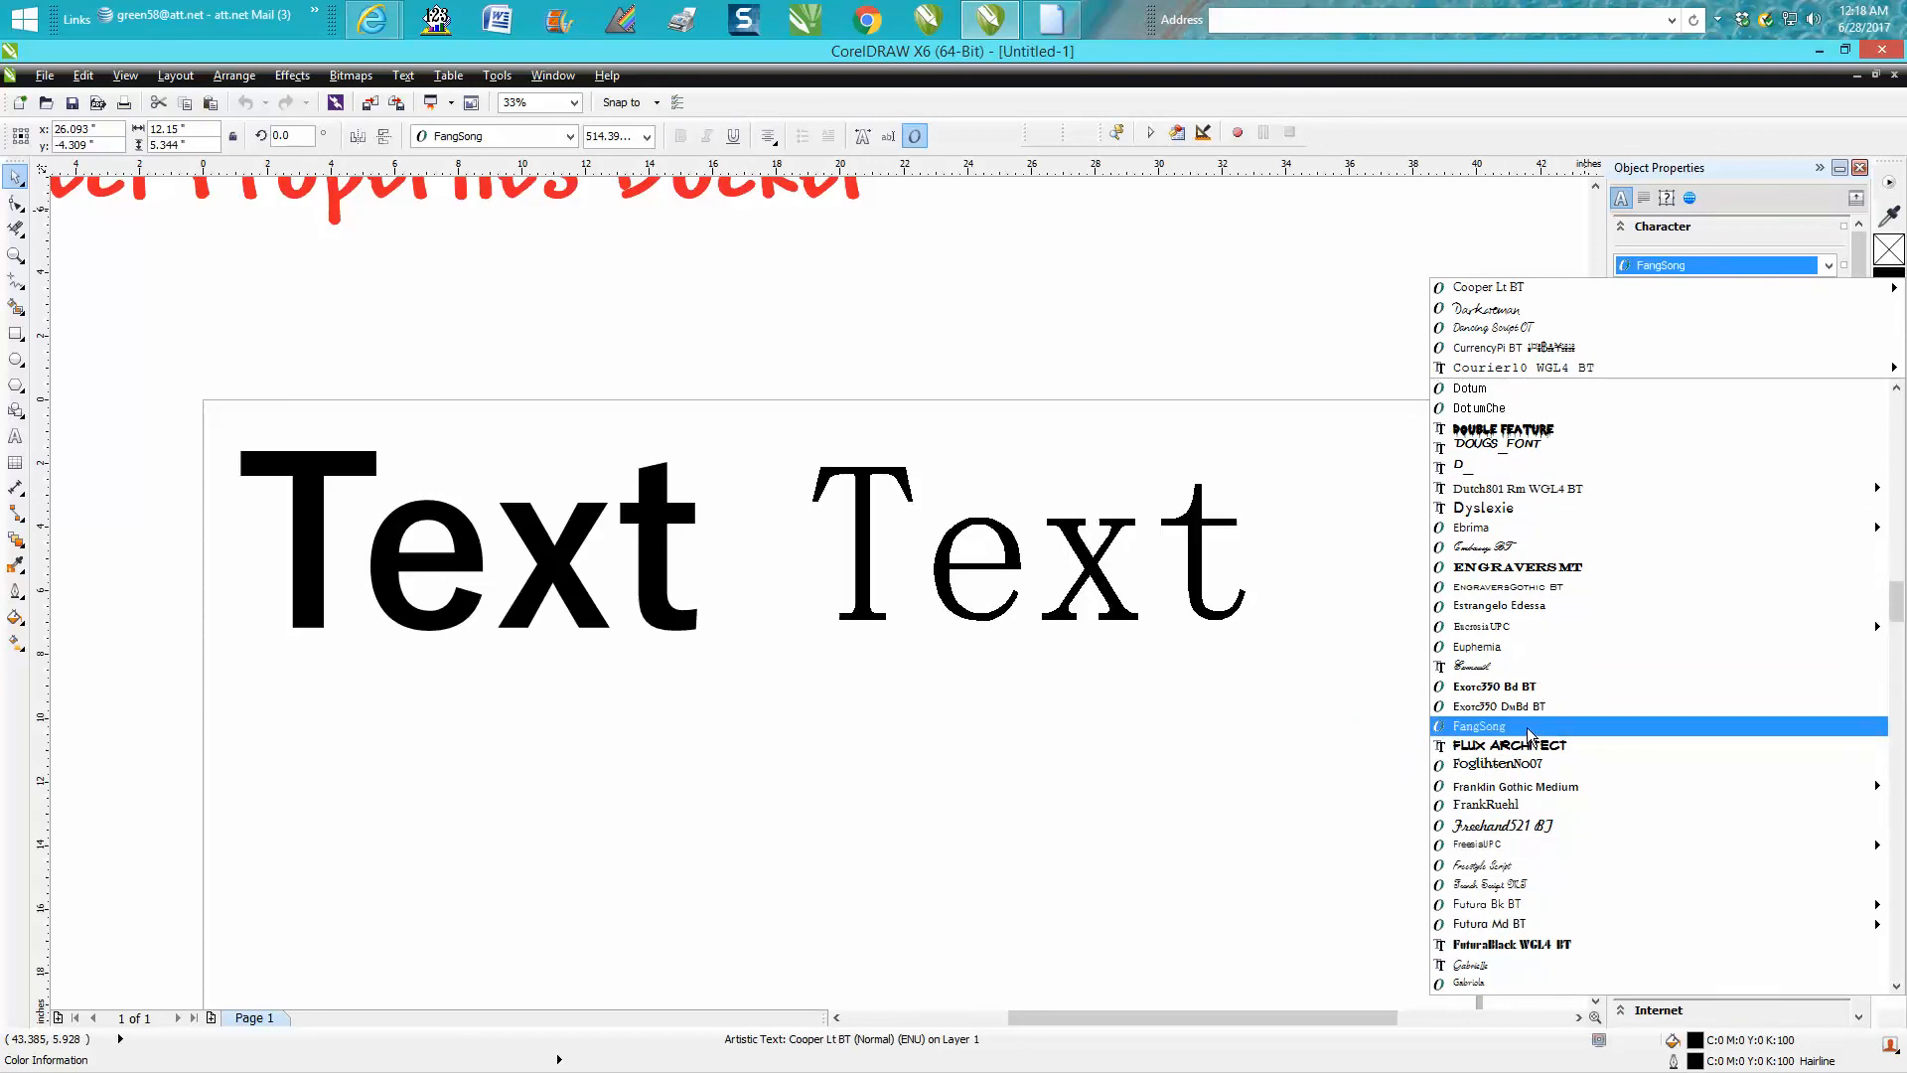